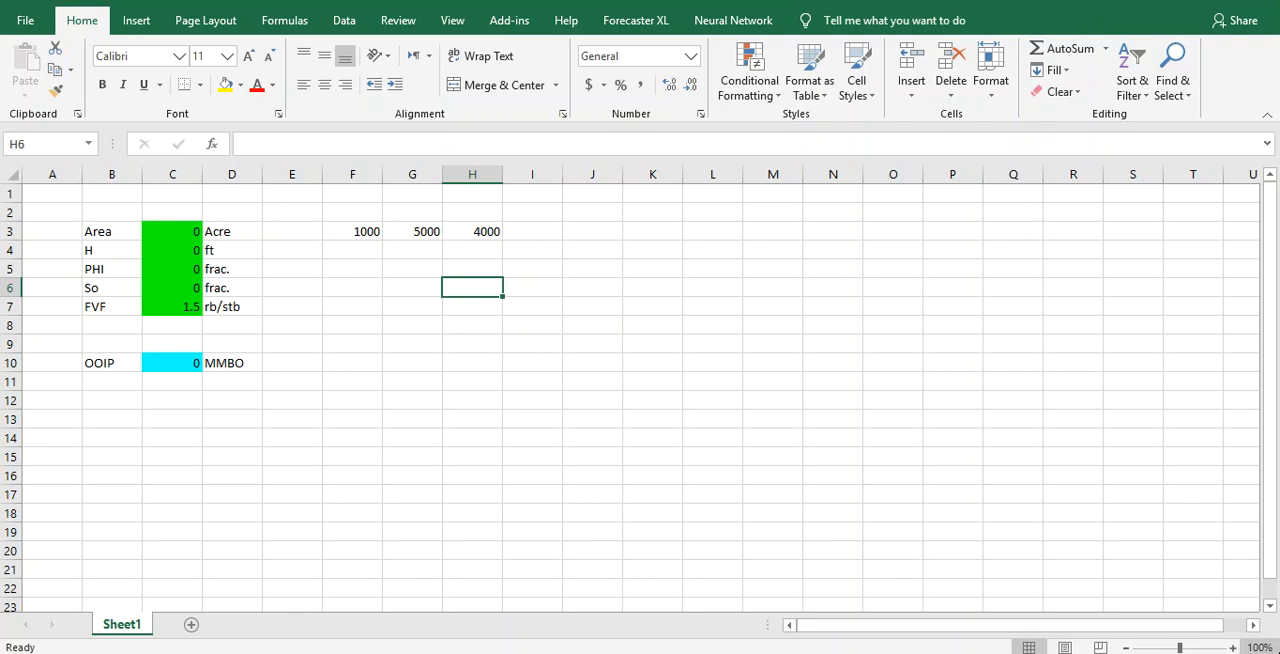
{"action": "mouse_move", "coordinate": [528, 650]}
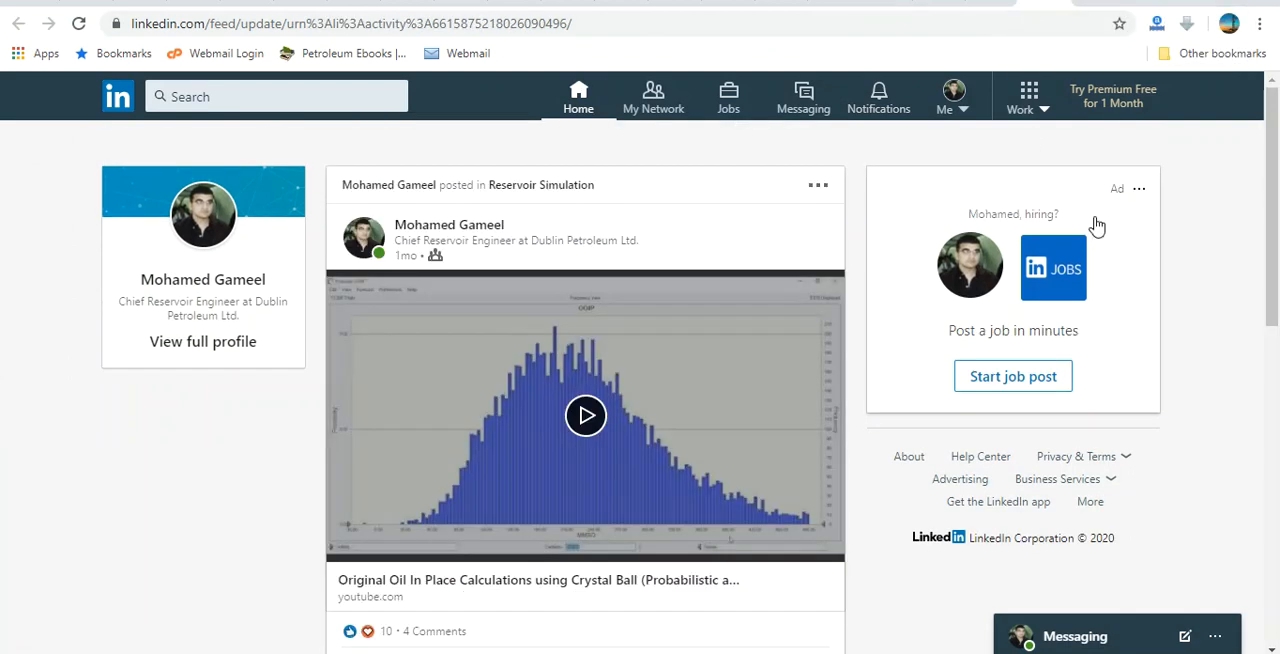
{"action": "mouse_move", "coordinate": [1270, 200]}
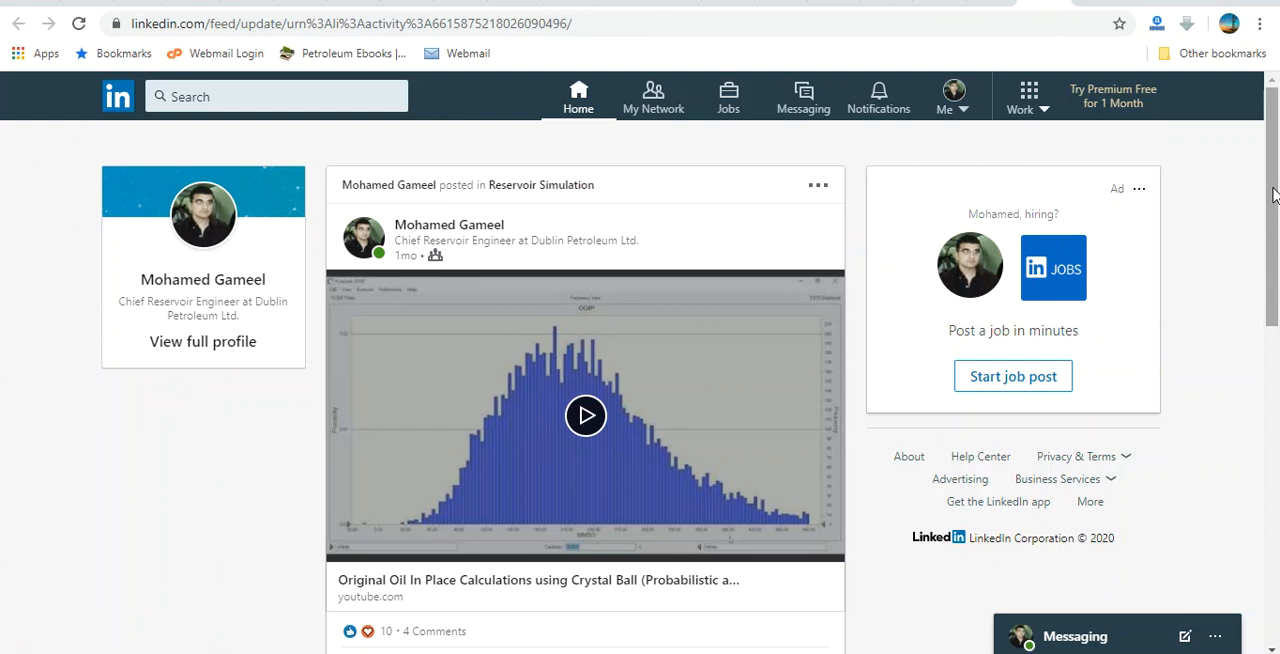
Scroll through the LinkedIn post's comments, including replies on P10/P50/P90 markers and probabilistic methods
{"action": "scroll", "scroll_direction": "down", "scroll_amount": 3}
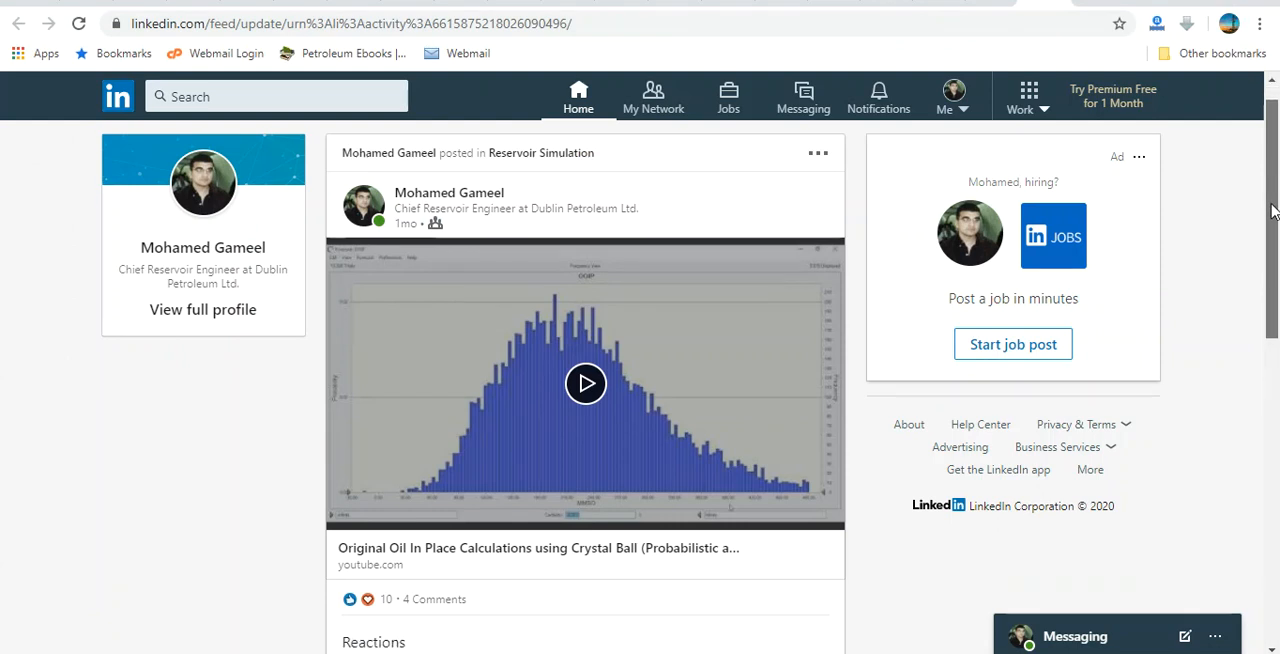
{"action": "scroll", "scroll_direction": "down", "scroll_amount": 3}
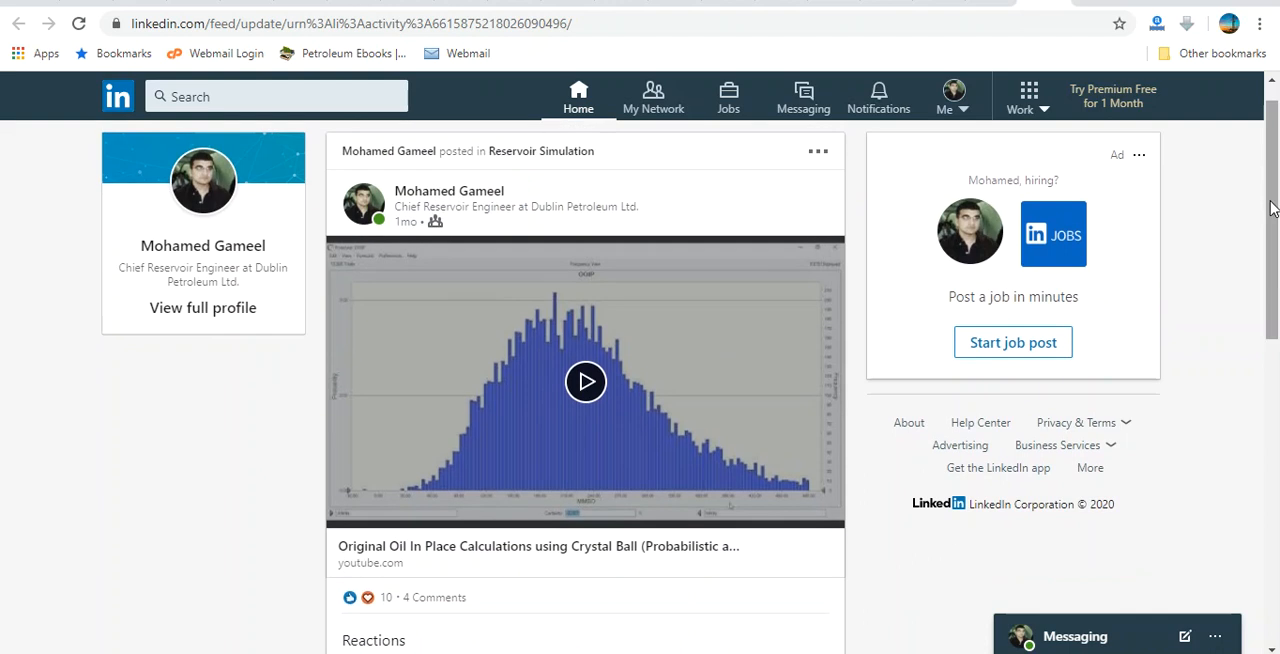
{"action": "scroll", "scroll_direction": "down", "scroll_amount": 3}
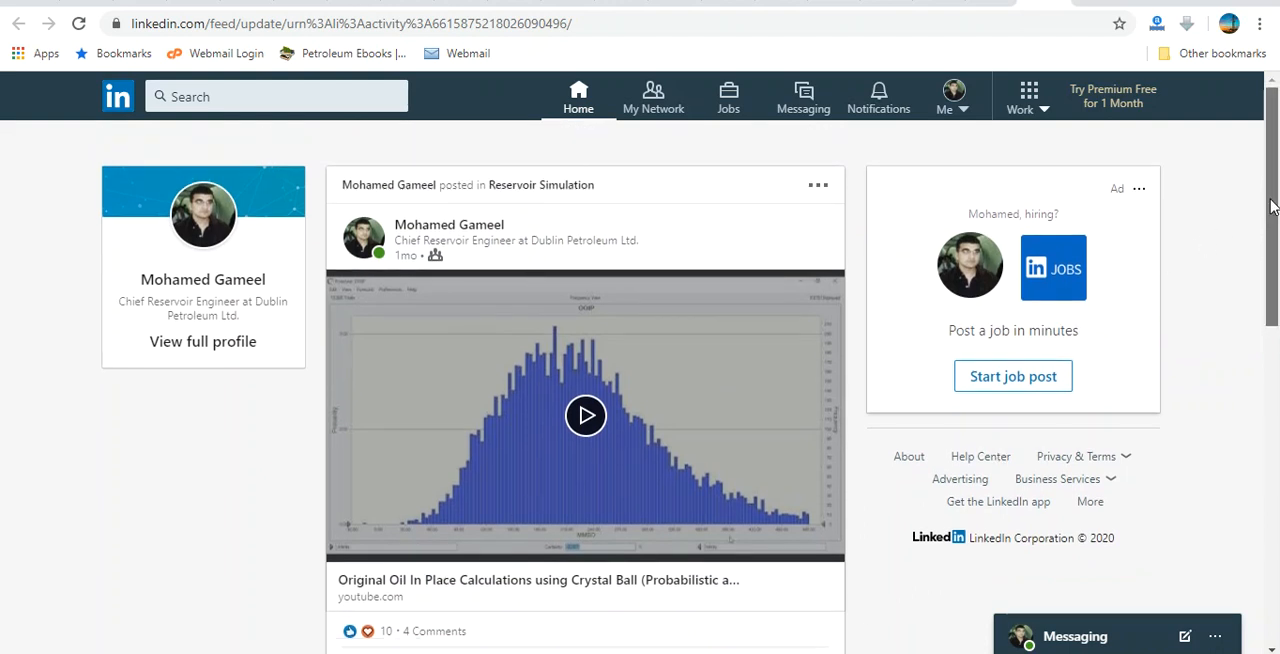
{"action": "scroll", "scroll_direction": "down", "scroll_amount": 3}
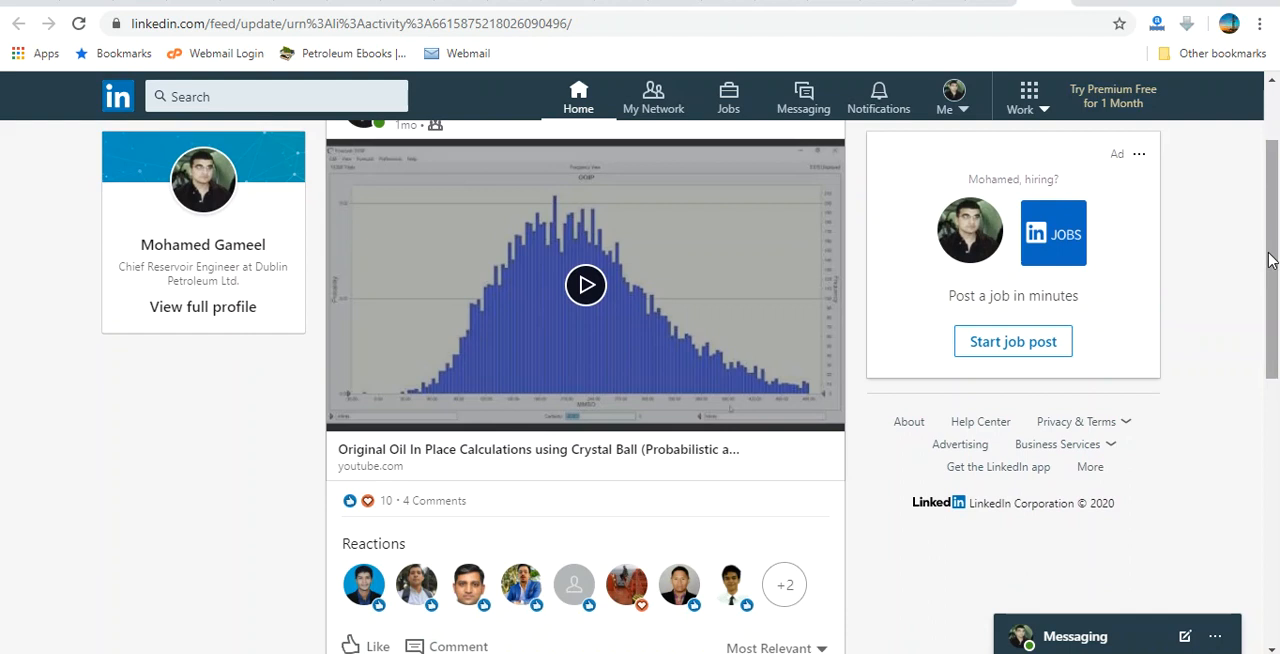
{"action": "scroll", "scroll_direction": "down", "scroll_amount": 3}
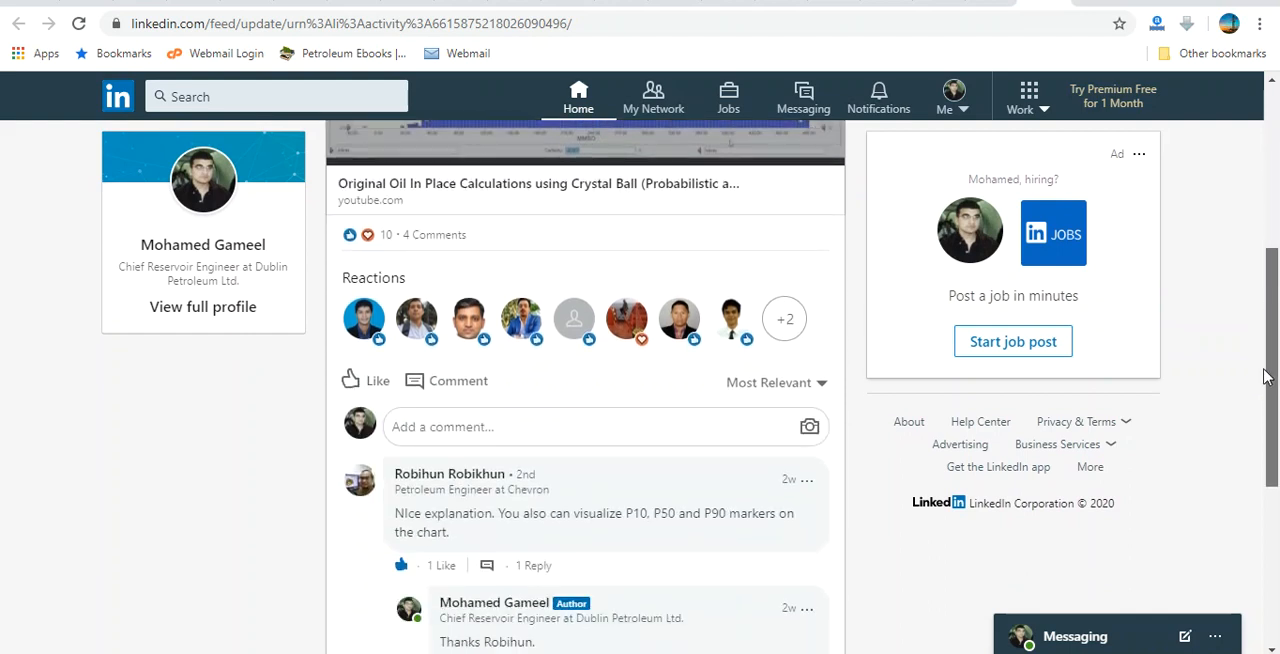
{"action": "scroll", "scroll_direction": "down", "scroll_amount": 3}
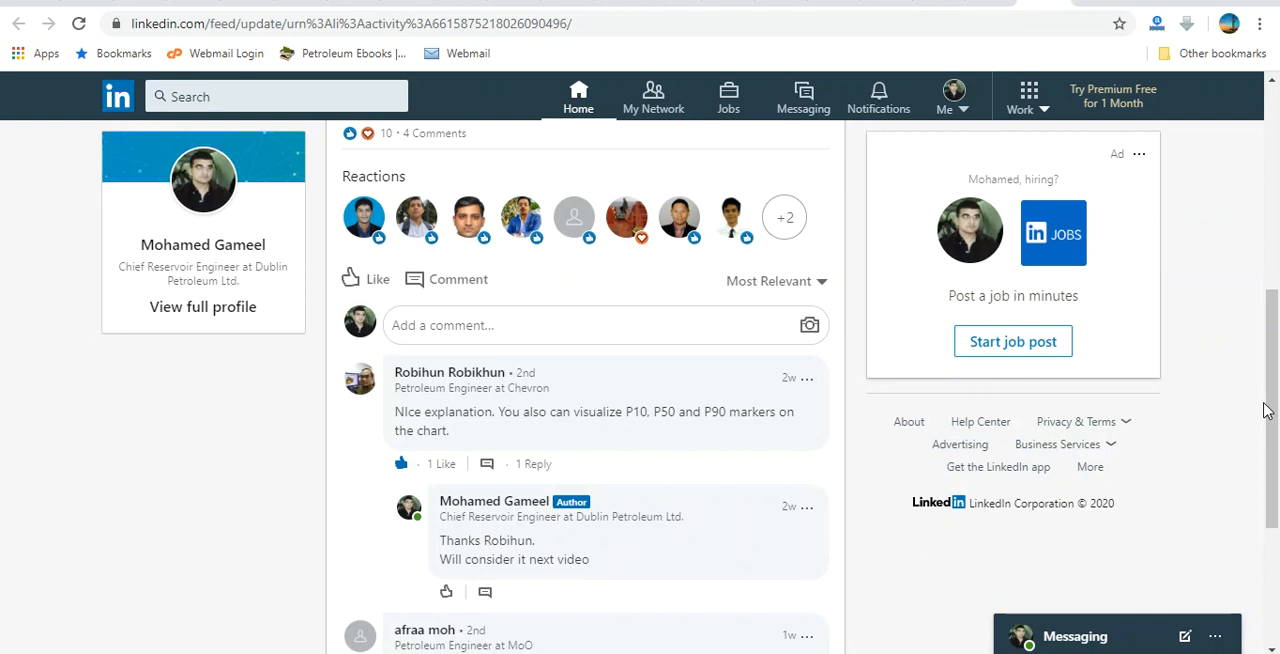
{"action": "scroll", "scroll_direction": "down", "scroll_amount": 3}
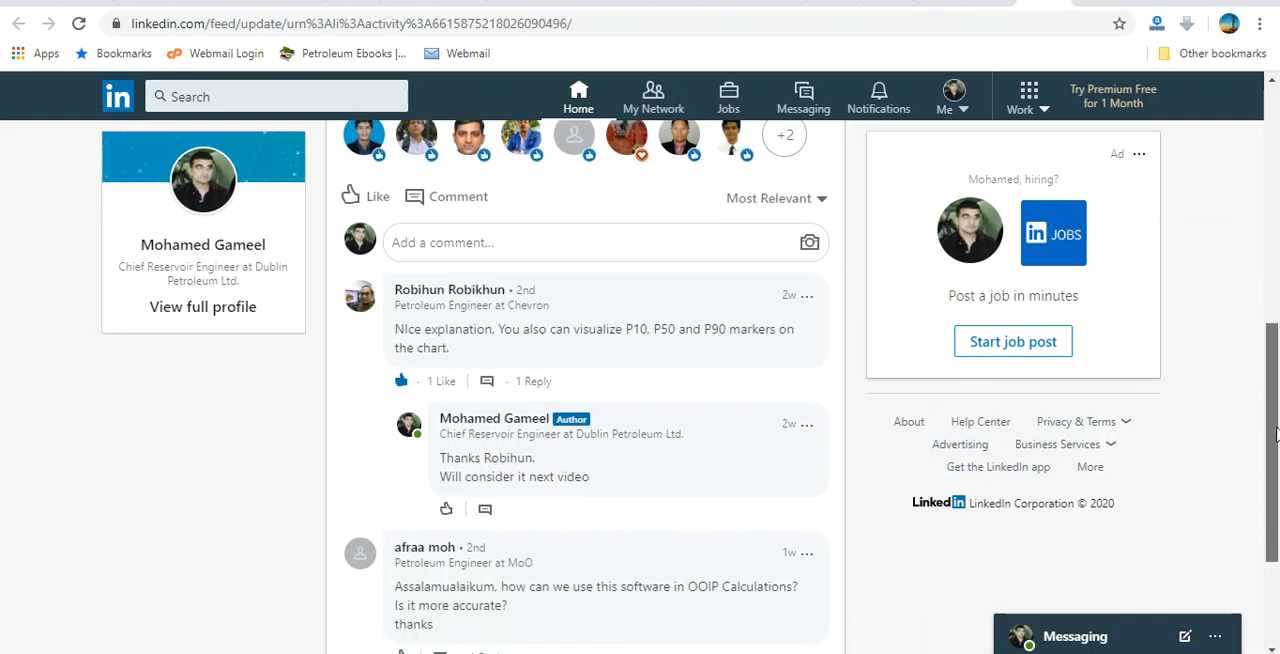
{"action": "scroll", "scroll_direction": "down", "scroll_amount": 3}
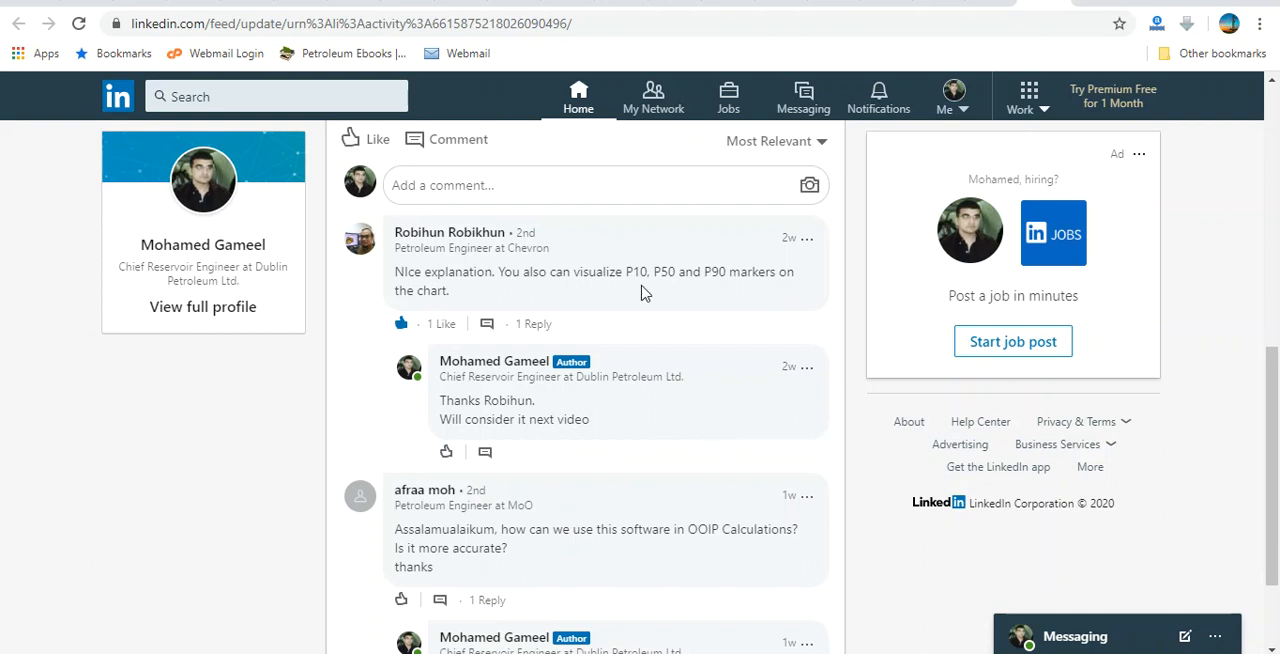
{"action": "mouse_move", "coordinate": [610, 288]}
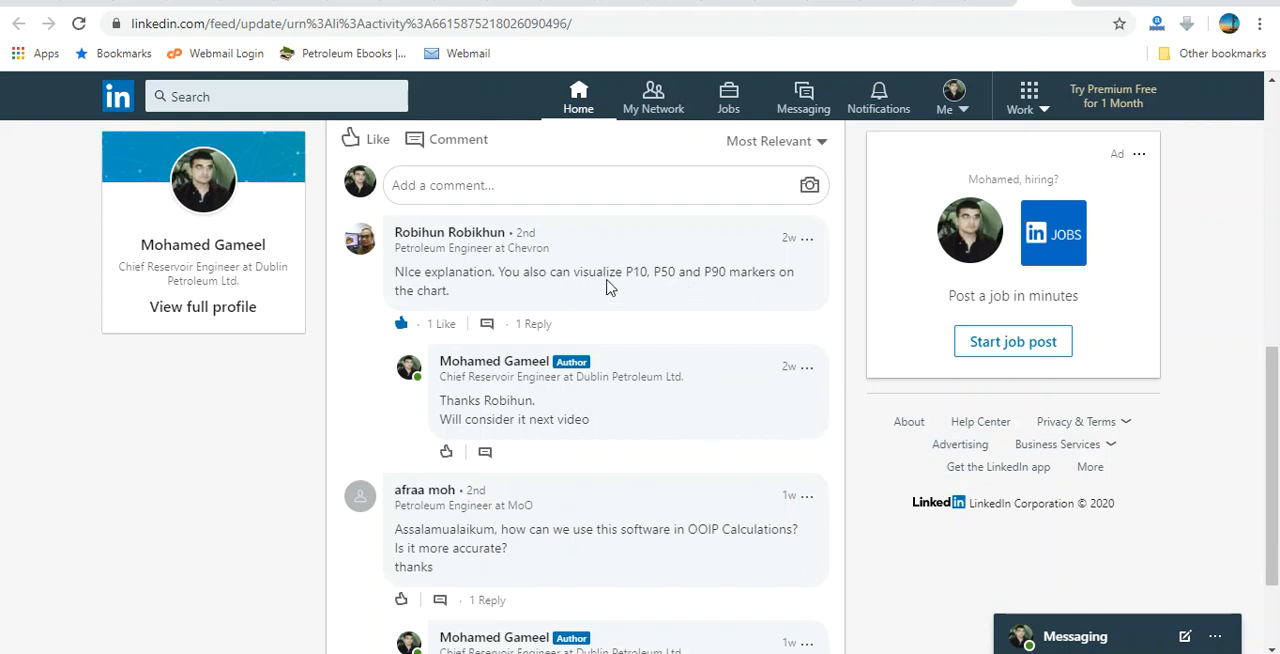
{"action": "mouse_move", "coordinate": [633, 287]}
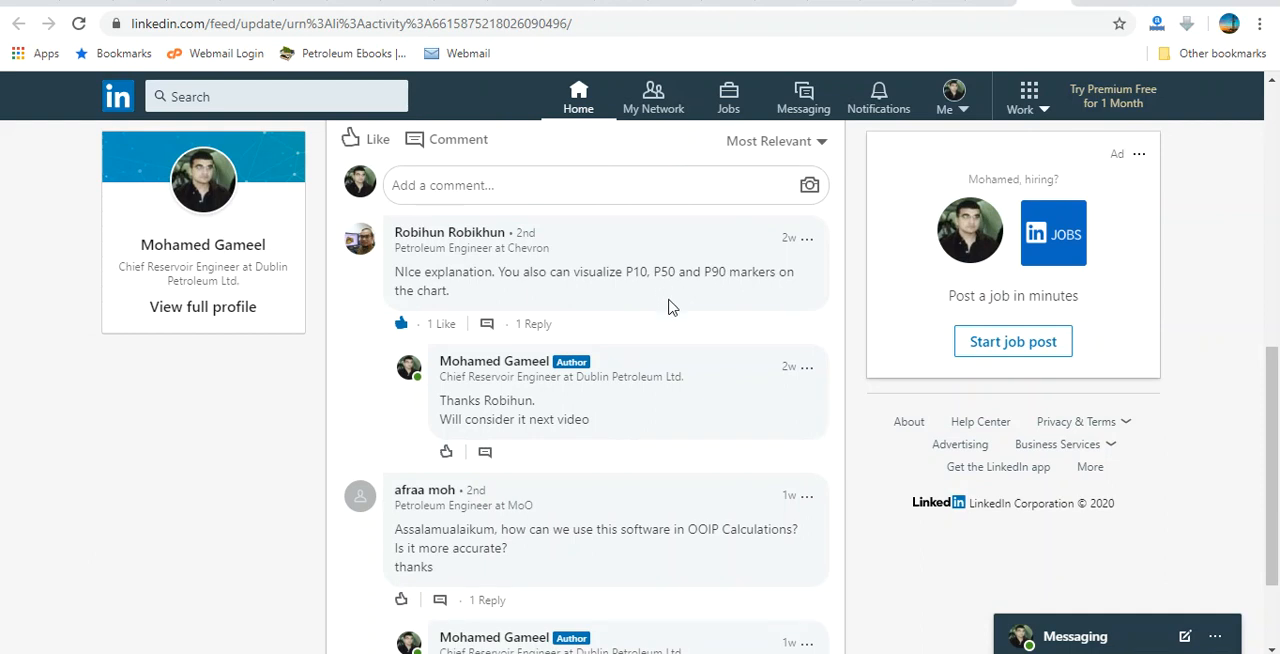
{"action": "mouse_move", "coordinate": [1259, 418]}
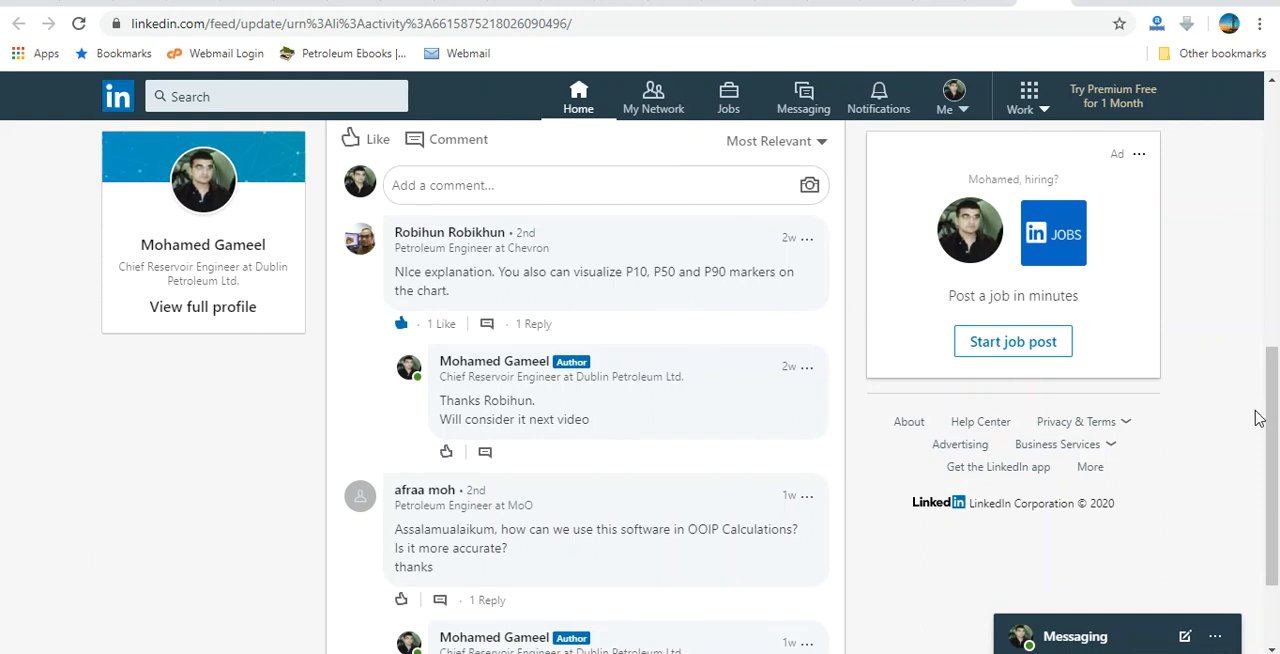
{"action": "scroll", "scroll_direction": "down", "scroll_amount": 3}
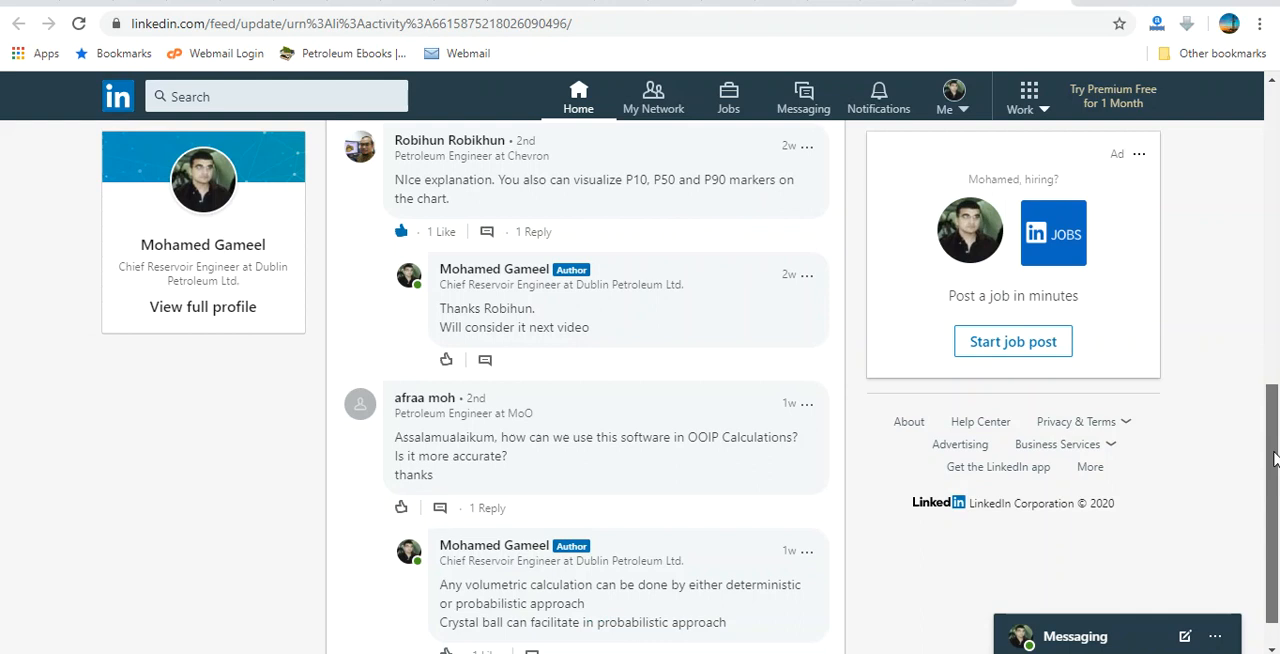
{"action": "scroll", "scroll_direction": "down", "scroll_amount": 3}
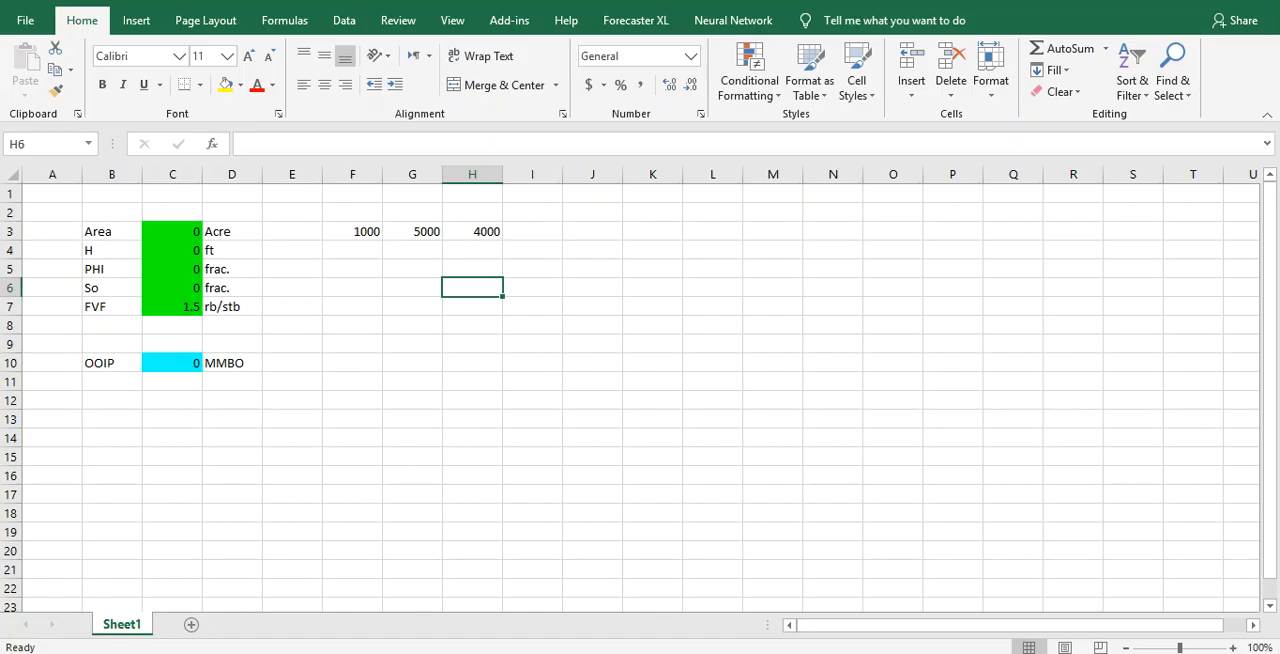
{"action": "mouse_move", "coordinate": [906, 251]}
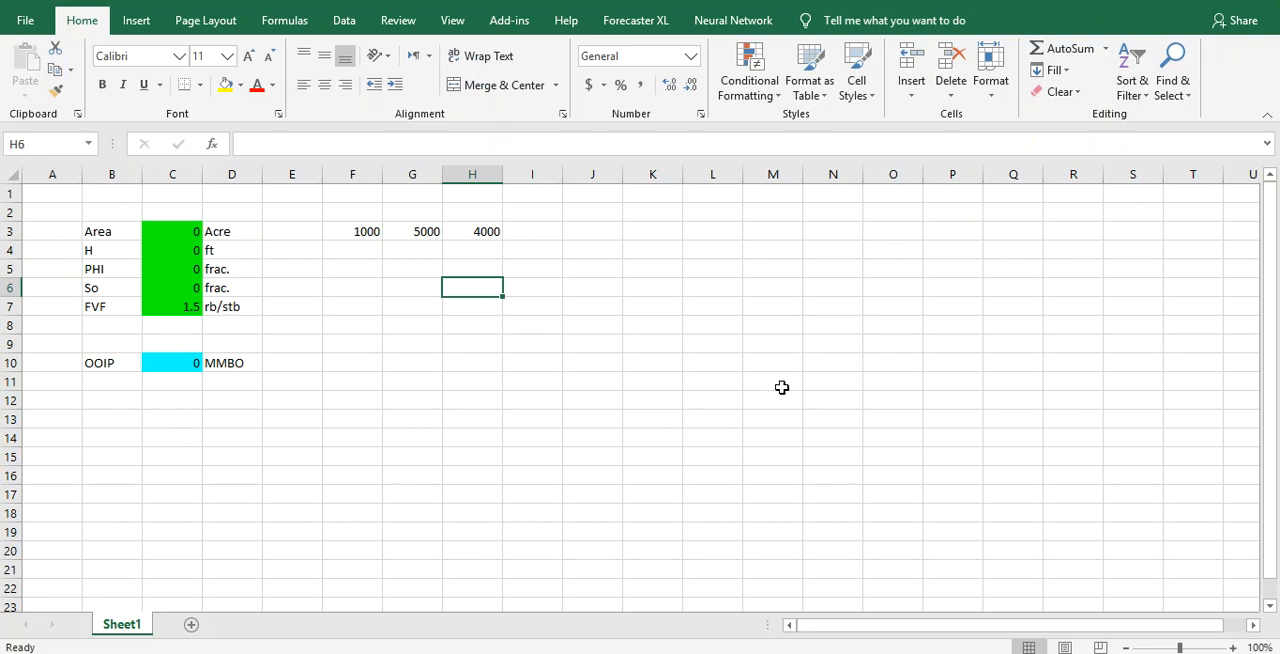
{"action": "left_click", "coordinate": [773, 381]}
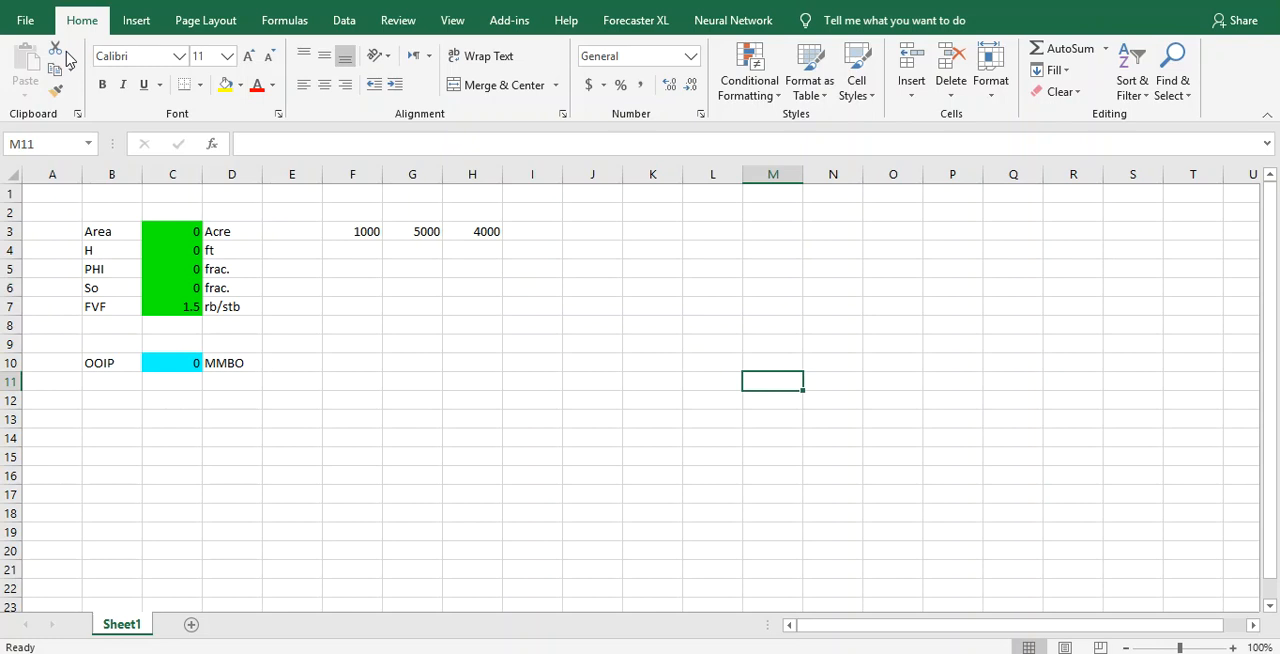
{"action": "left_click", "coordinate": [172, 362]}
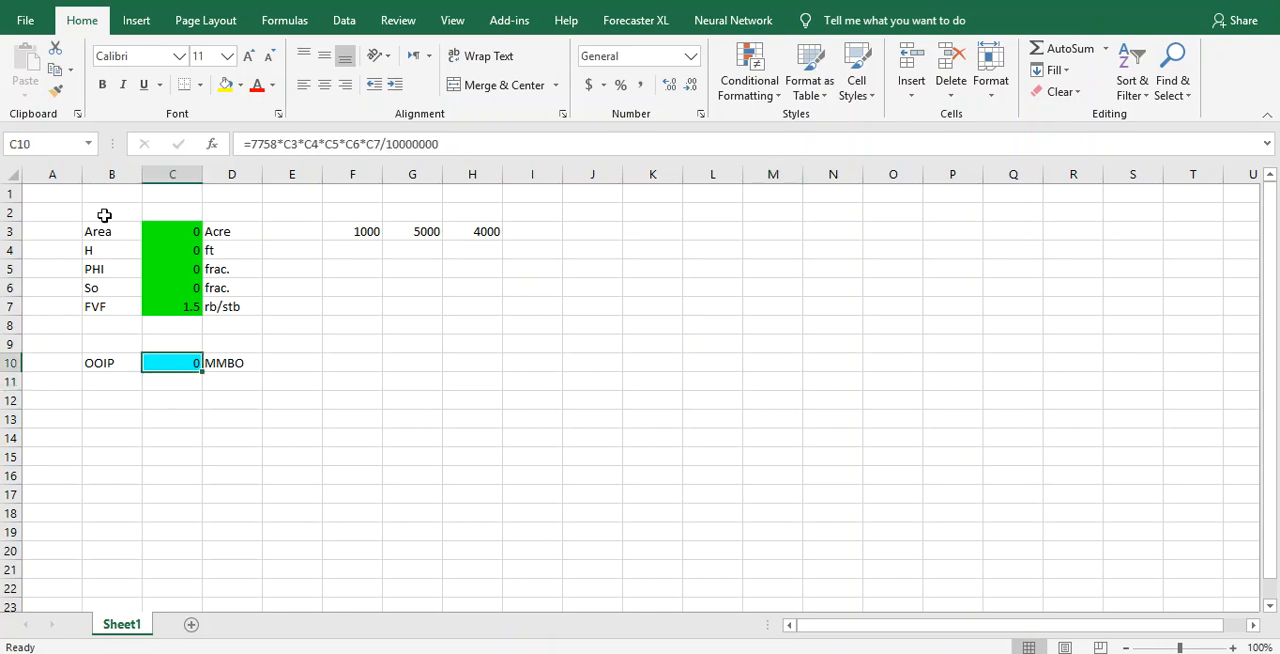
{"action": "mouse_move", "coordinate": [212, 231]}
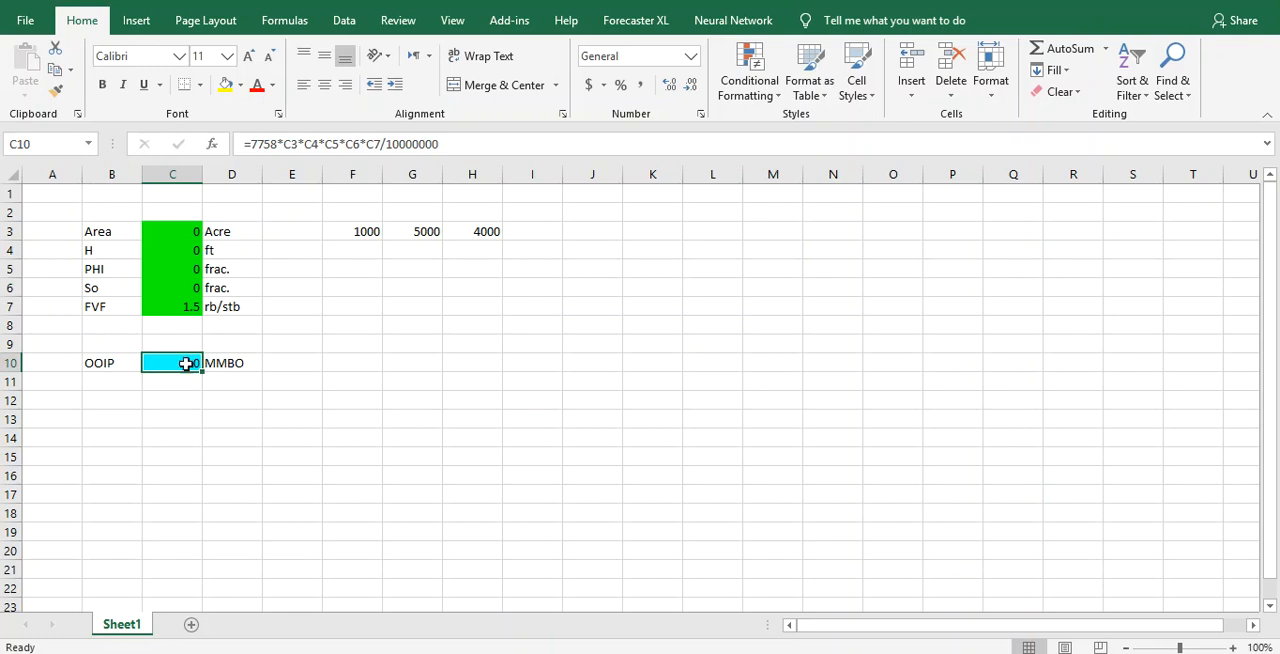
{"action": "mouse_move", "coordinate": [33, 37]}
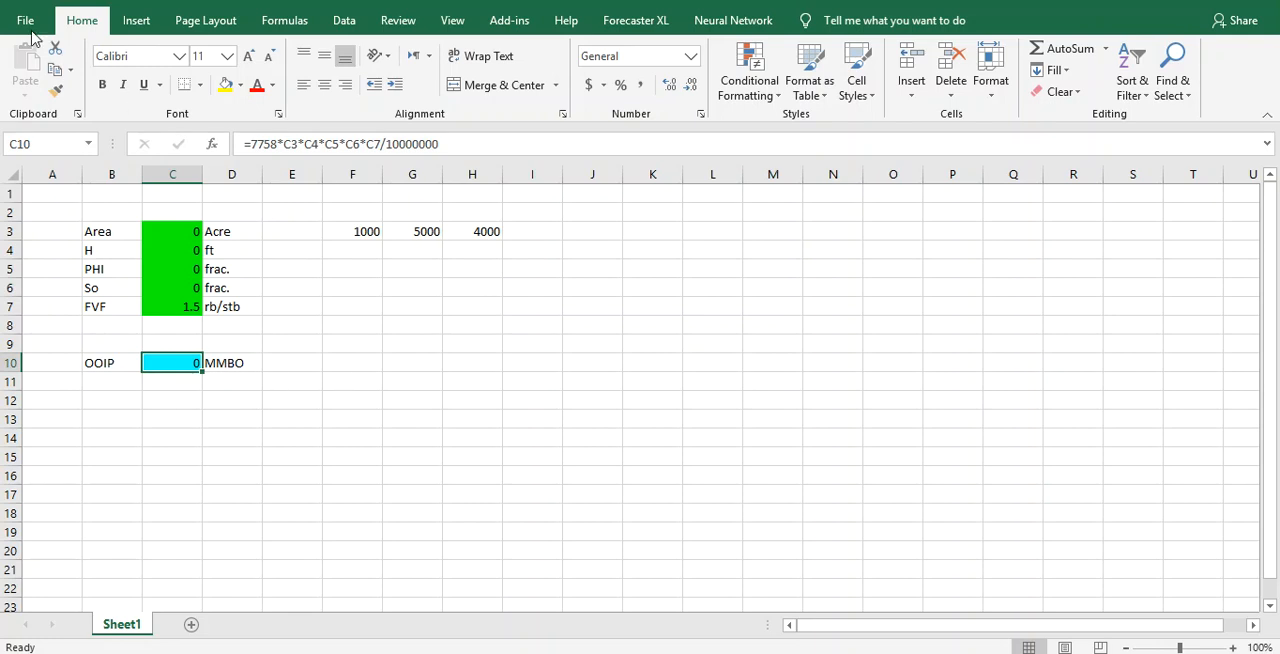
Enable the Crystal Ball COM add-in in Excel Options and accept the compatibility warning
{"action": "left_click", "coordinate": [25, 19]}
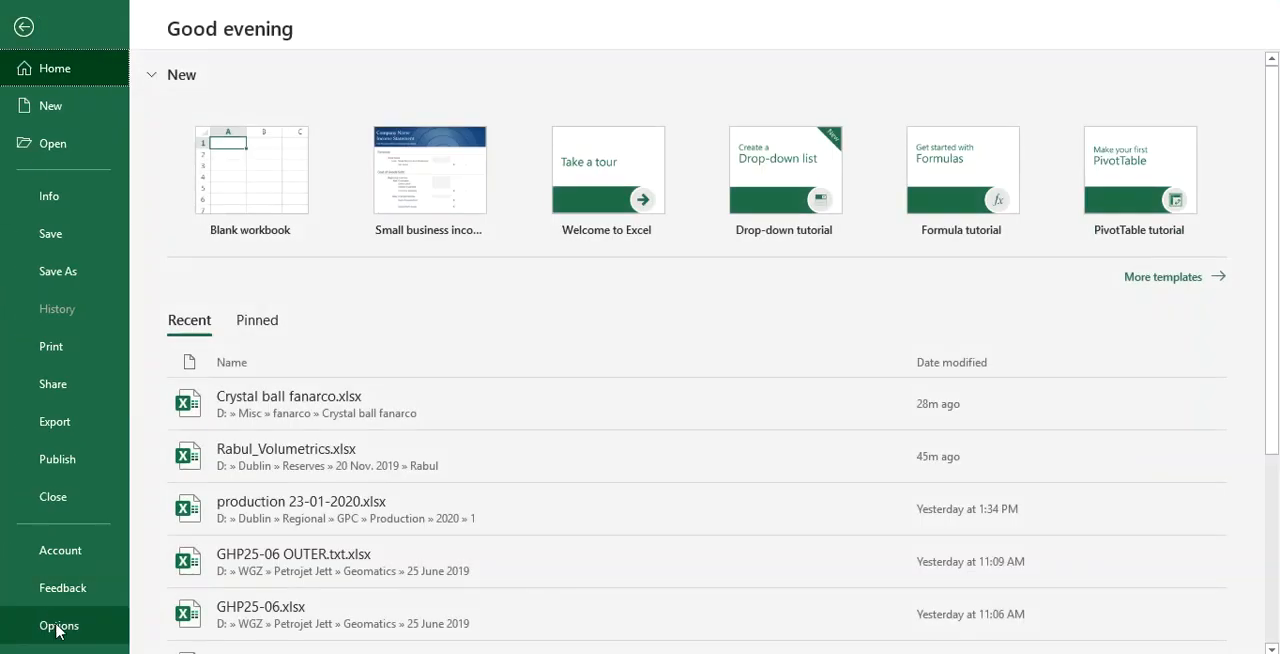
{"action": "left_click", "coordinate": [58, 625]}
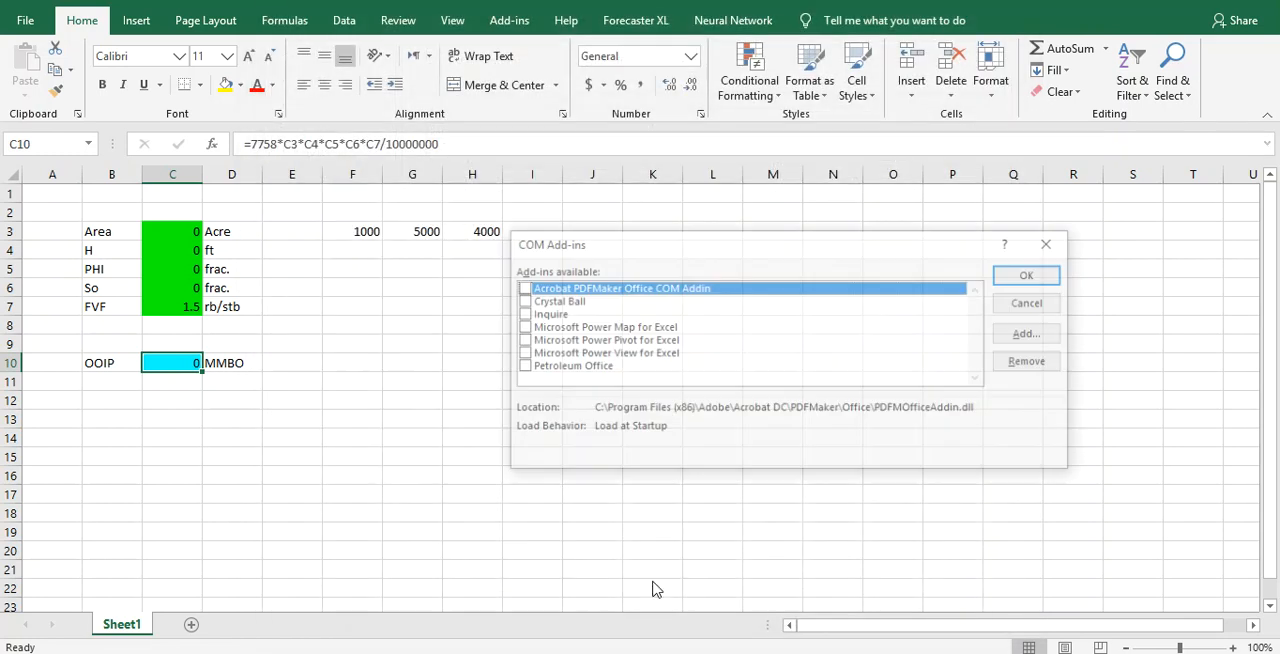
{"action": "left_click", "coordinate": [556, 301]}
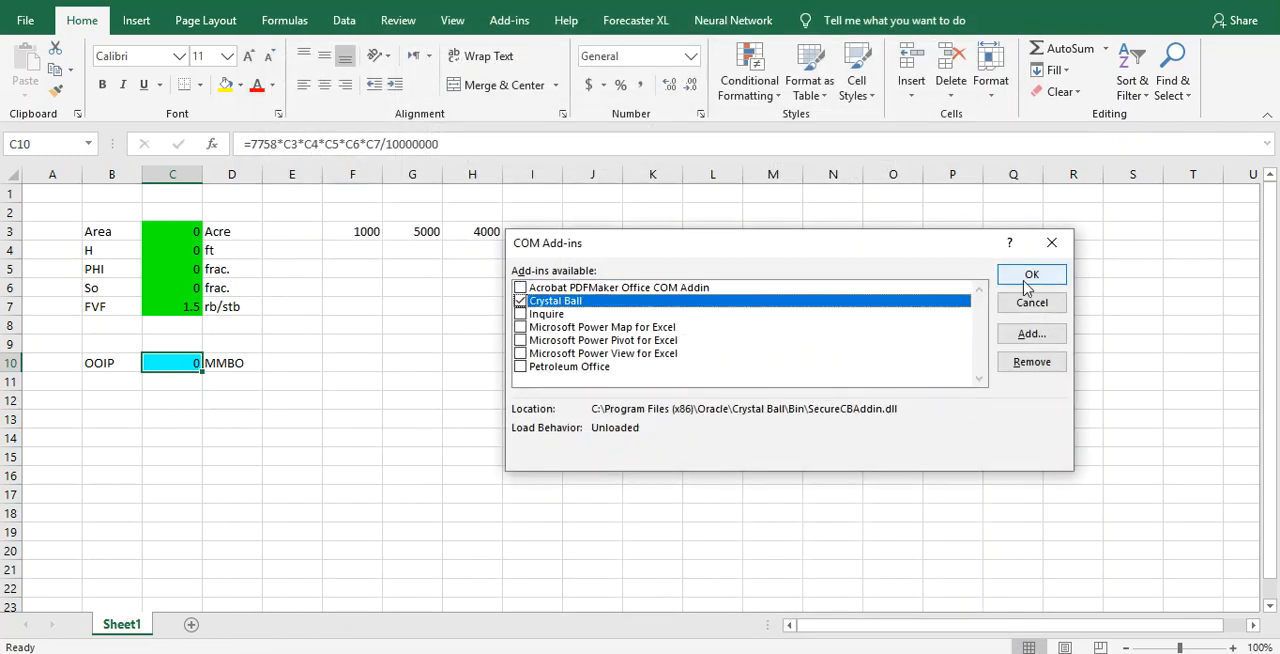
{"action": "left_click", "coordinate": [1031, 274]}
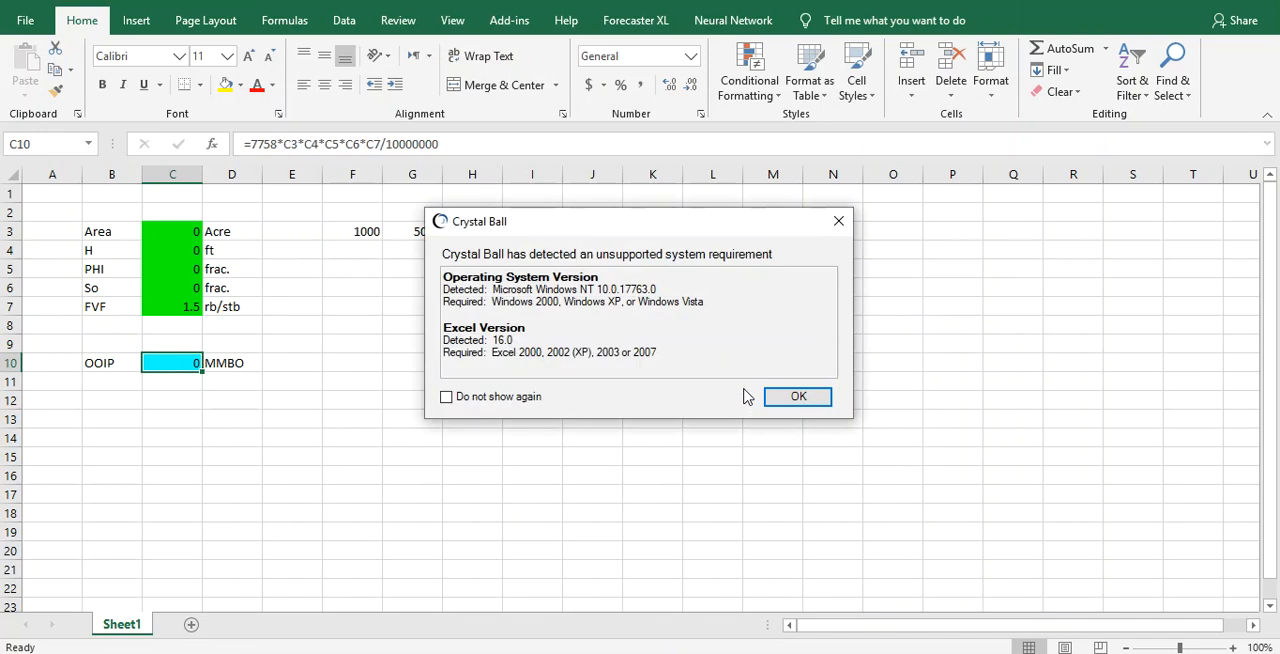
{"action": "left_click", "coordinate": [798, 396]}
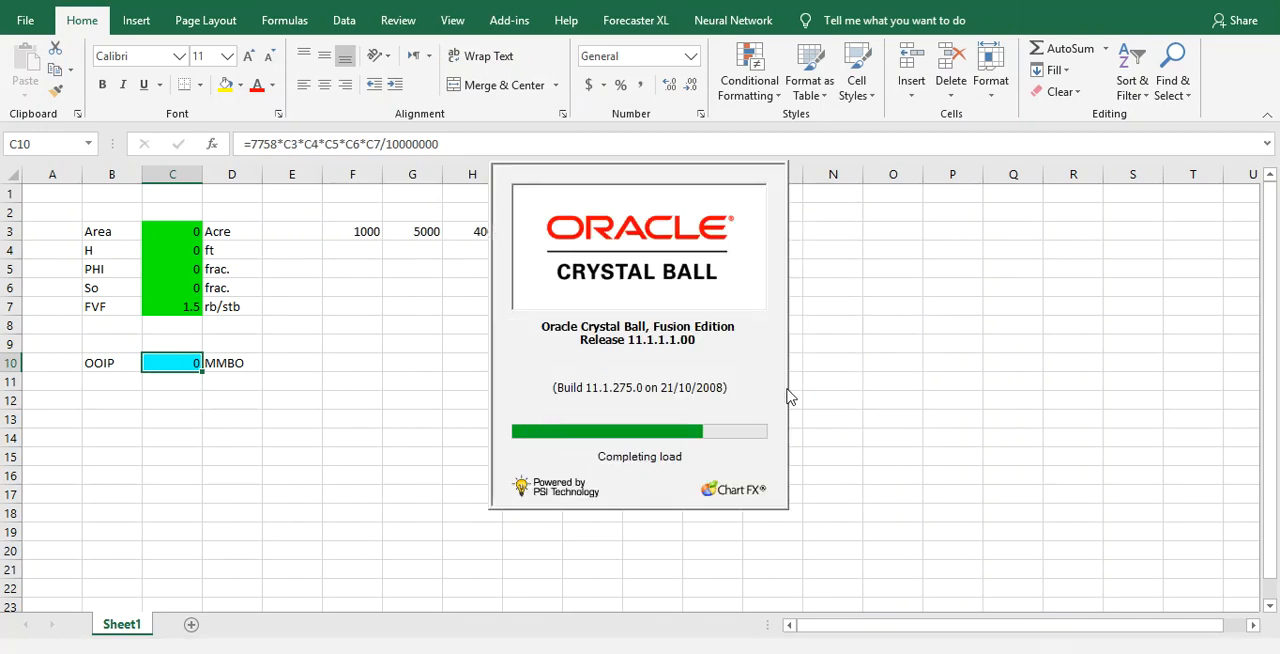
{"action": "mouse_move", "coordinate": [788, 429]}
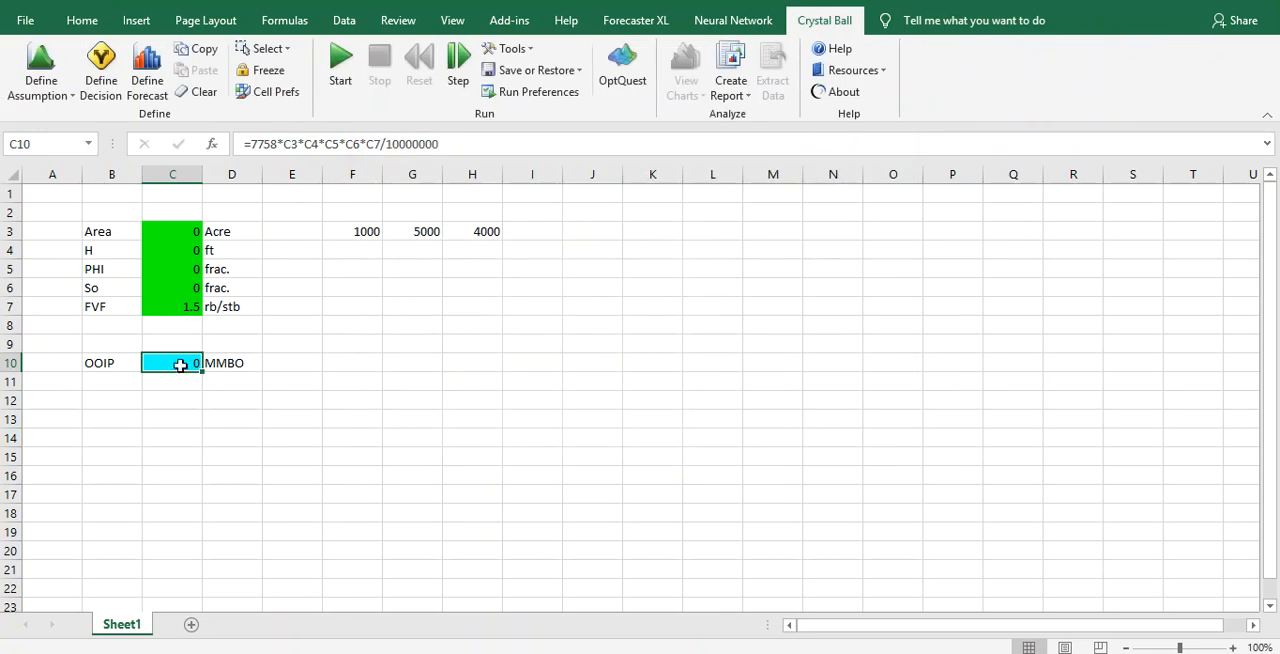
{"action": "mouse_move", "coordinate": [219, 401]}
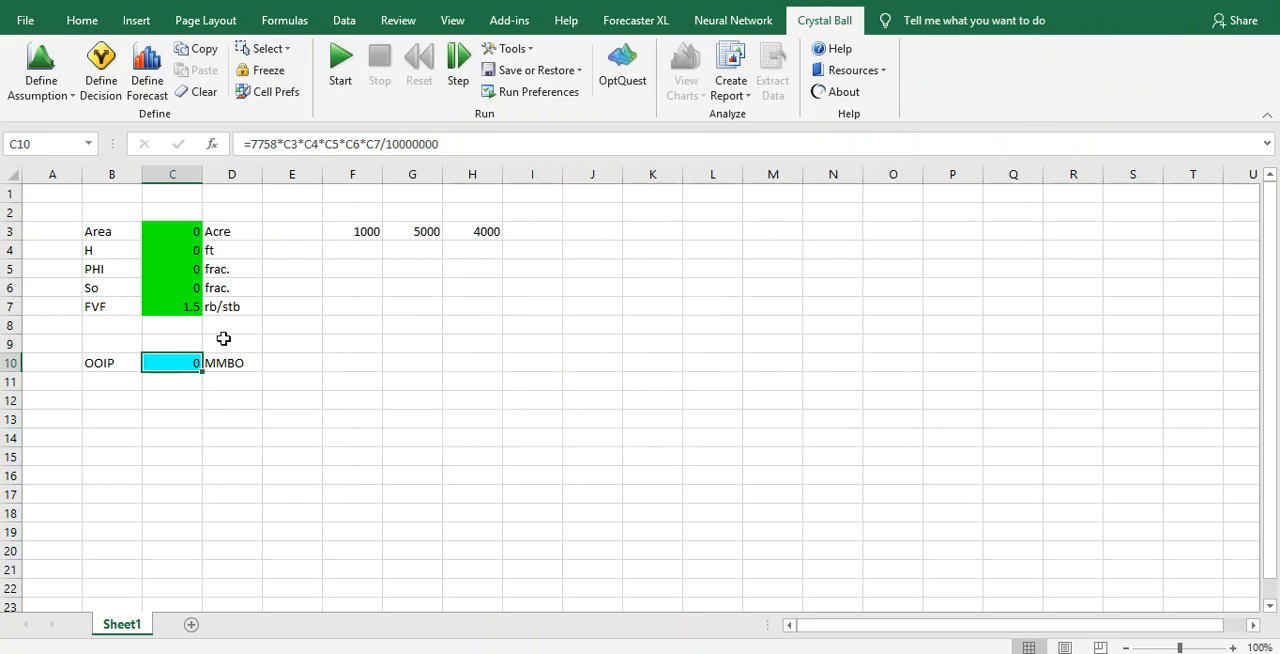
{"action": "mouse_move", "coordinate": [365, 147]}
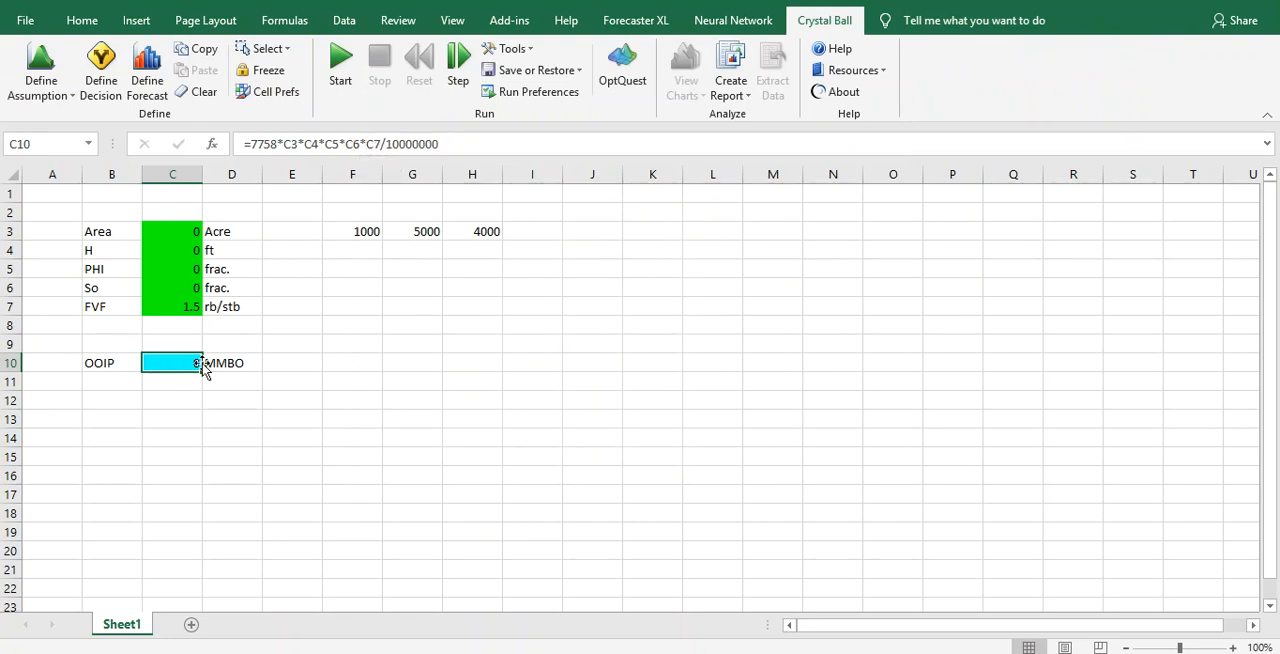
{"action": "left_click", "coordinate": [111, 306]}
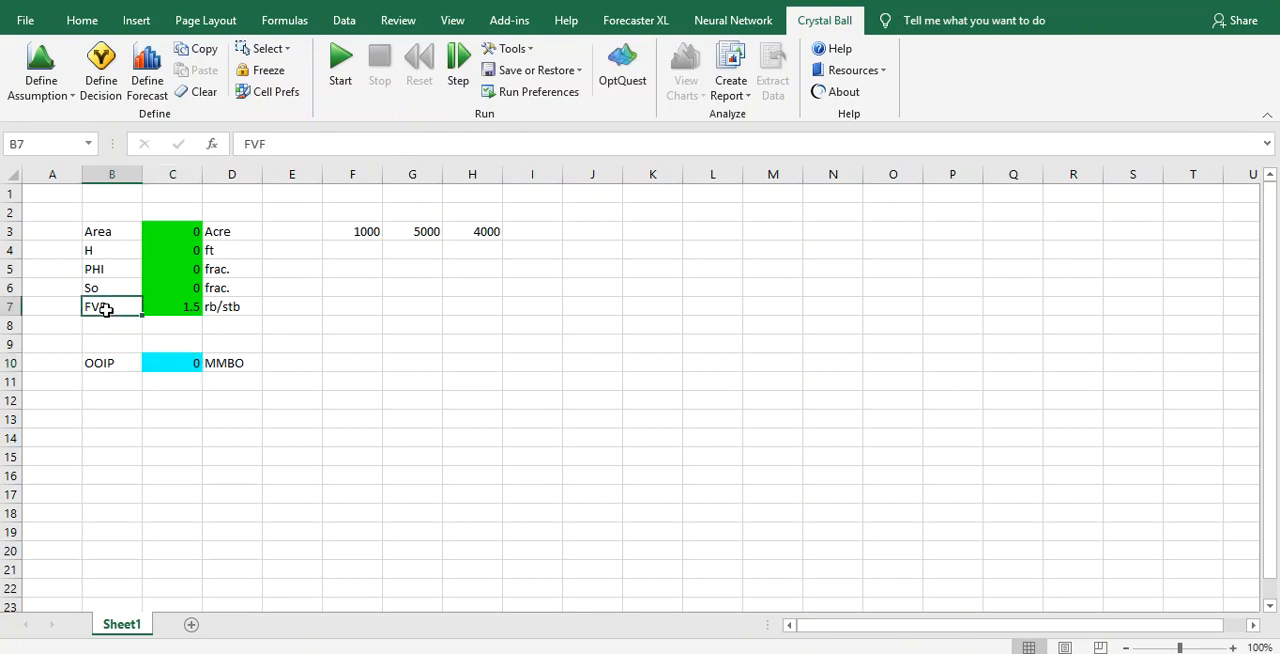
{"action": "left_click", "coordinate": [172, 362]}
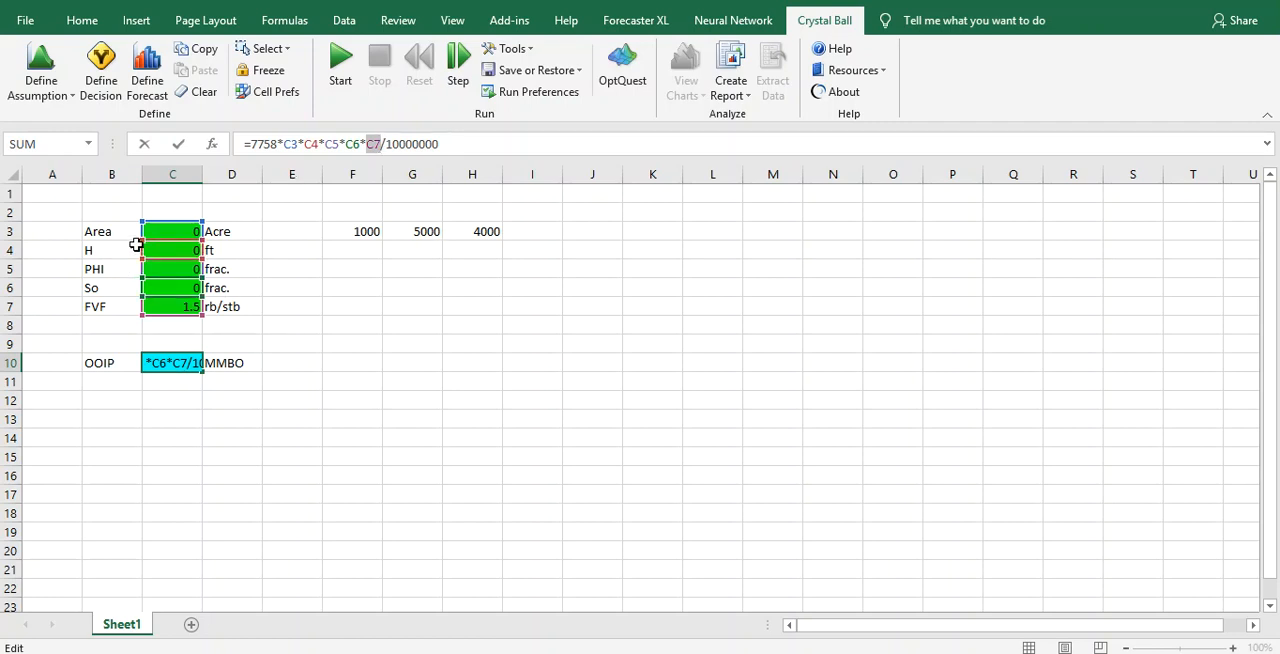
{"action": "mouse_move", "coordinate": [108, 251]}
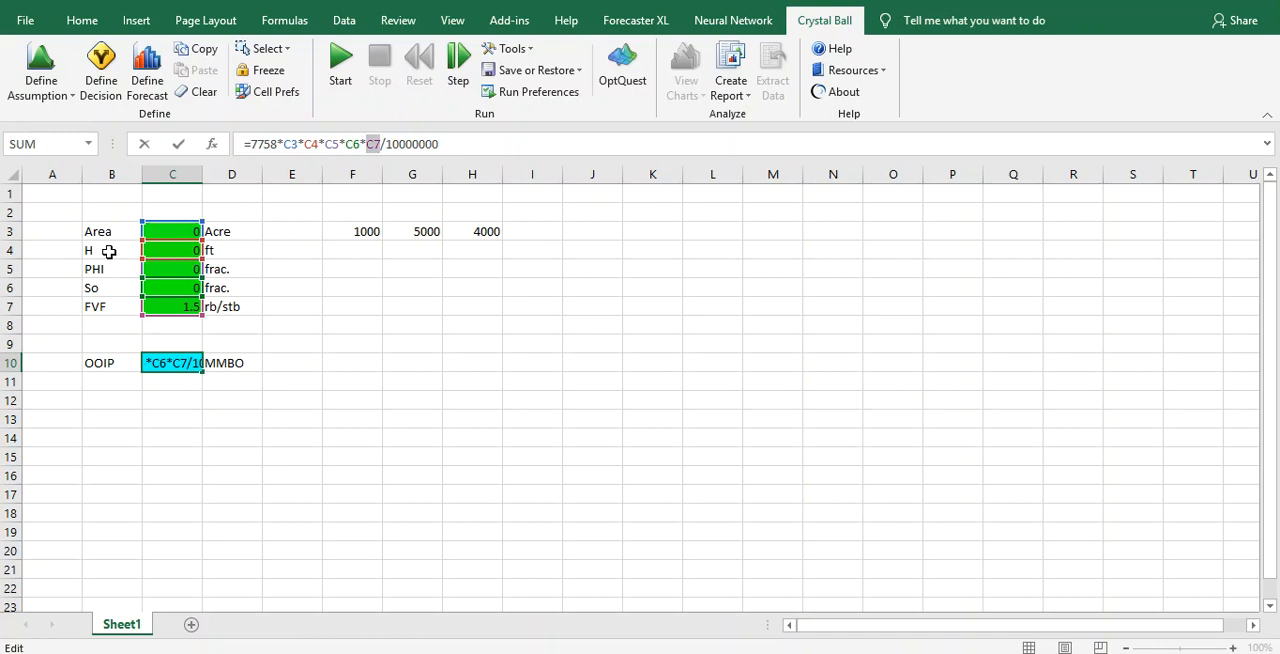
{"action": "mouse_move", "coordinate": [119, 278]}
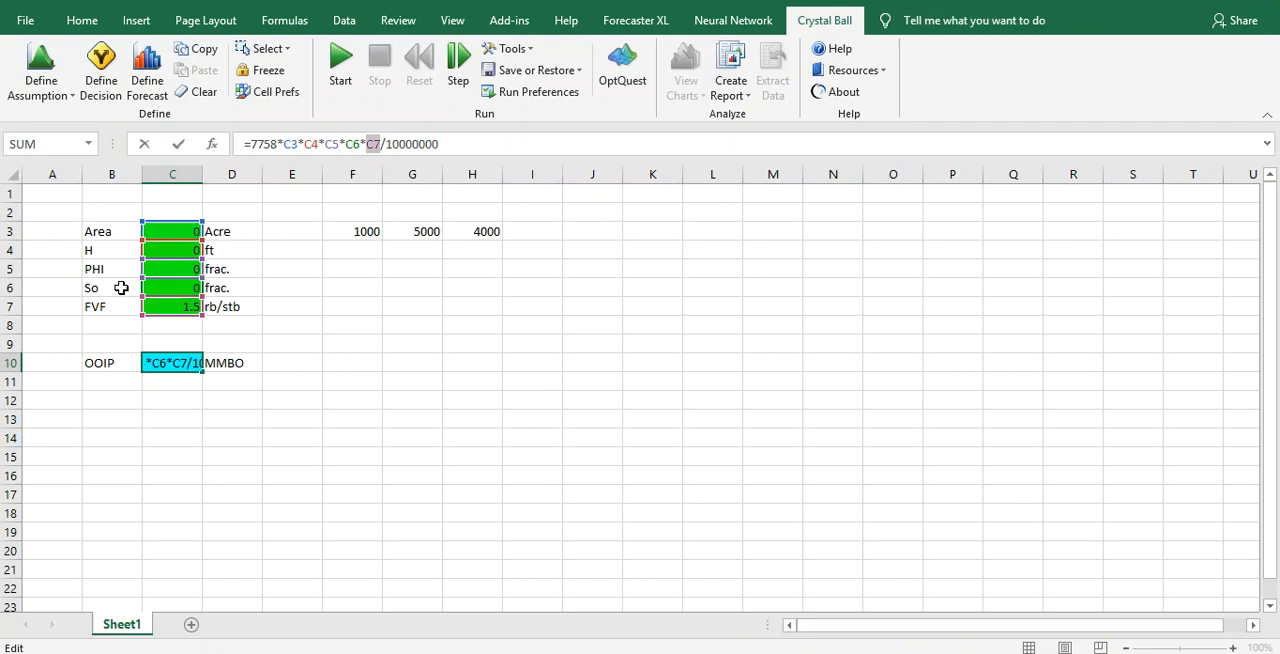
{"action": "mouse_move", "coordinate": [130, 308]}
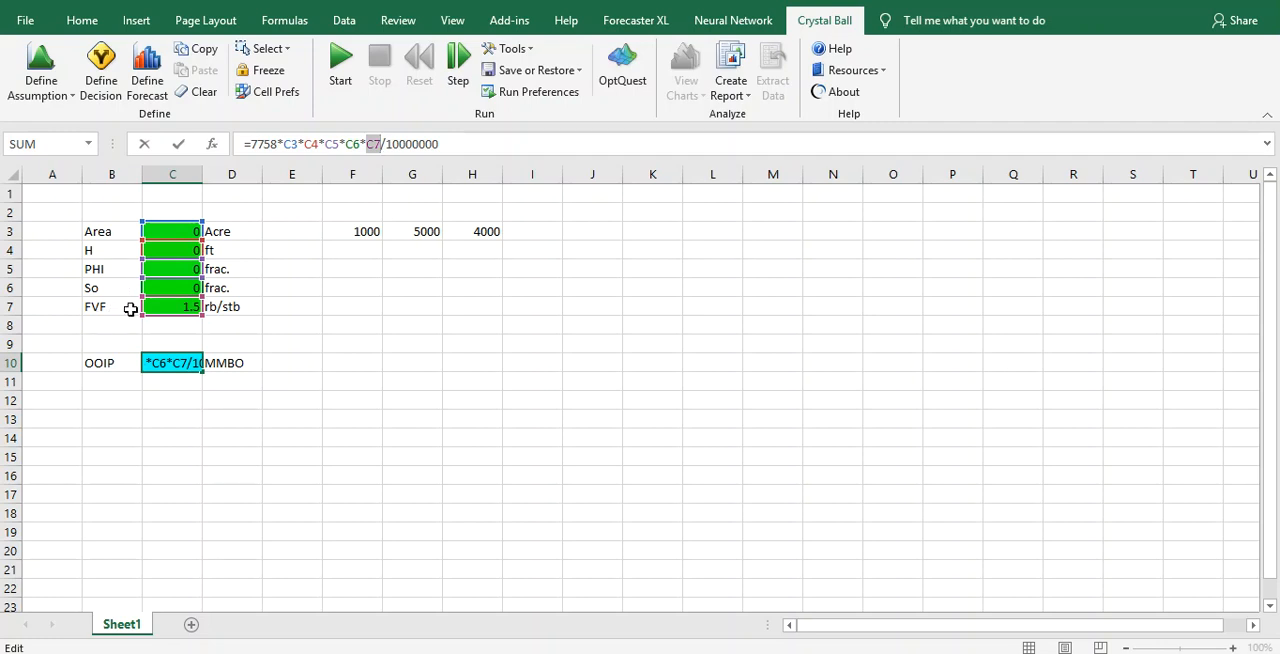
{"action": "mouse_move", "coordinate": [426, 203]}
{"action": "type", "text": "/*C7"}
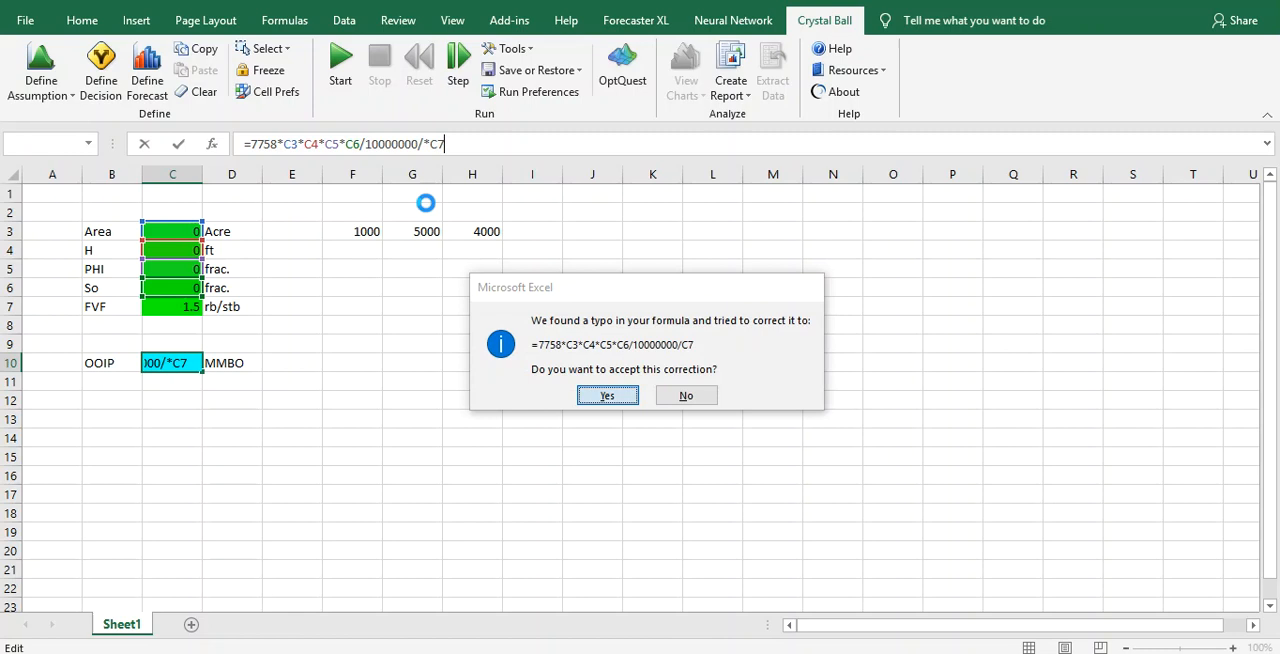
Accept Excel's formula correction so C10 divides by the FVF in C7
{"action": "left_click", "coordinate": [607, 395]}
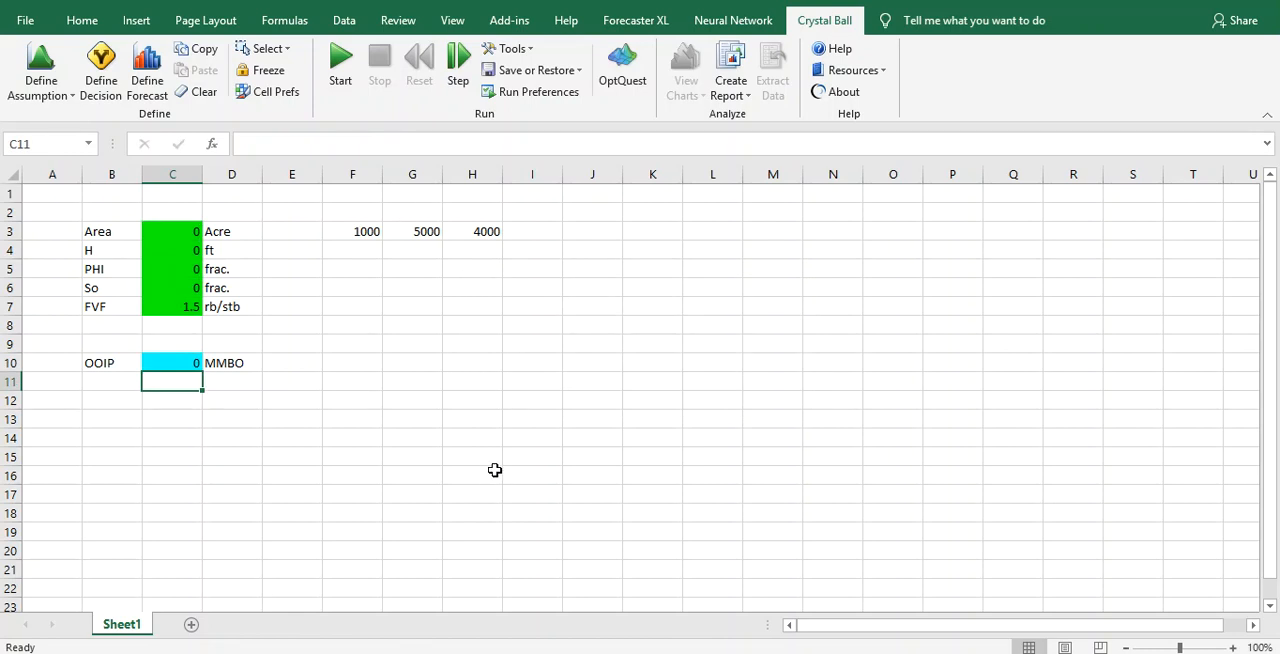
{"action": "mouse_move", "coordinate": [365, 120]}
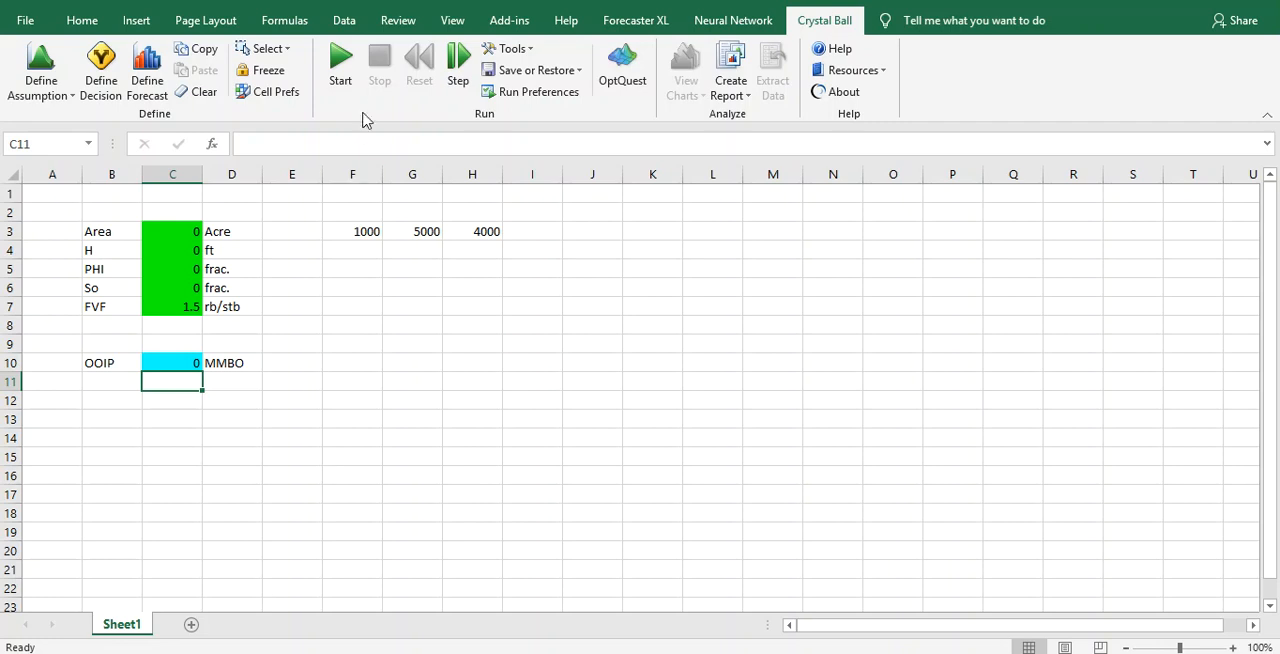
Run the 10,000-trial Crystal Ball simulation, producing an OOIP forecast with mean about 102 MMBO
{"action": "left_click", "coordinate": [340, 65]}
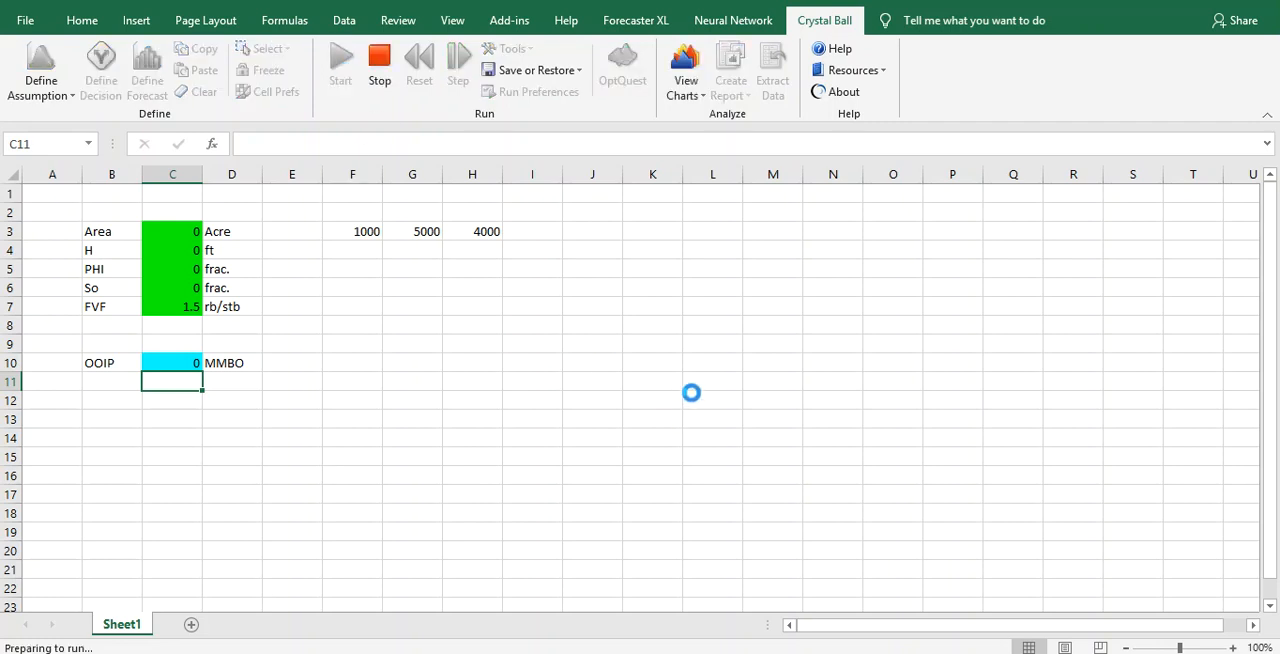
{"action": "left_click", "coordinate": [340, 79]}
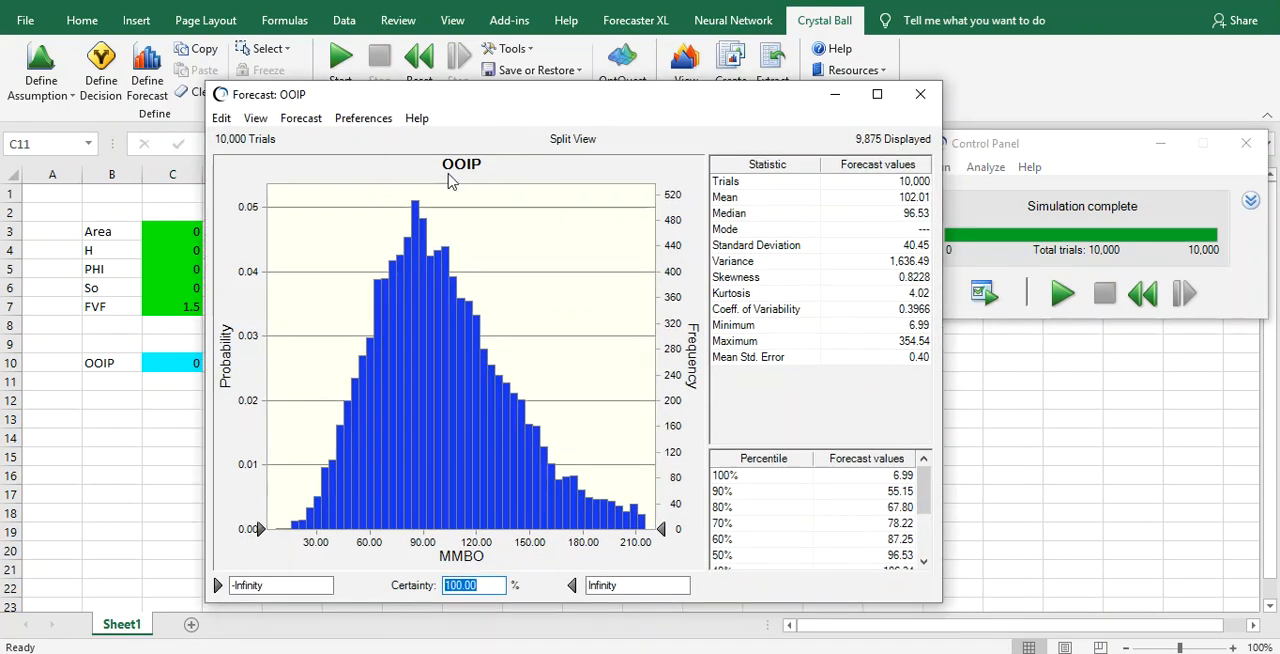
Maximize the OOIP forecast chart and enable 10%/90% percentile marker lines in chart preferences
{"action": "left_click", "coordinate": [877, 94]}
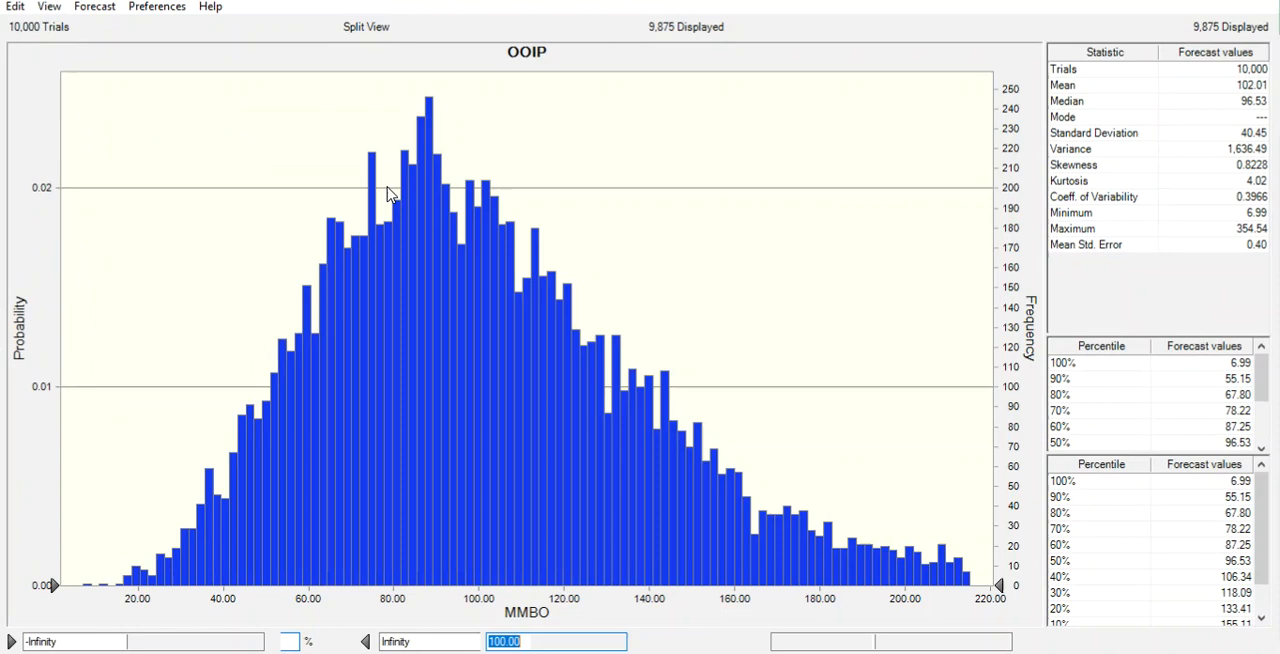
{"action": "left_click", "coordinate": [156, 6]}
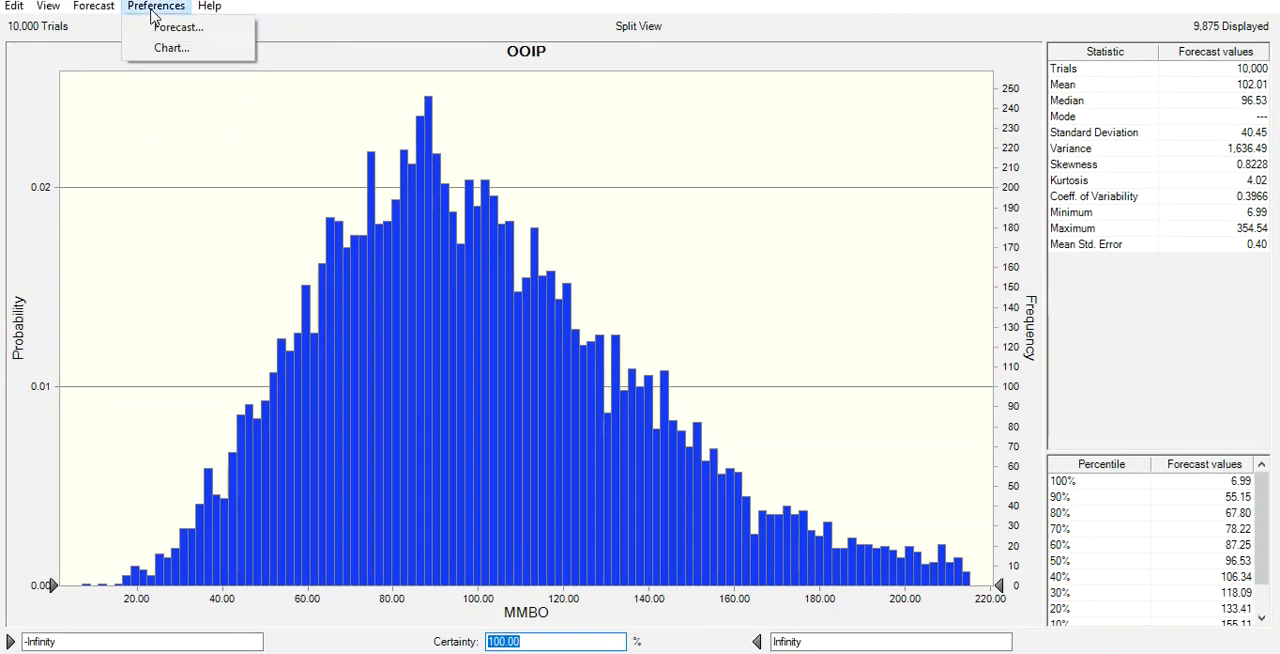
{"action": "left_click", "coordinate": [171, 47]}
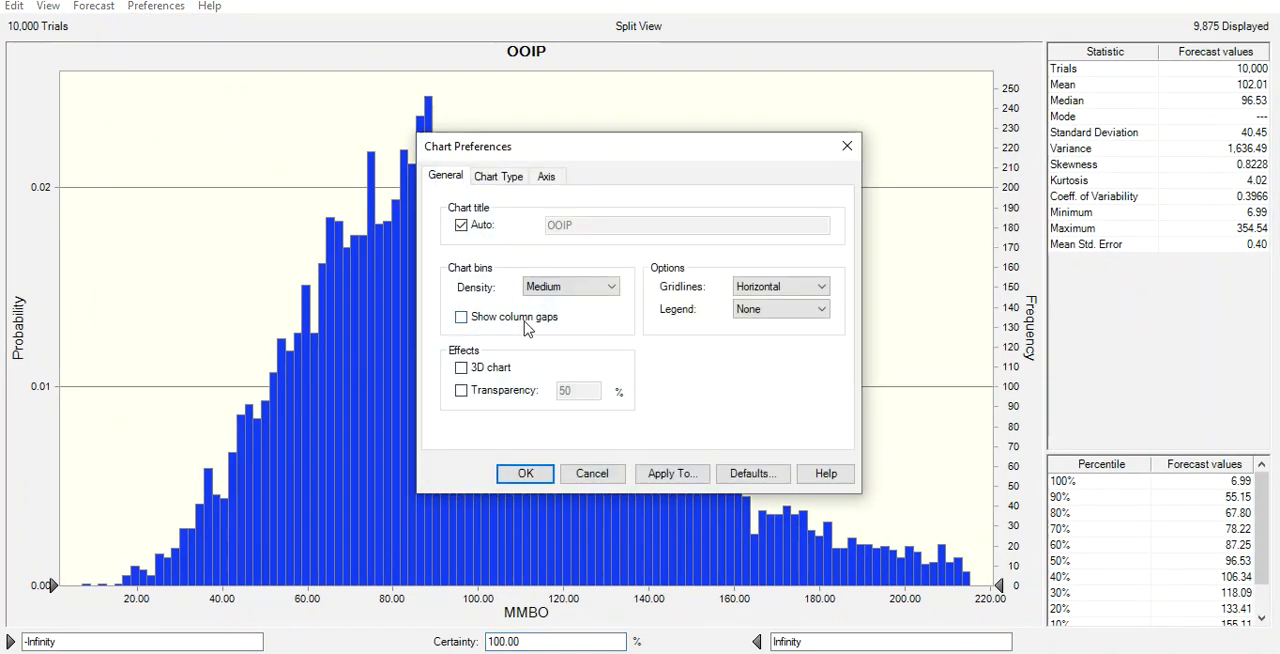
{"action": "left_click", "coordinate": [498, 176]}
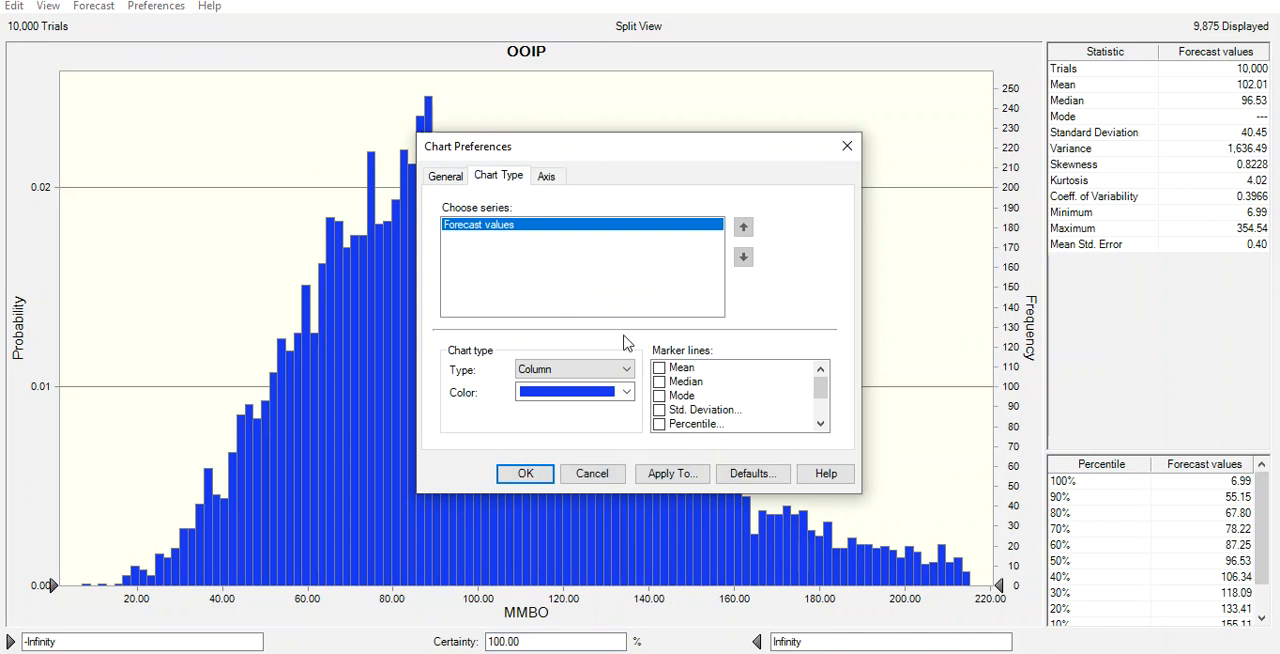
{"action": "left_click", "coordinate": [445, 175]}
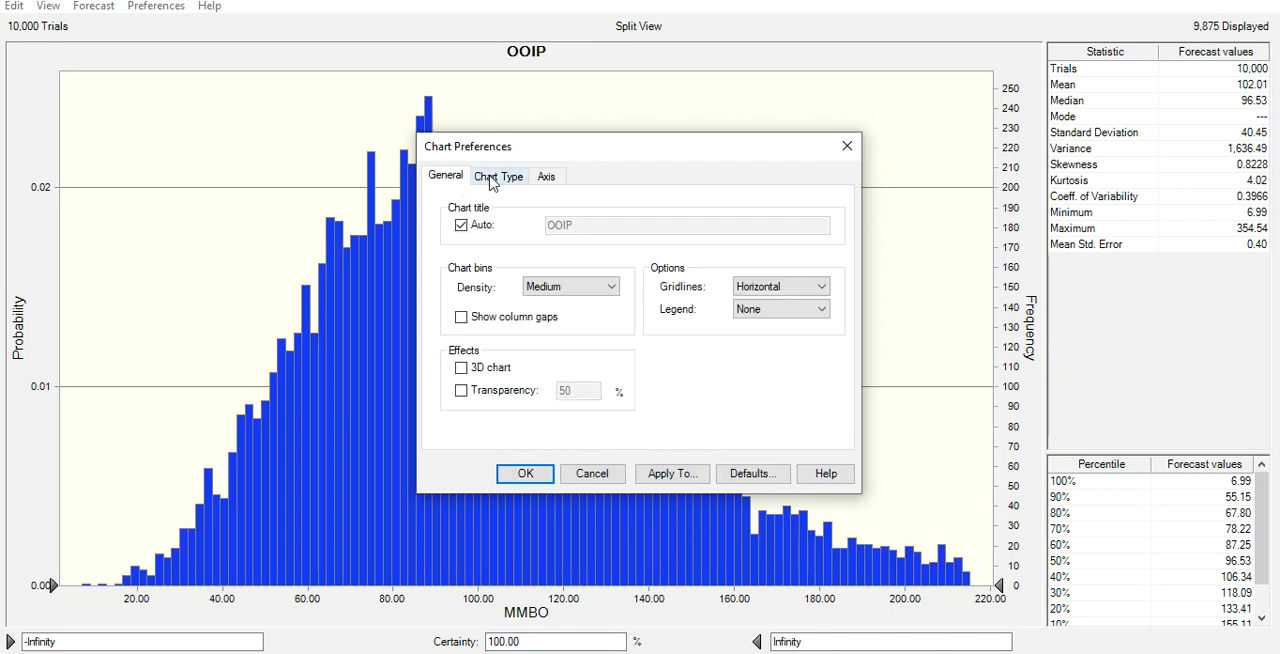
{"action": "left_click", "coordinate": [498, 175]}
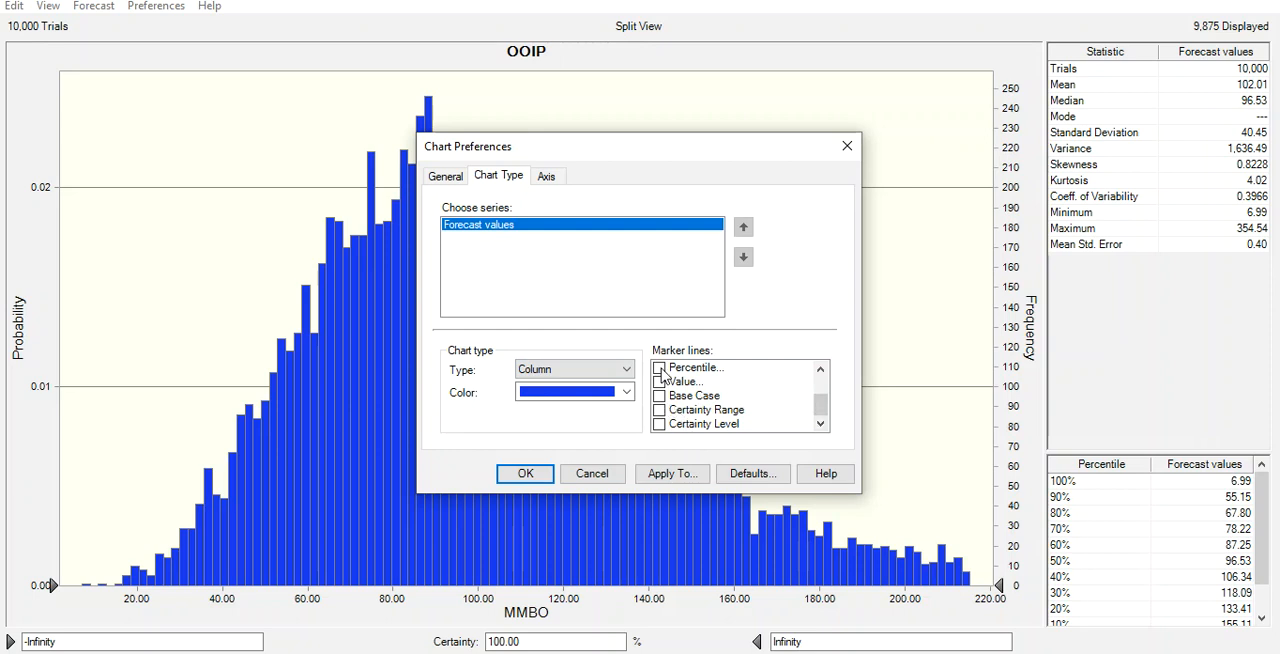
{"action": "left_click", "coordinate": [660, 367]}
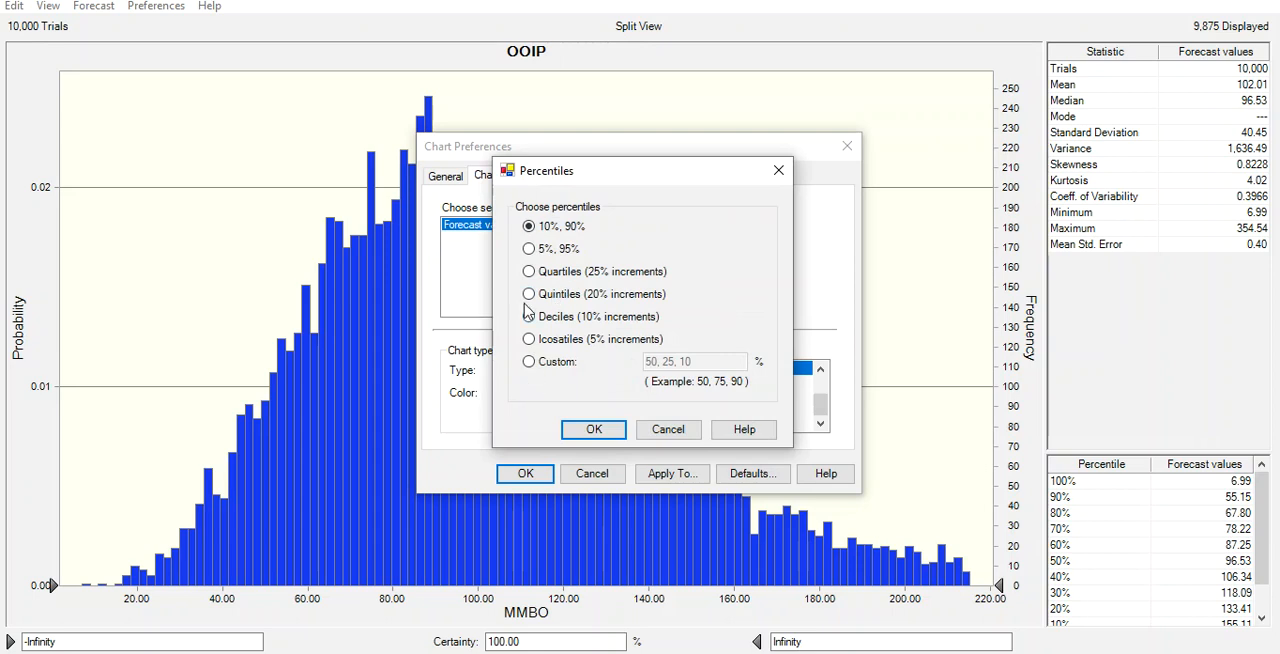
{"action": "mouse_move", "coordinate": [710, 423]}
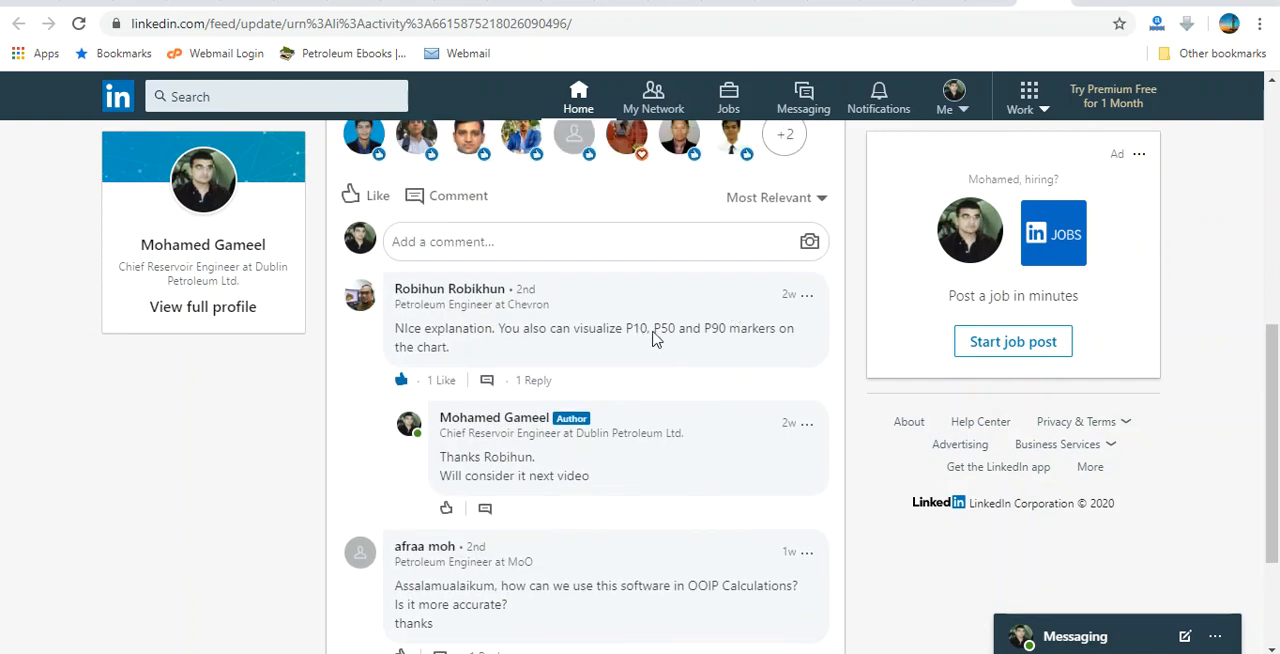
{"action": "mouse_move", "coordinate": [463, 645]}
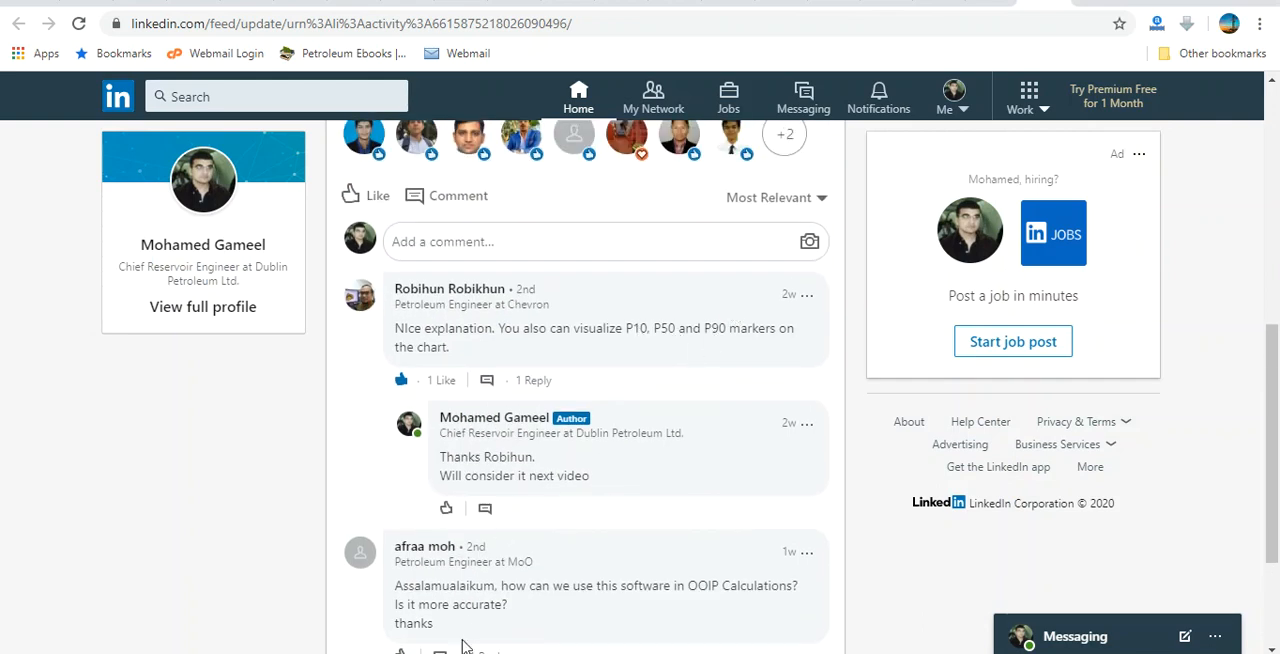
{"action": "mouse_move", "coordinate": [480, 340]}
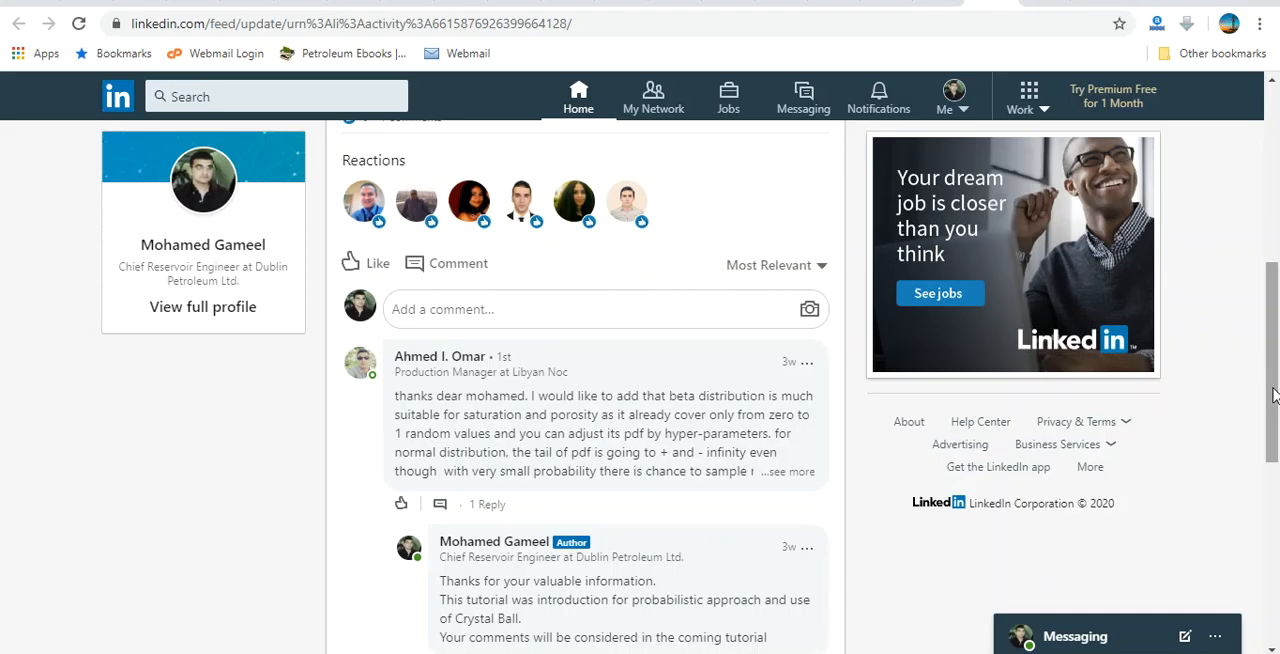
{"action": "mouse_move", "coordinate": [1096, 357]}
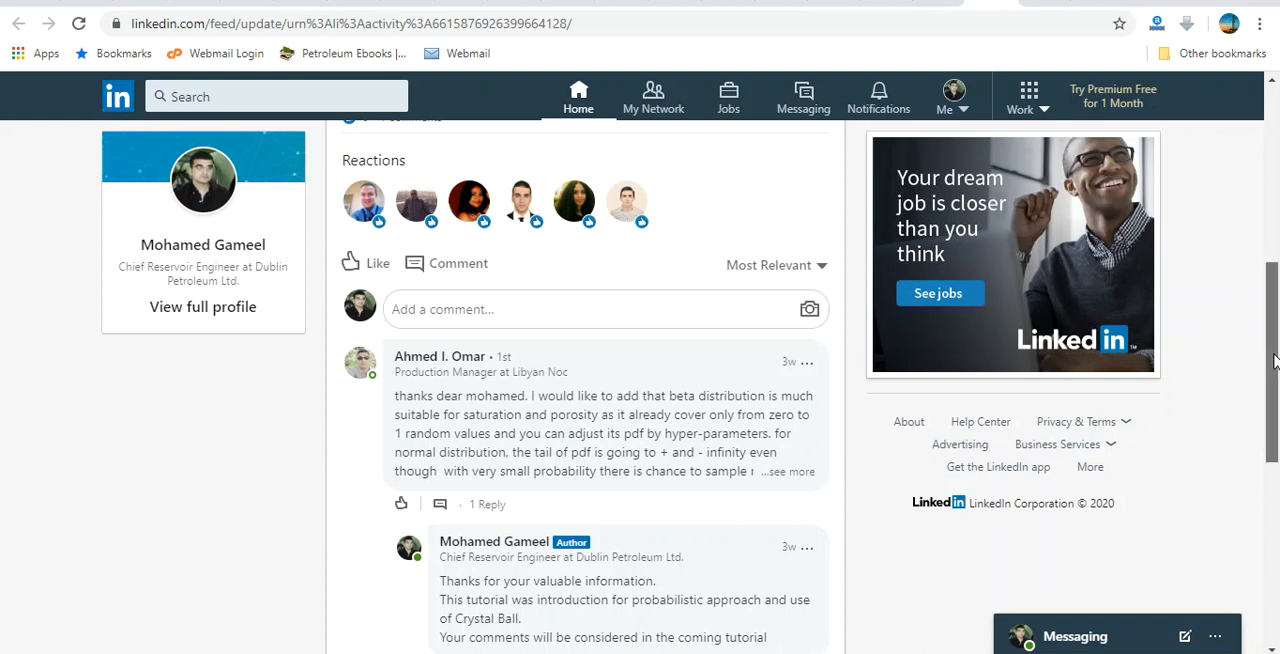
Scroll to the beta-distribution comment and expand it to read the advice on truncating PDFs
{"action": "scroll", "scroll_direction": "down", "scroll_amount": 3}
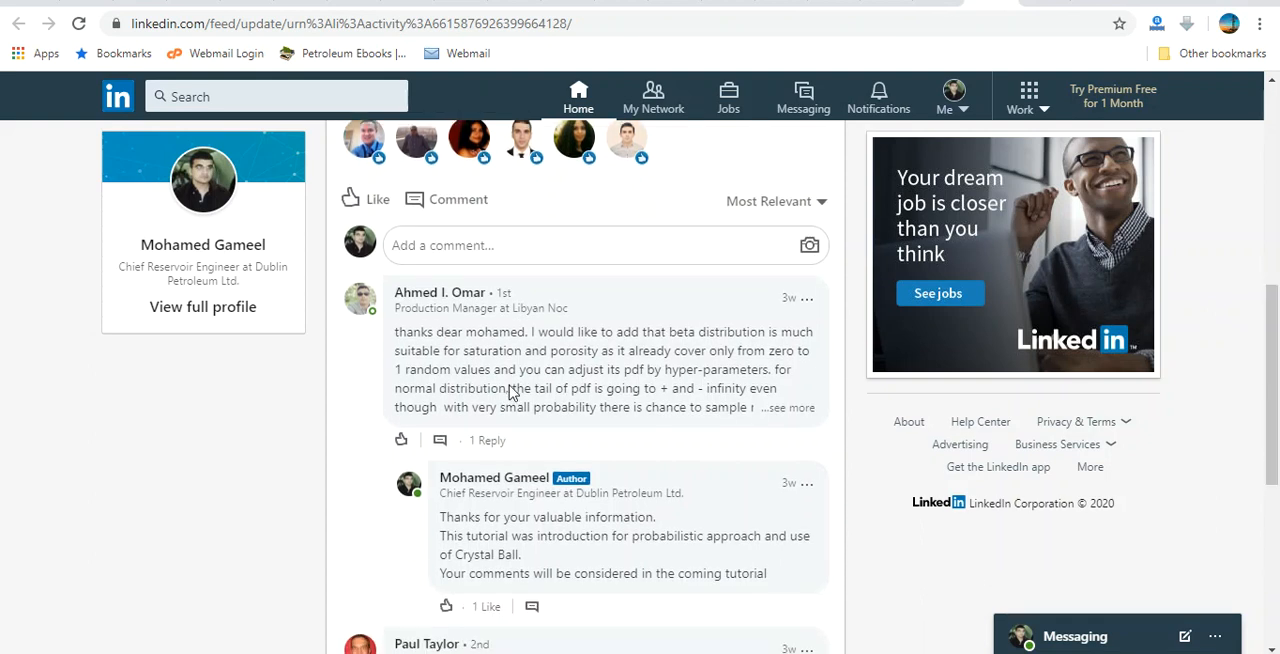
{"action": "mouse_move", "coordinate": [651, 350]}
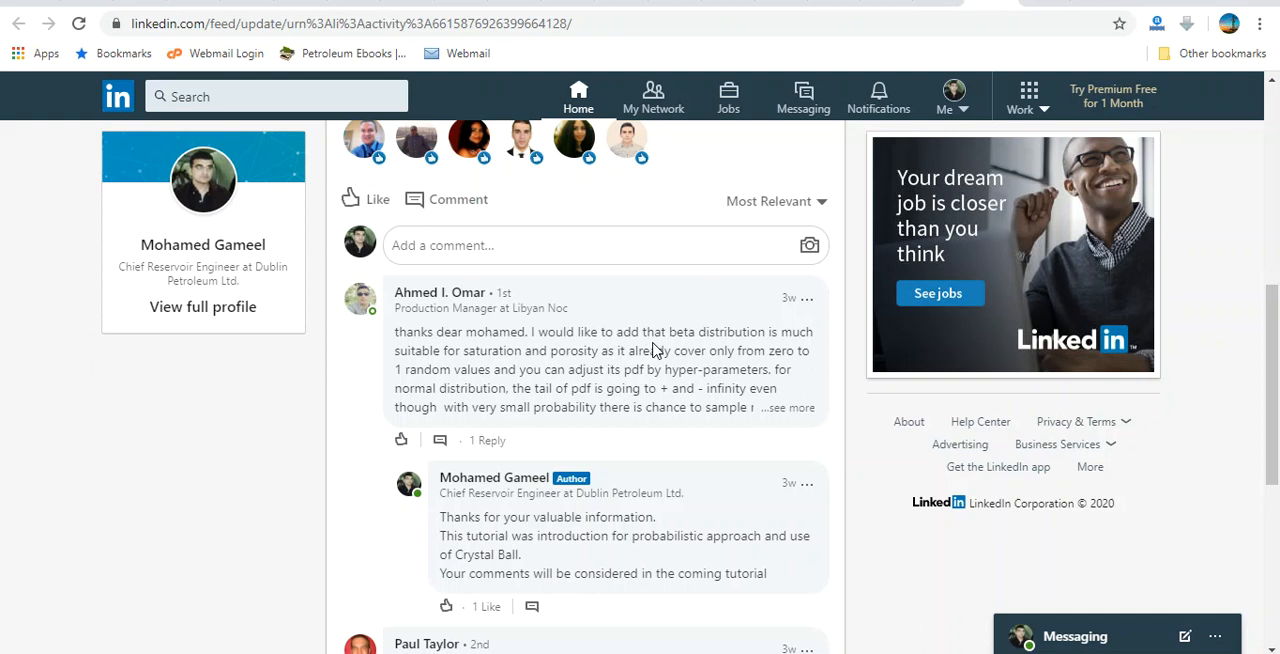
{"action": "mouse_move", "coordinate": [1148, 446]}
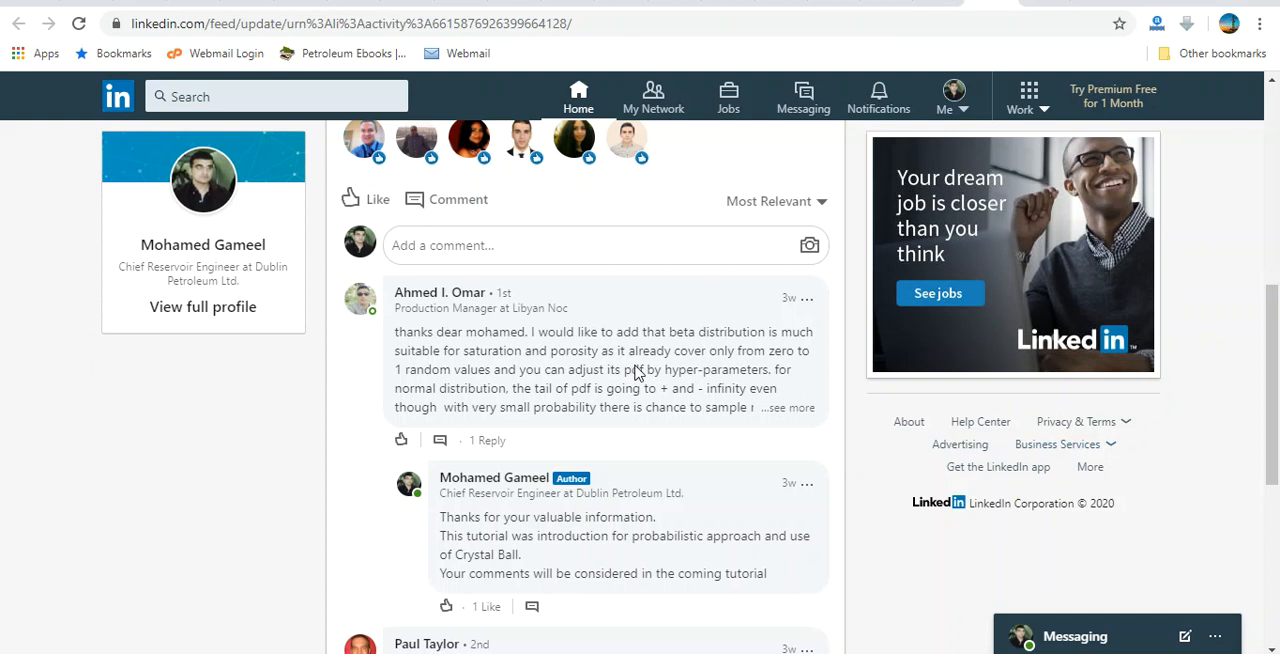
{"action": "mouse_move", "coordinate": [777, 365]}
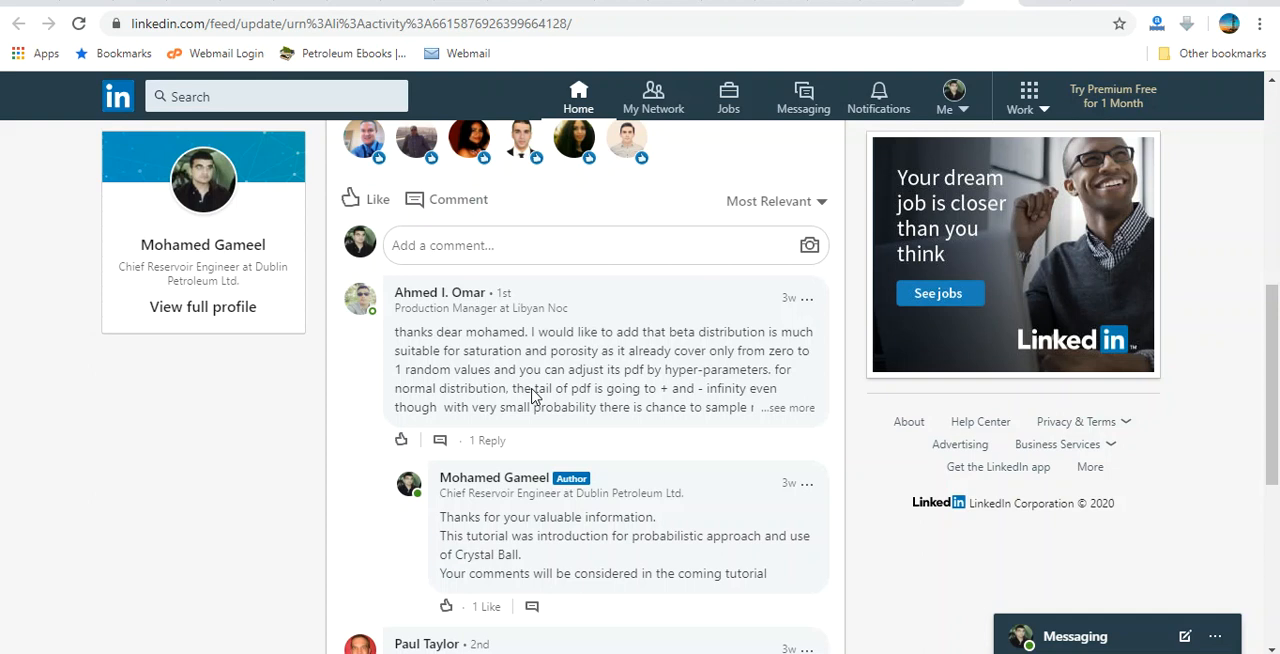
{"action": "mouse_move", "coordinate": [490, 392]}
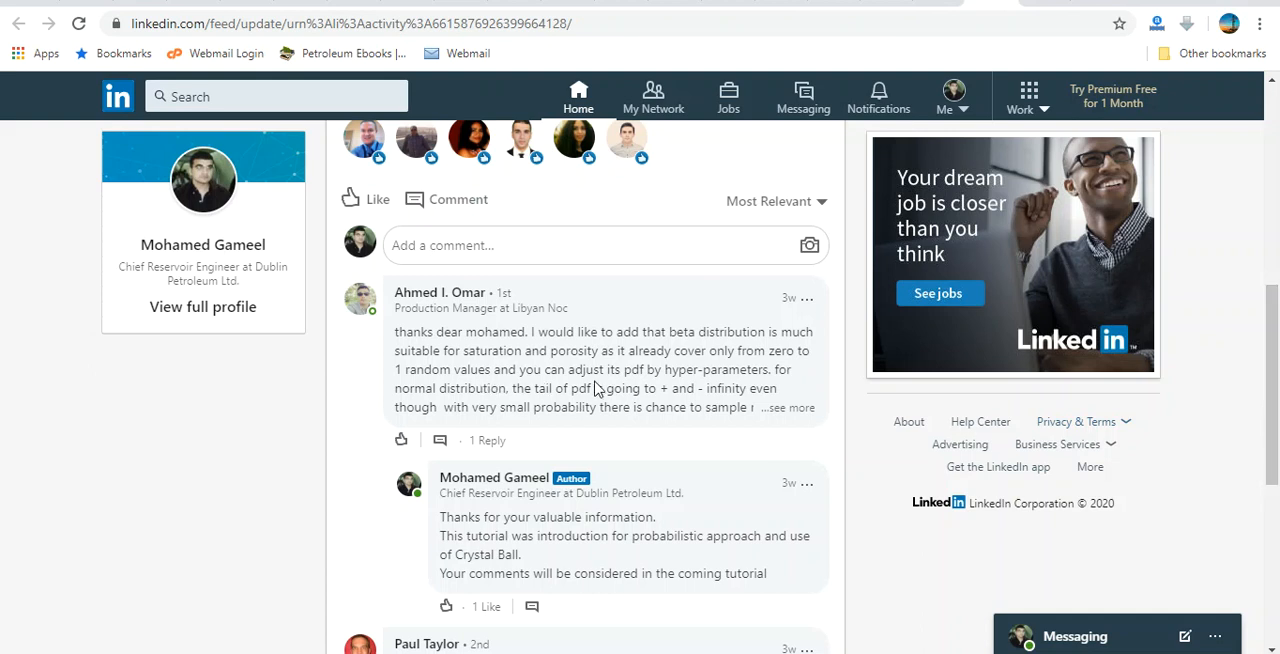
{"action": "mouse_move", "coordinate": [710, 390]}
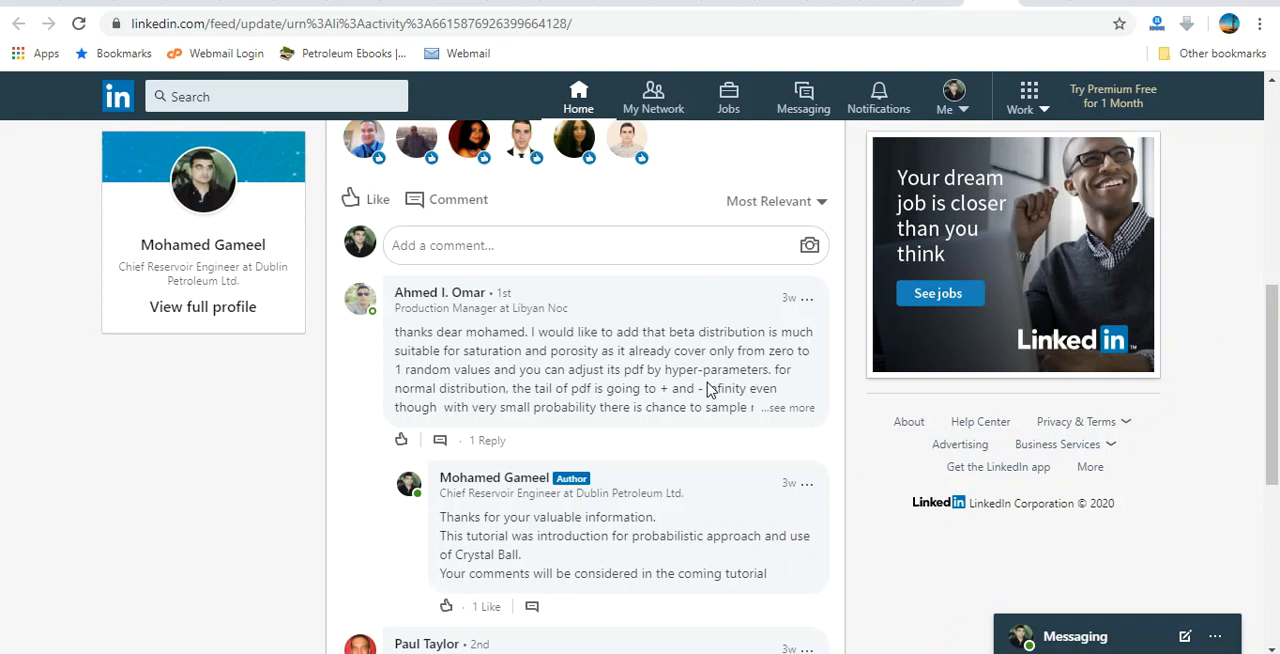
{"action": "mouse_move", "coordinate": [892, 446]}
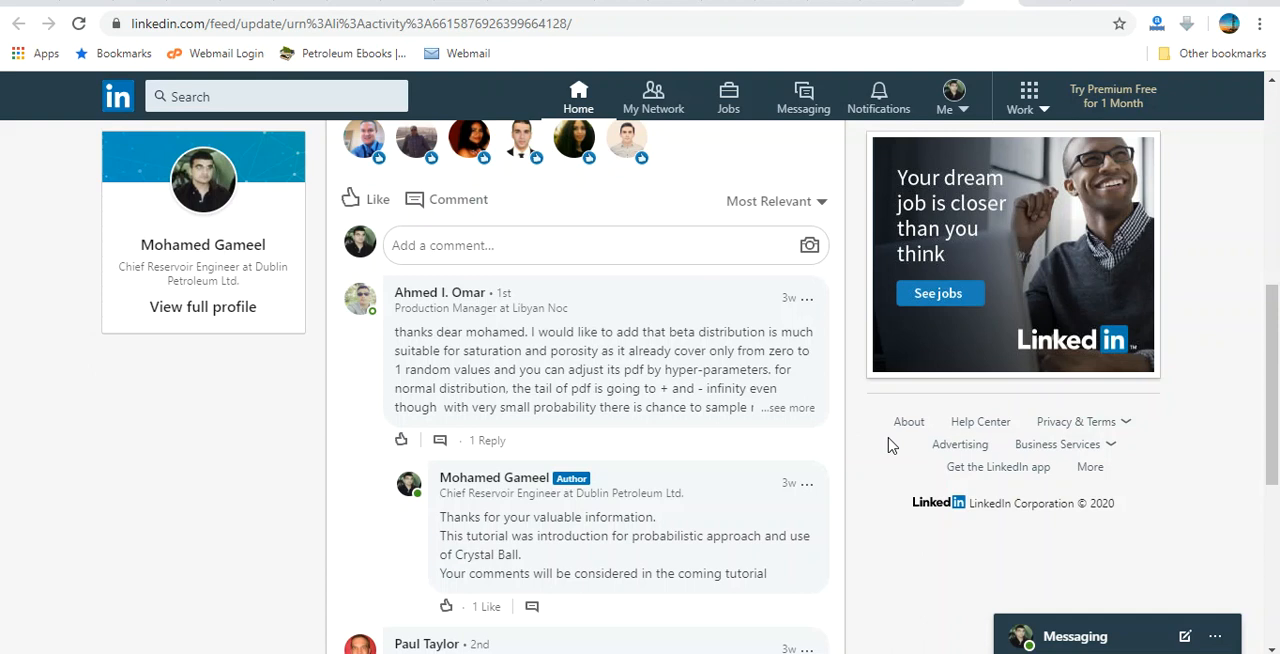
{"action": "mouse_move", "coordinate": [565, 395]}
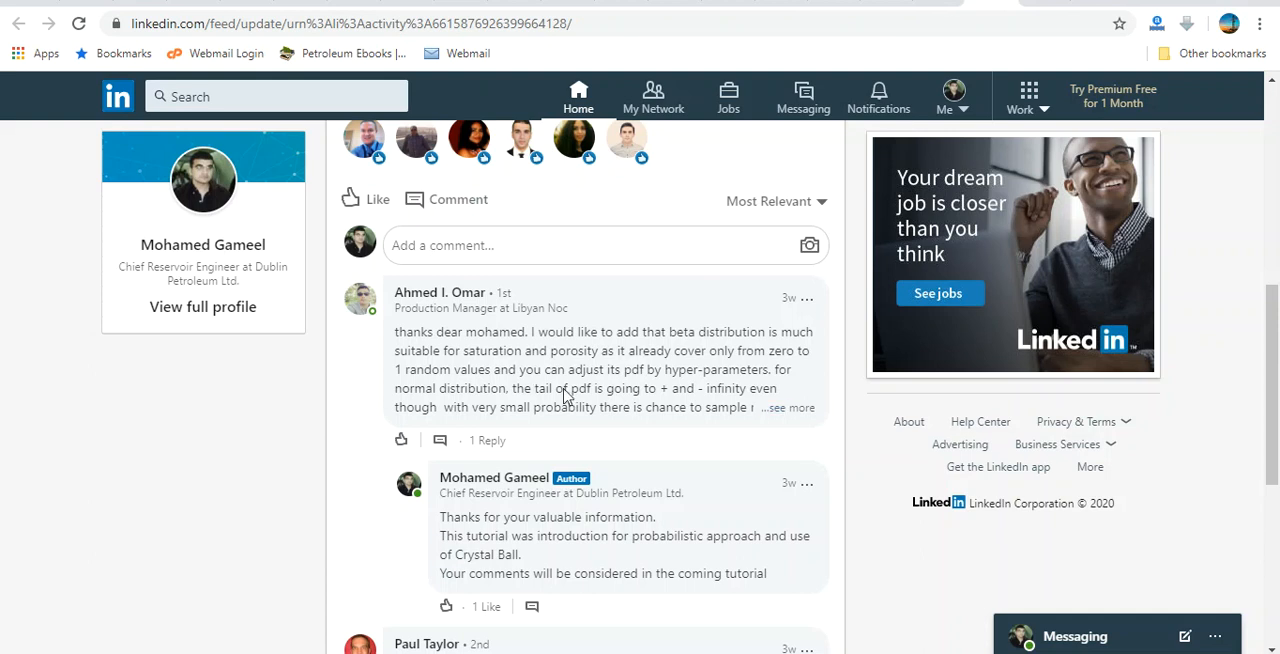
{"action": "mouse_move", "coordinate": [658, 418]}
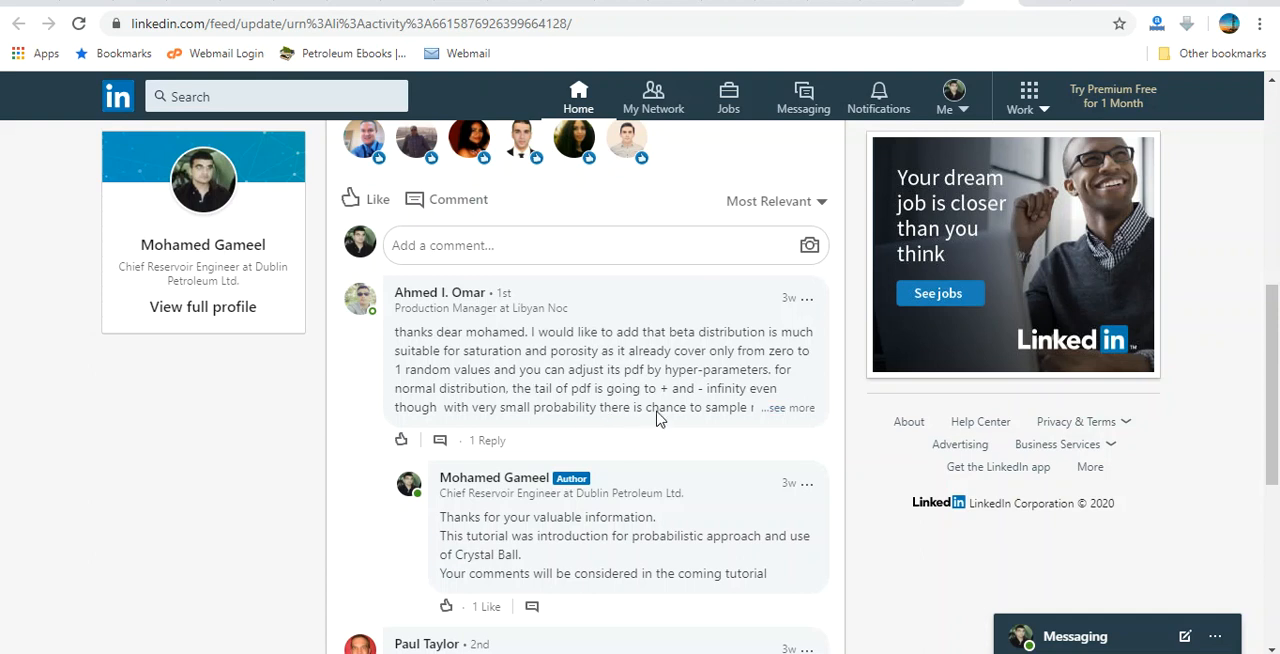
{"action": "left_click", "coordinate": [788, 407]}
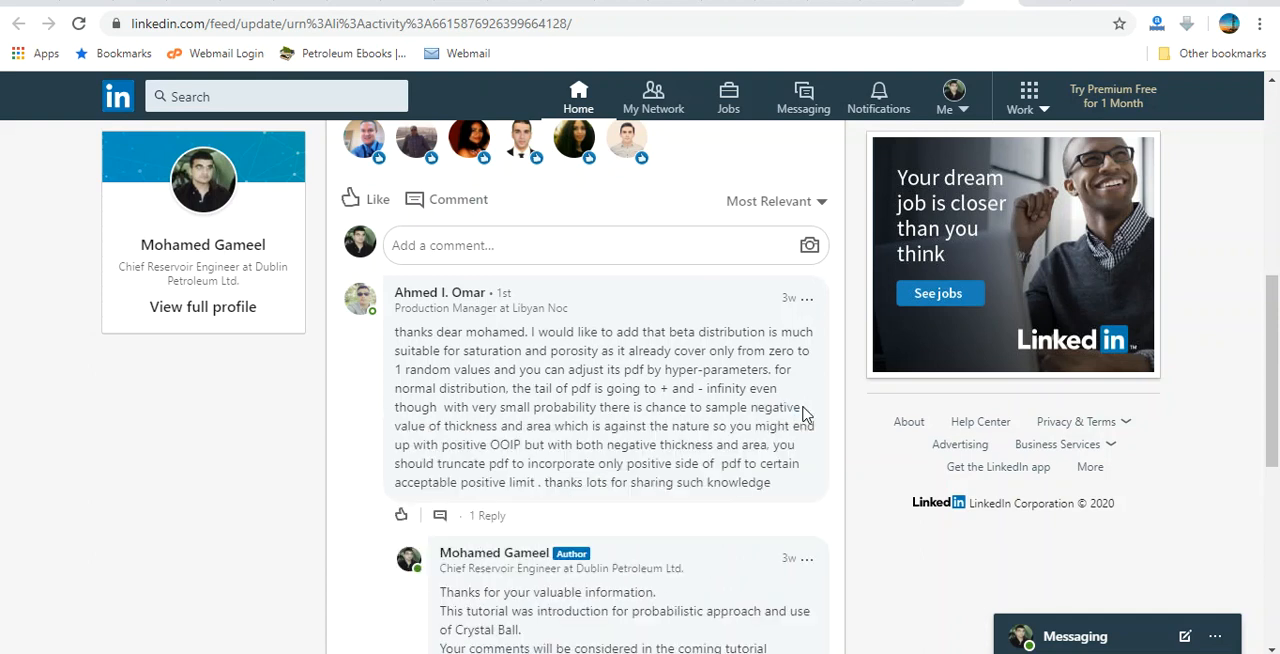
{"action": "mouse_move", "coordinate": [775, 428]}
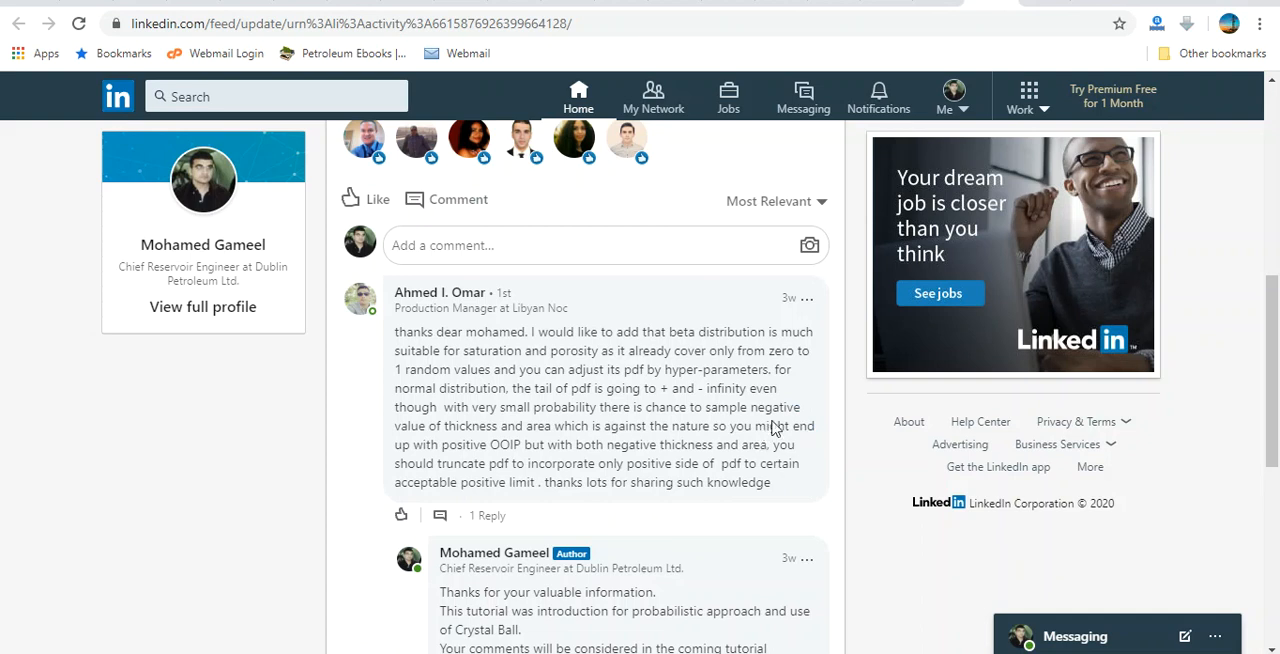
{"action": "mouse_move", "coordinate": [445, 443]}
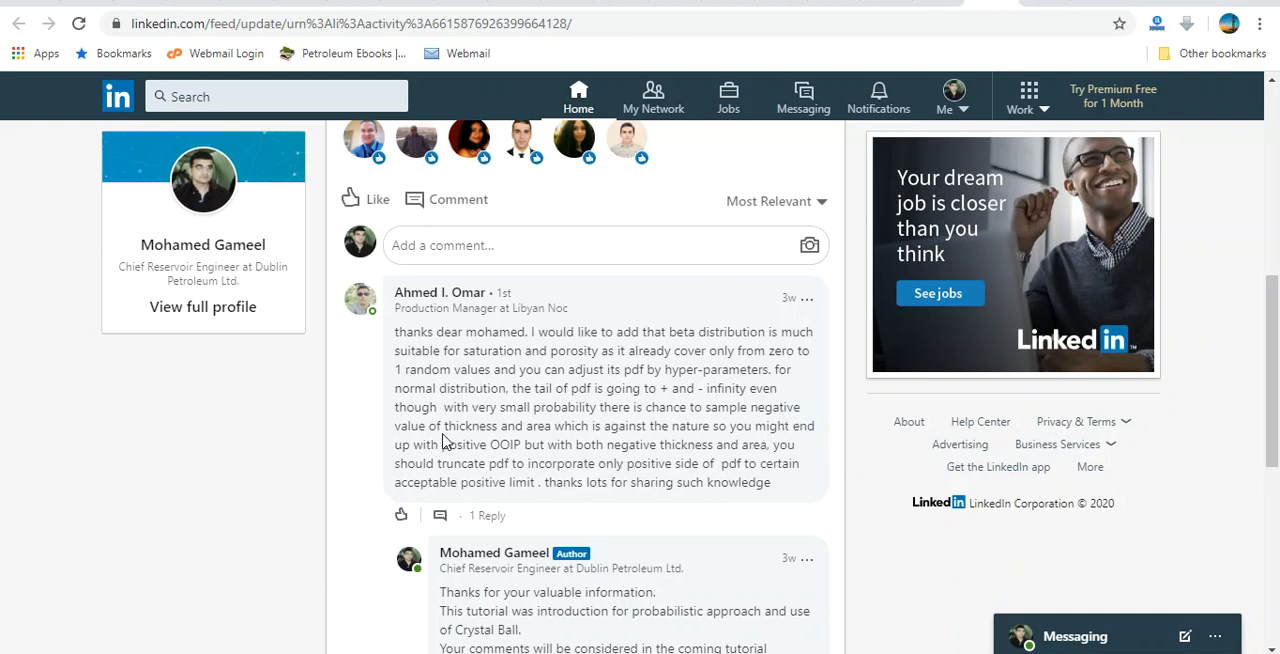
{"action": "mouse_move", "coordinate": [653, 444]}
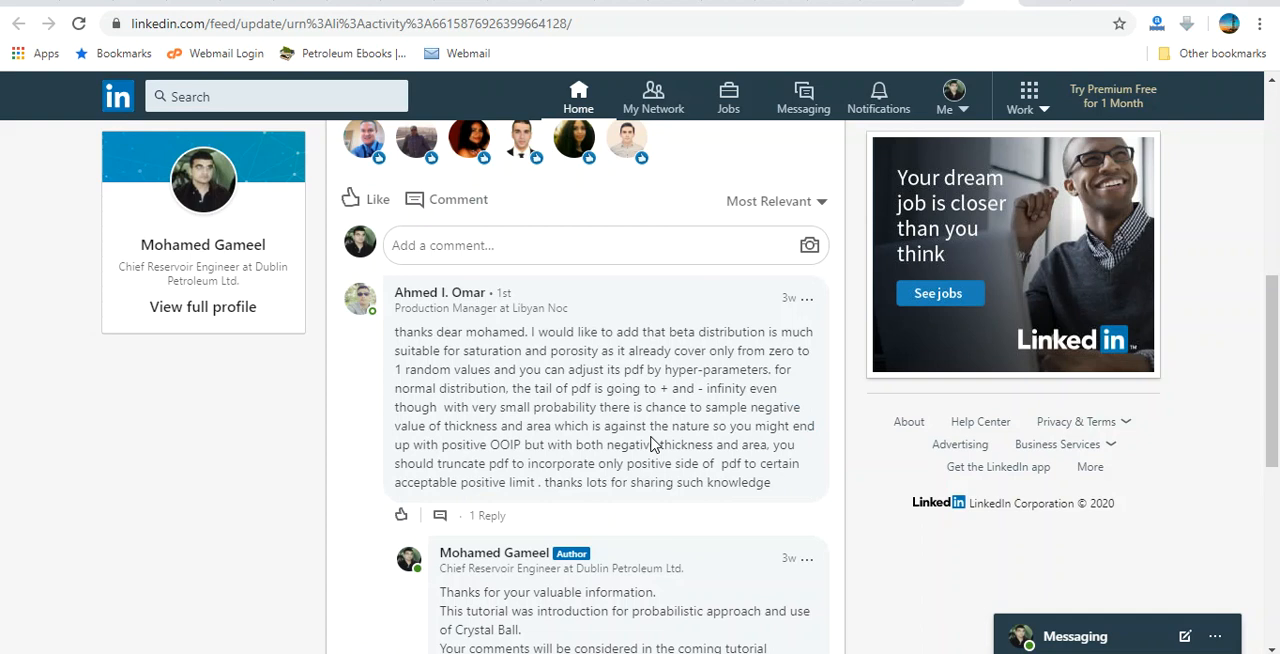
{"action": "mouse_move", "coordinate": [740, 444]}
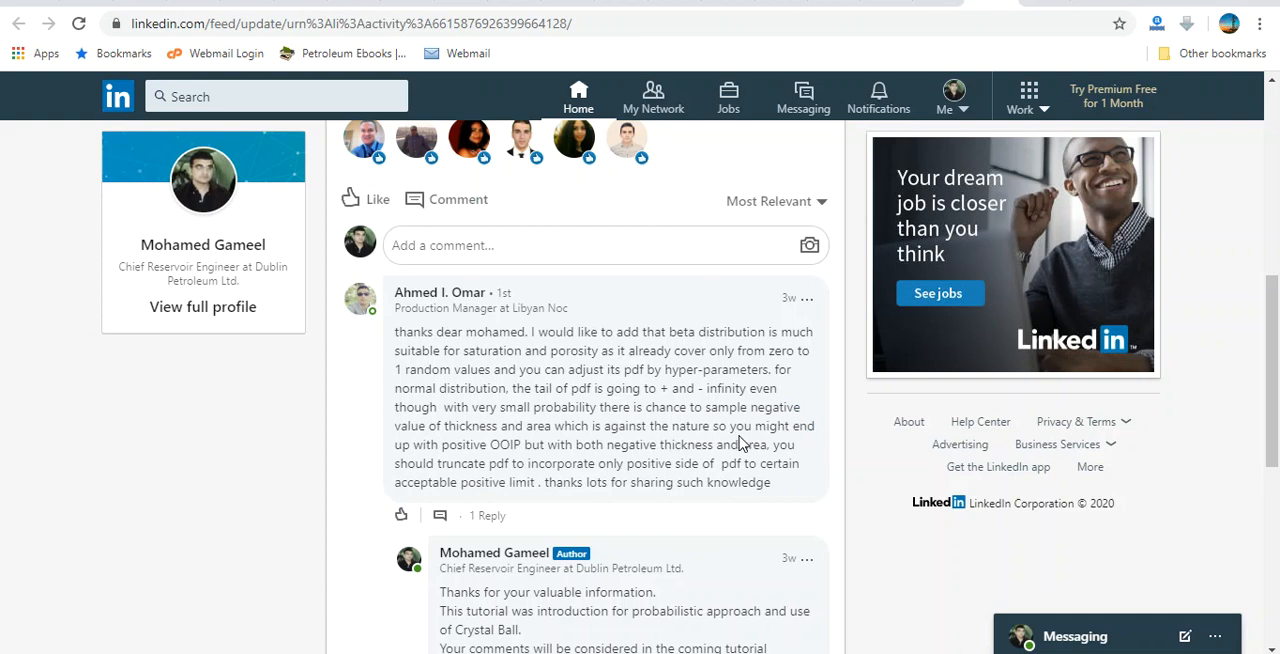
{"action": "mouse_move", "coordinate": [1140, 478]}
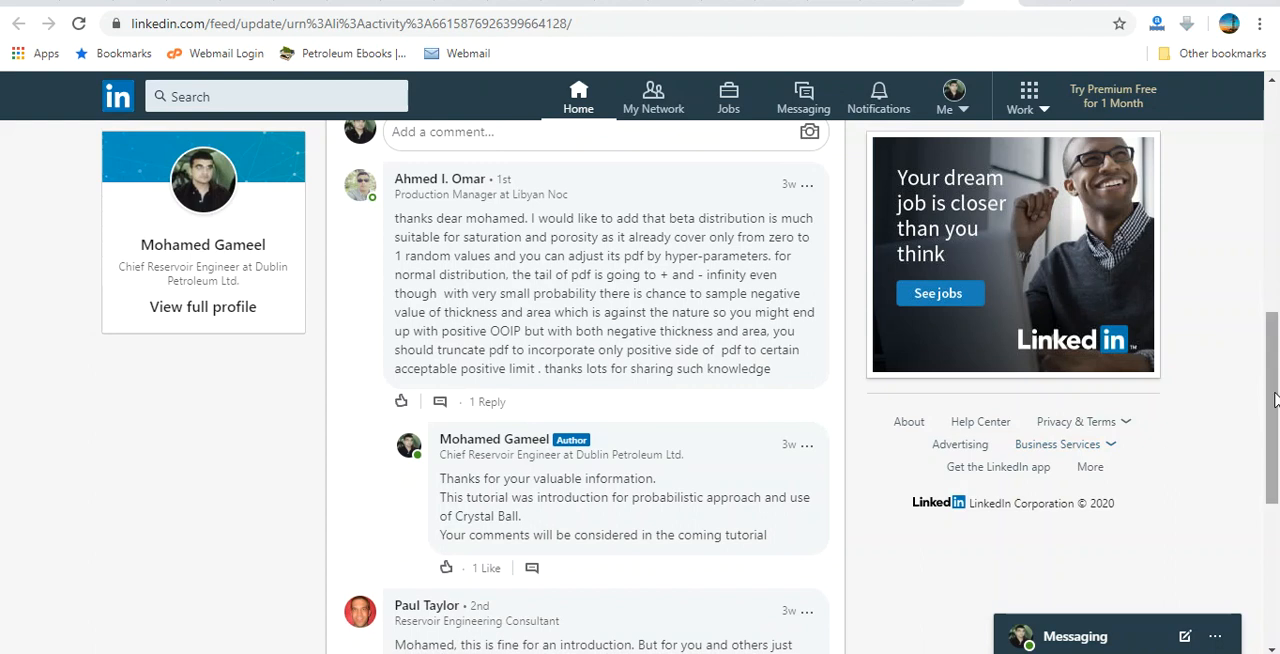
Scroll further to the comment recommending Sw–PHI cross-correlation and Latin hypercube sampling
{"action": "scroll", "scroll_direction": "down", "scroll_amount": 3}
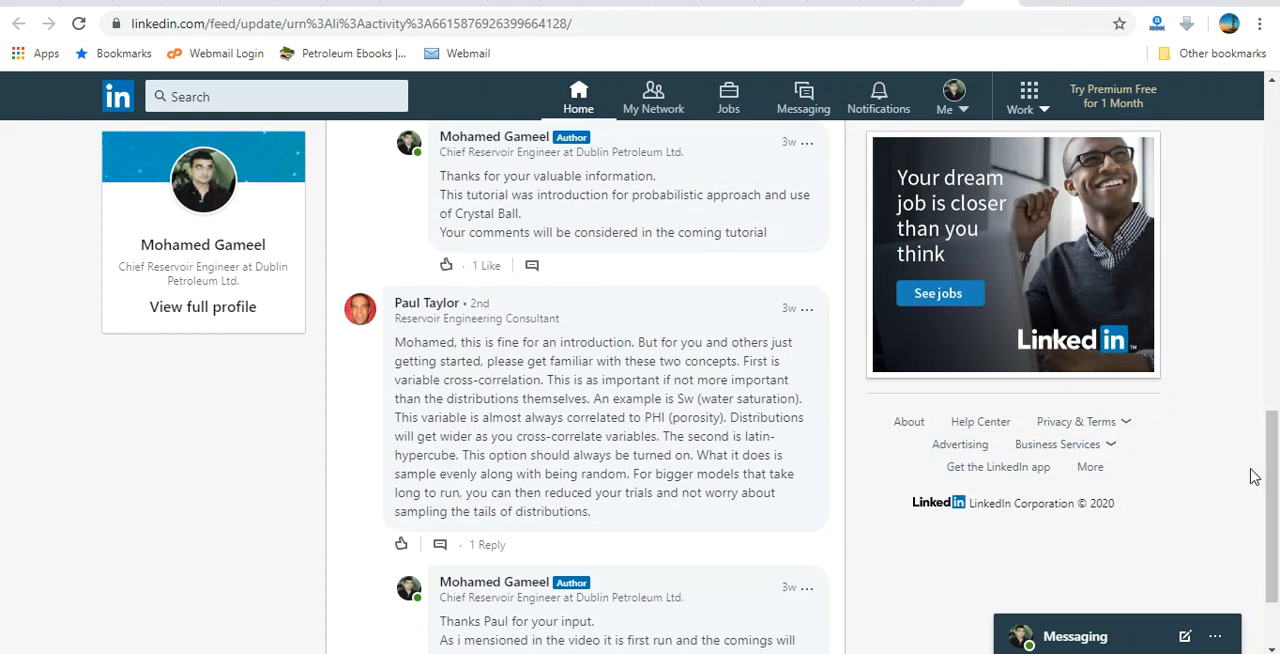
{"action": "mouse_move", "coordinate": [685, 352]}
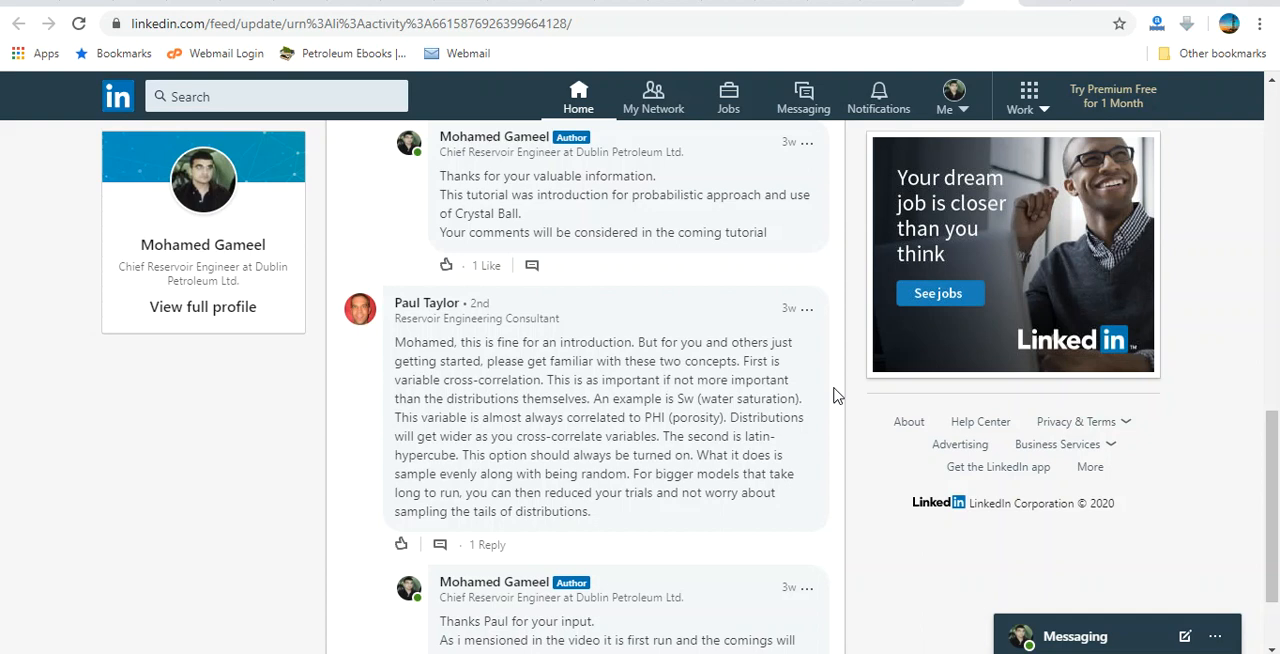
{"action": "mouse_move", "coordinate": [540, 378]}
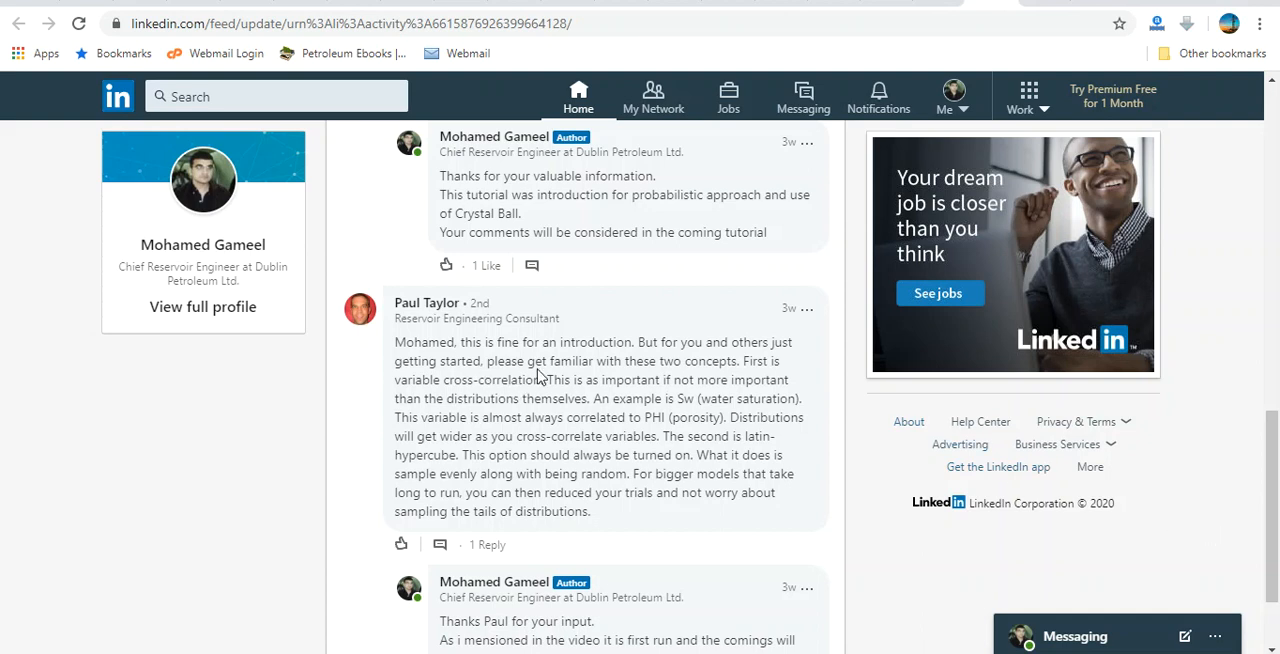
{"action": "mouse_move", "coordinate": [635, 375]}
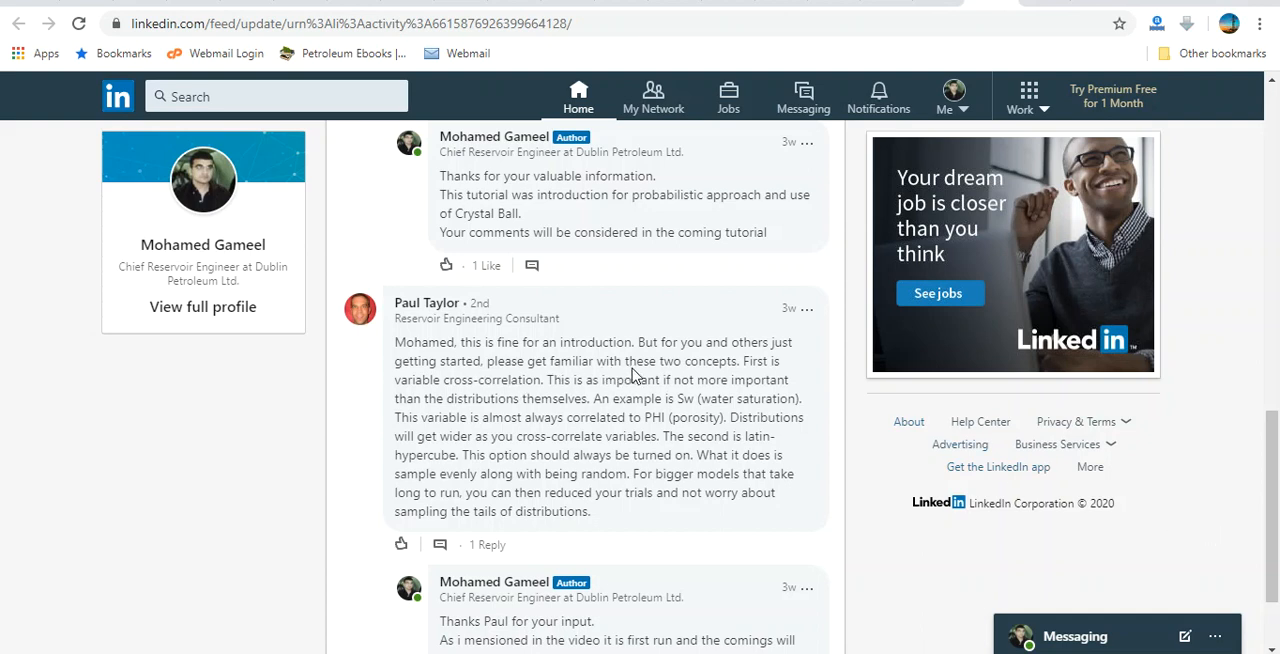
{"action": "mouse_move", "coordinate": [424, 410]}
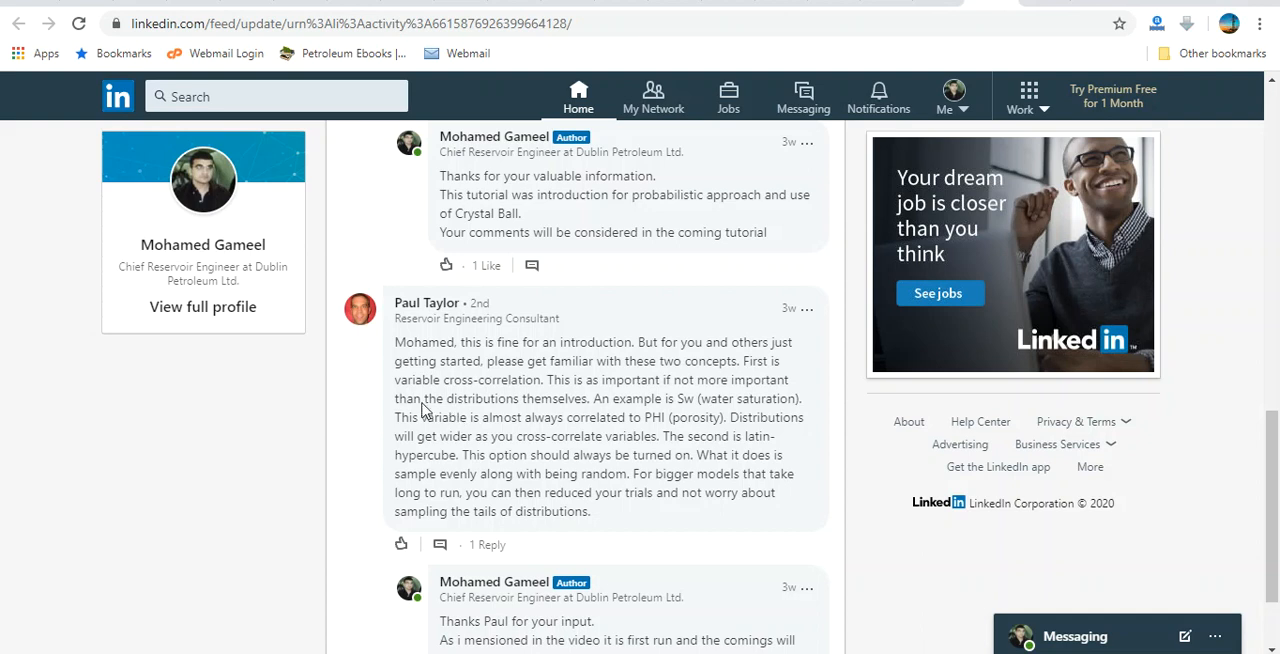
{"action": "mouse_move", "coordinate": [575, 422]}
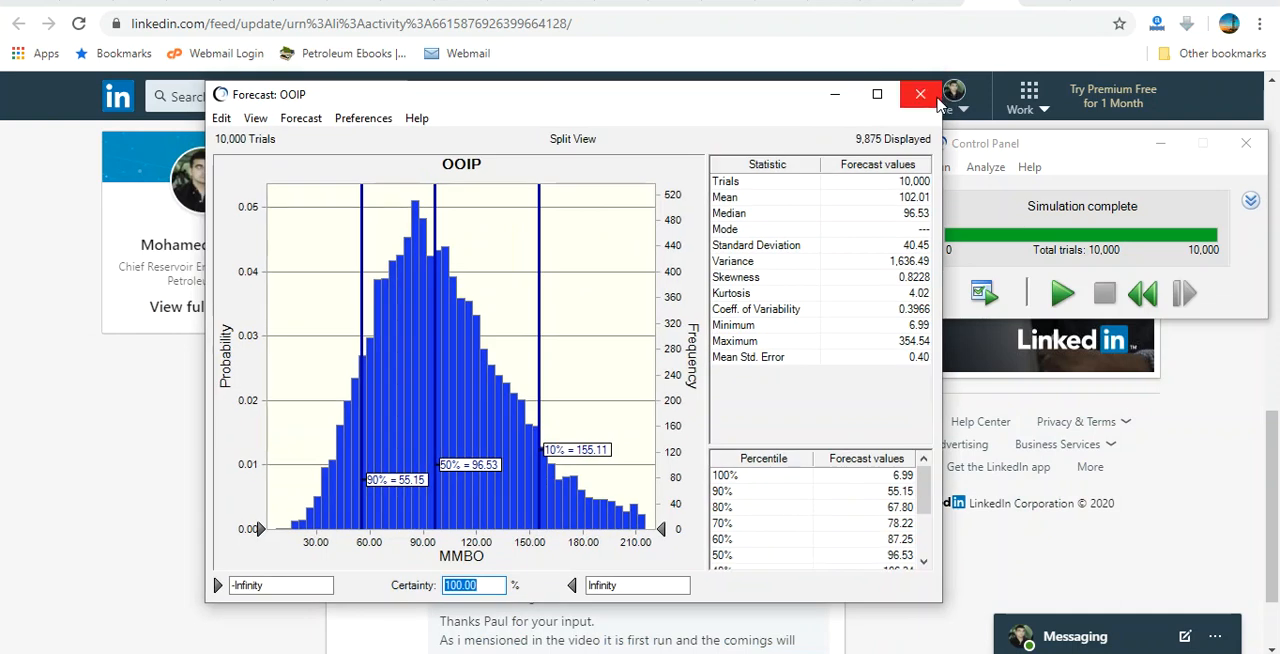
Close the Crystal Ball Forecast: OOIP window to return to the input sheet
{"action": "left_click", "coordinate": [920, 94]}
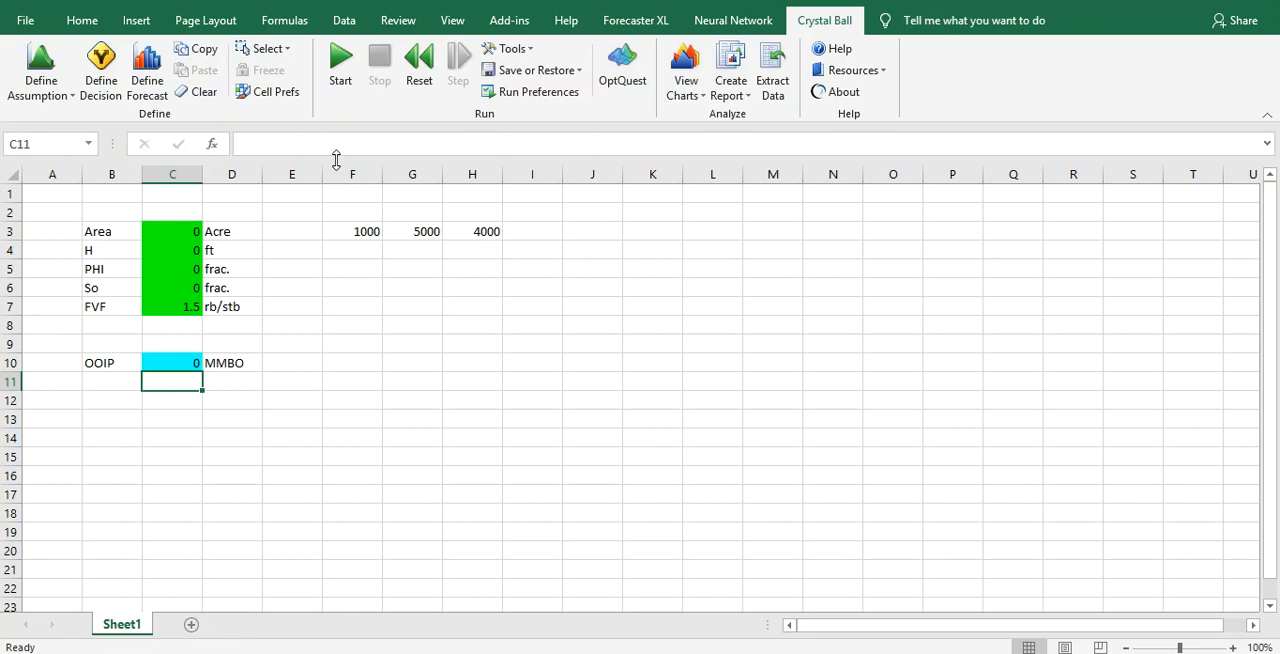
{"action": "mouse_move", "coordinate": [869, 215]}
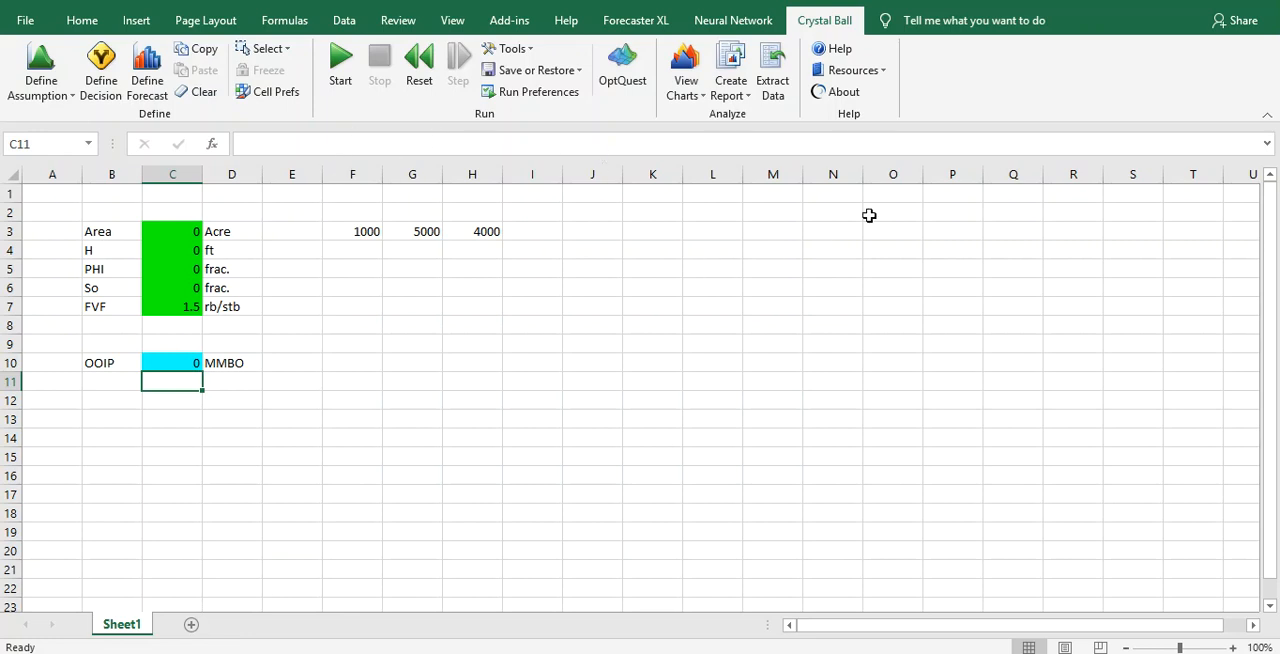
{"action": "mouse_move", "coordinate": [225, 350]}
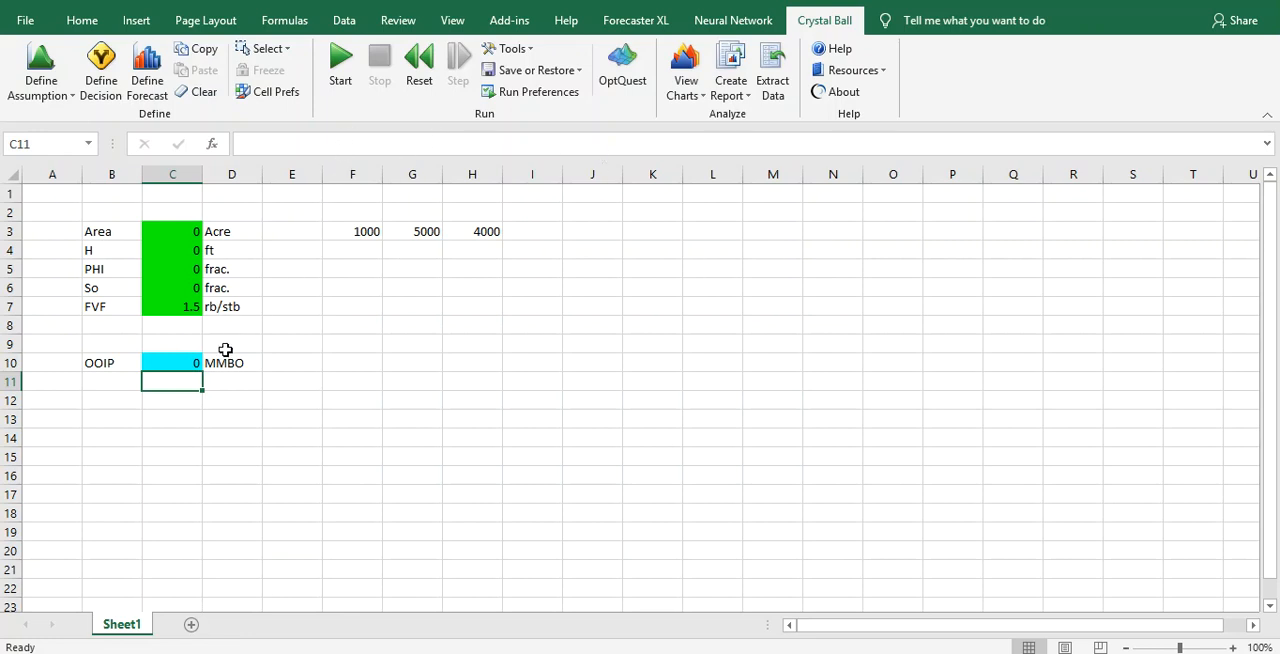
Start a Crystal Ball correlation matrix with PHI and So as selected assumptions
{"action": "left_click", "coordinate": [512, 49]}
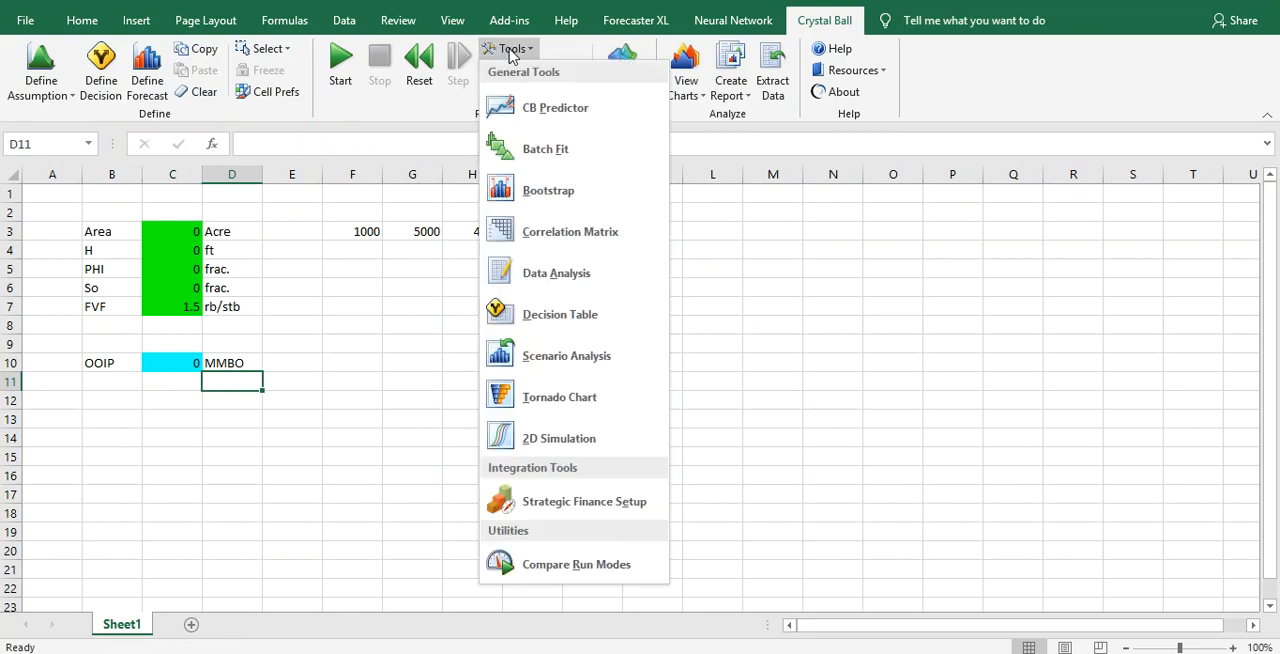
{"action": "mouse_move", "coordinate": [570, 231]}
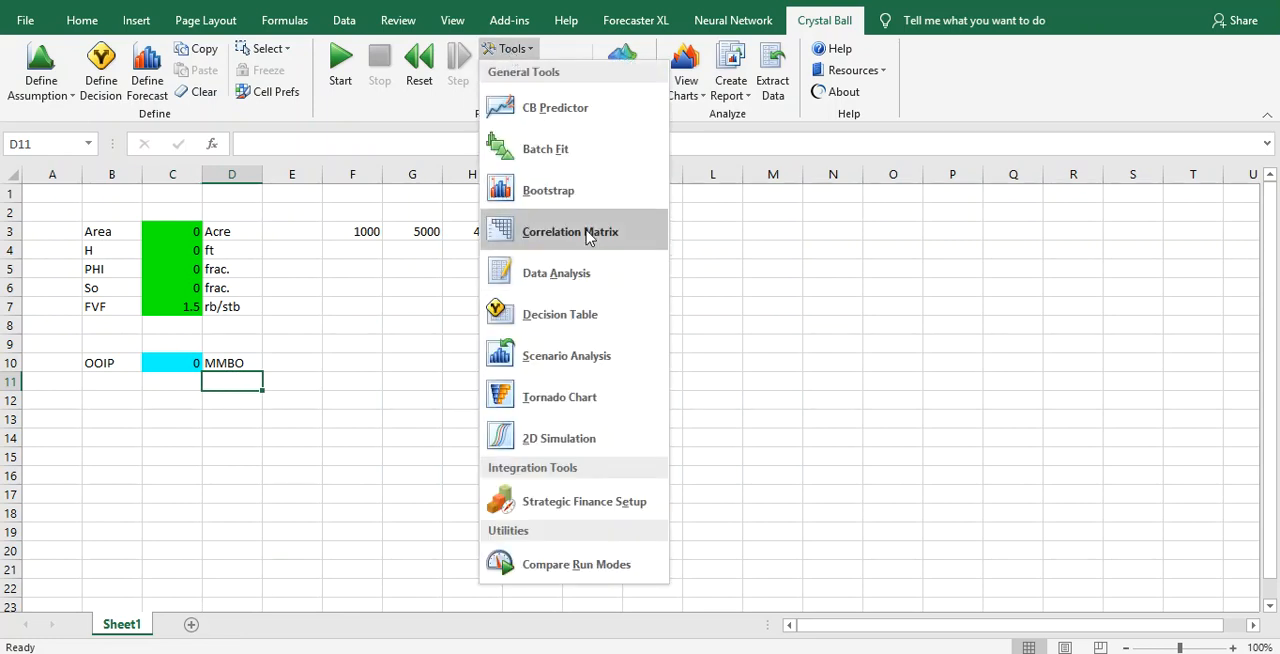
{"action": "mouse_move", "coordinate": [570, 231]}
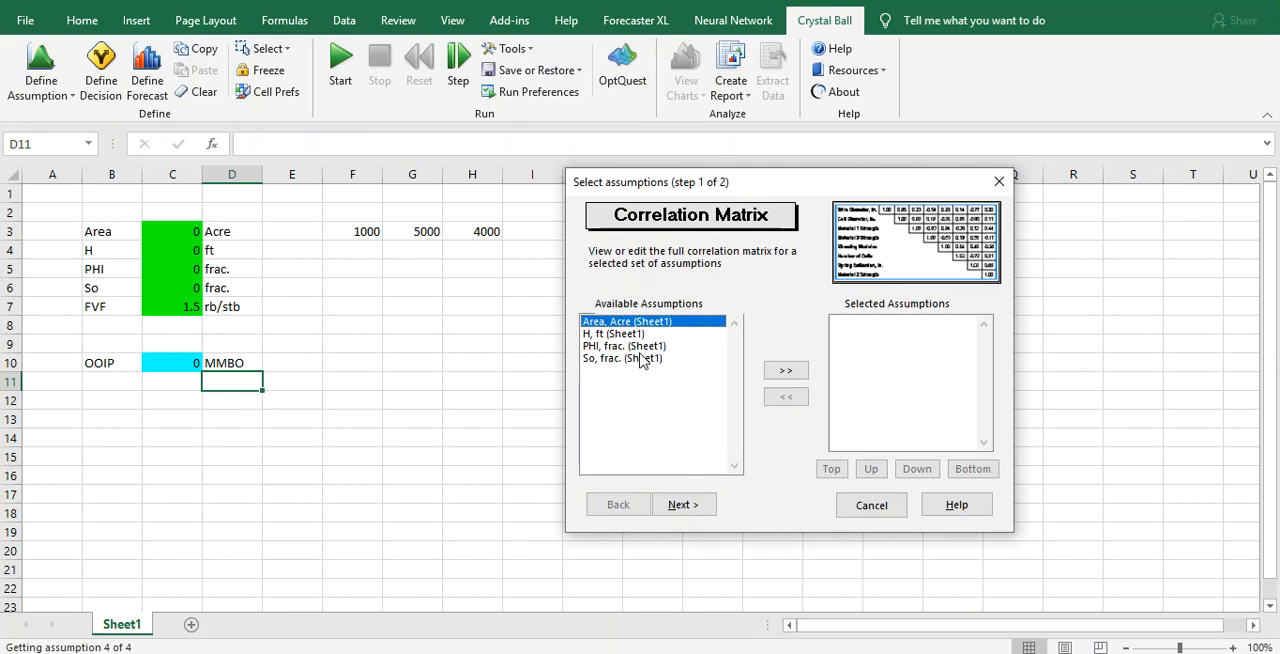
{"action": "mouse_move", "coordinate": [622, 365]}
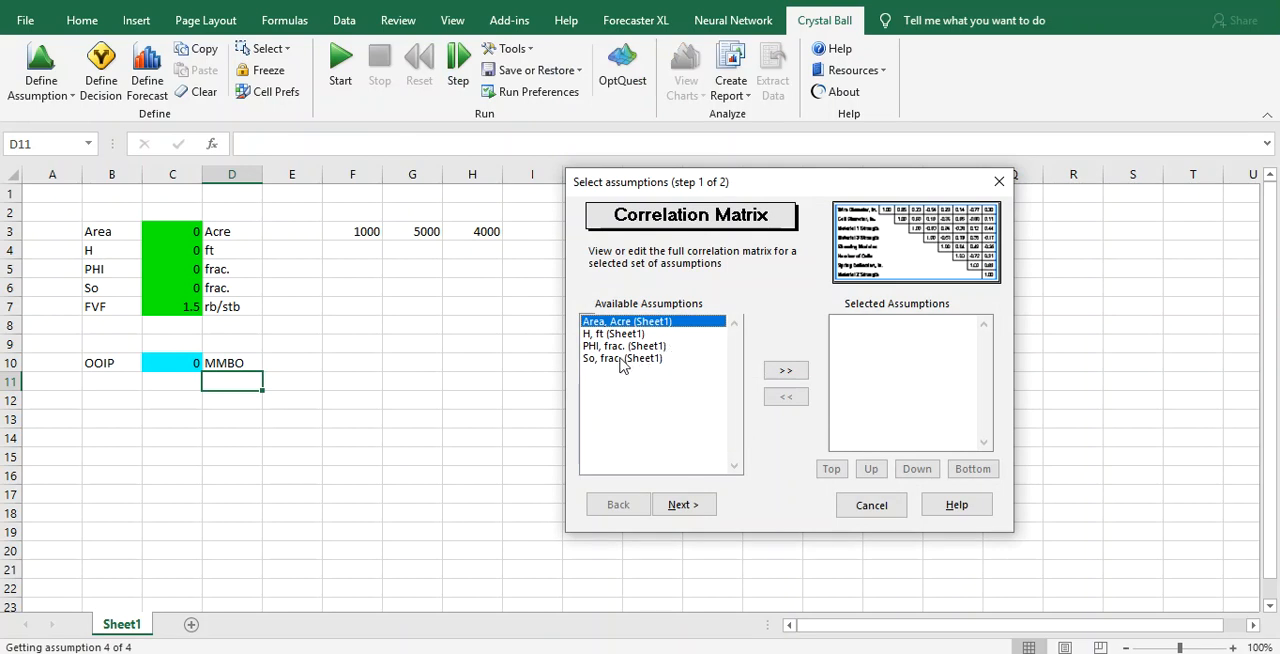
{"action": "mouse_move", "coordinate": [618, 360]}
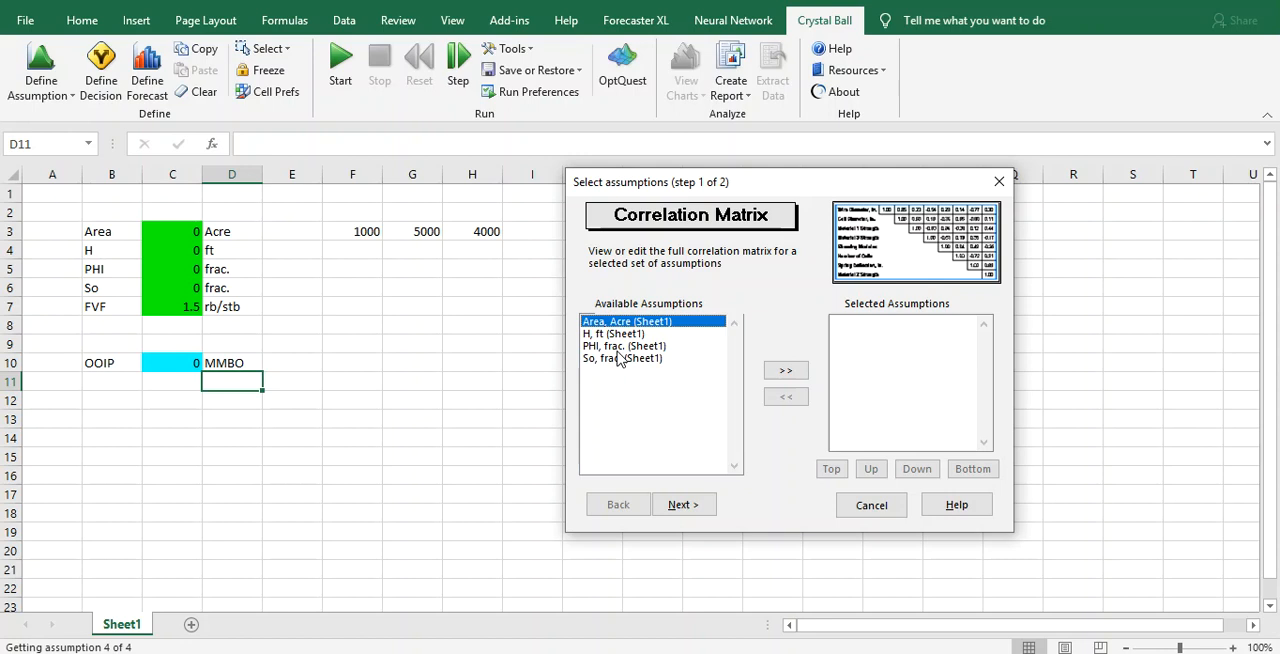
{"action": "left_click", "coordinate": [622, 358]}
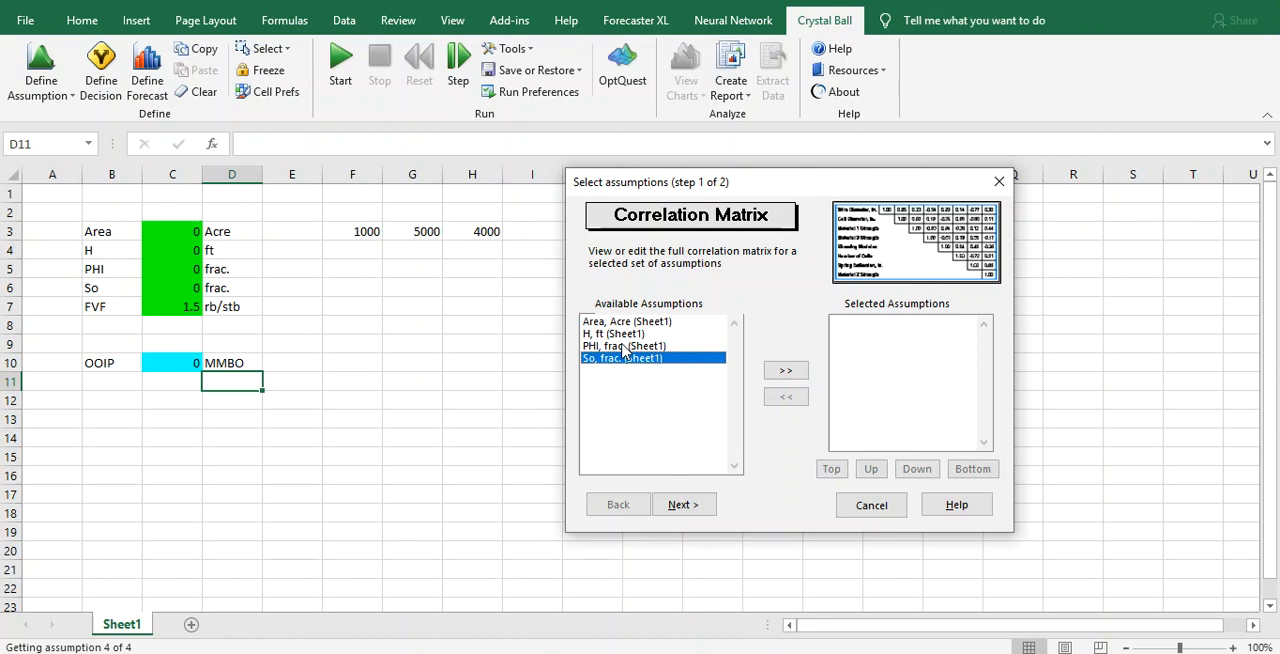
{"action": "mouse_move", "coordinate": [650, 347]}
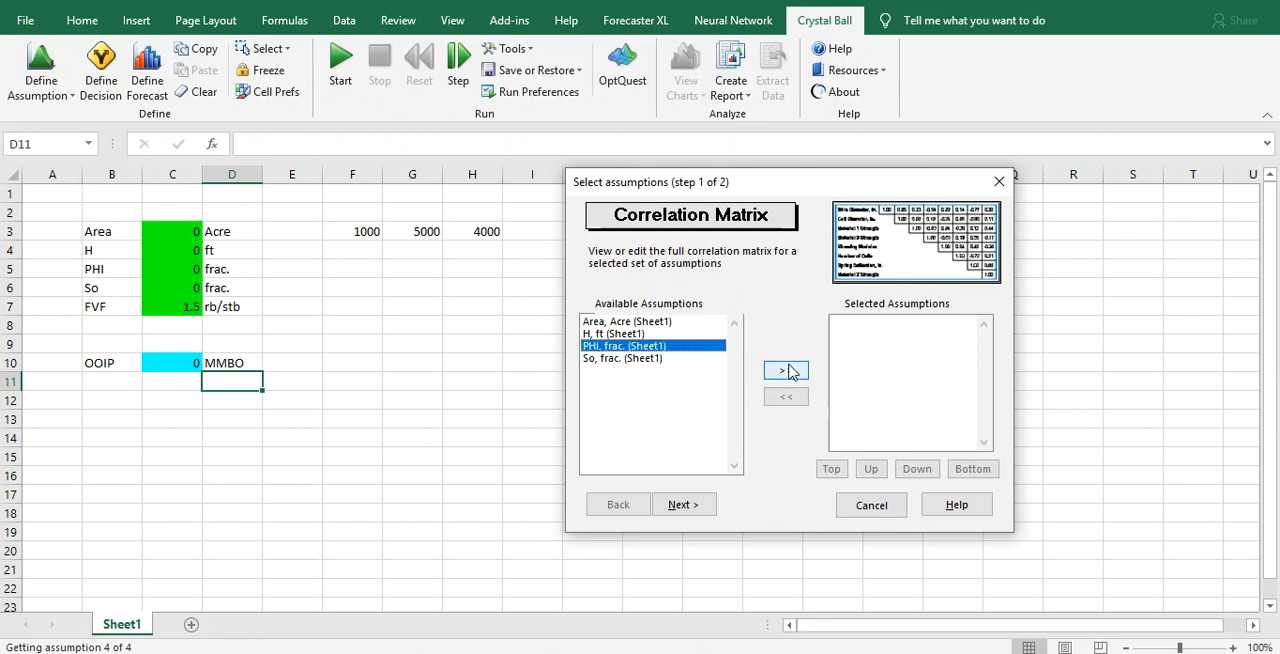
{"action": "left_click", "coordinate": [785, 370]}
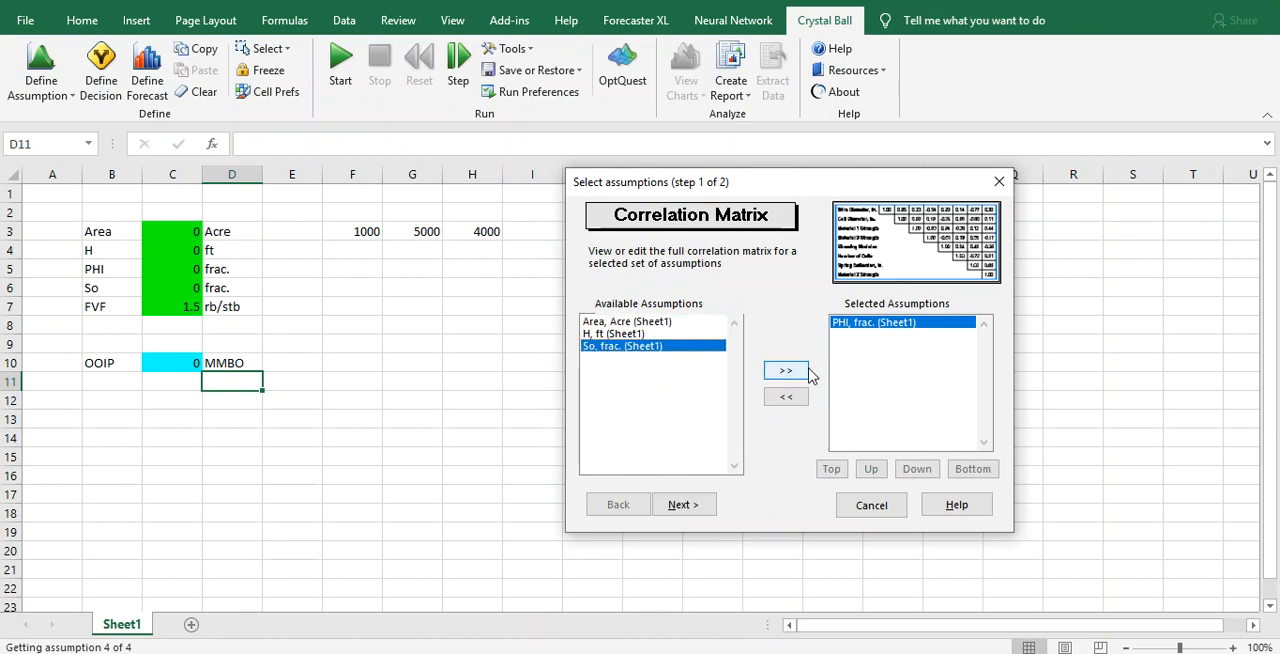
{"action": "left_click", "coordinate": [785, 370]}
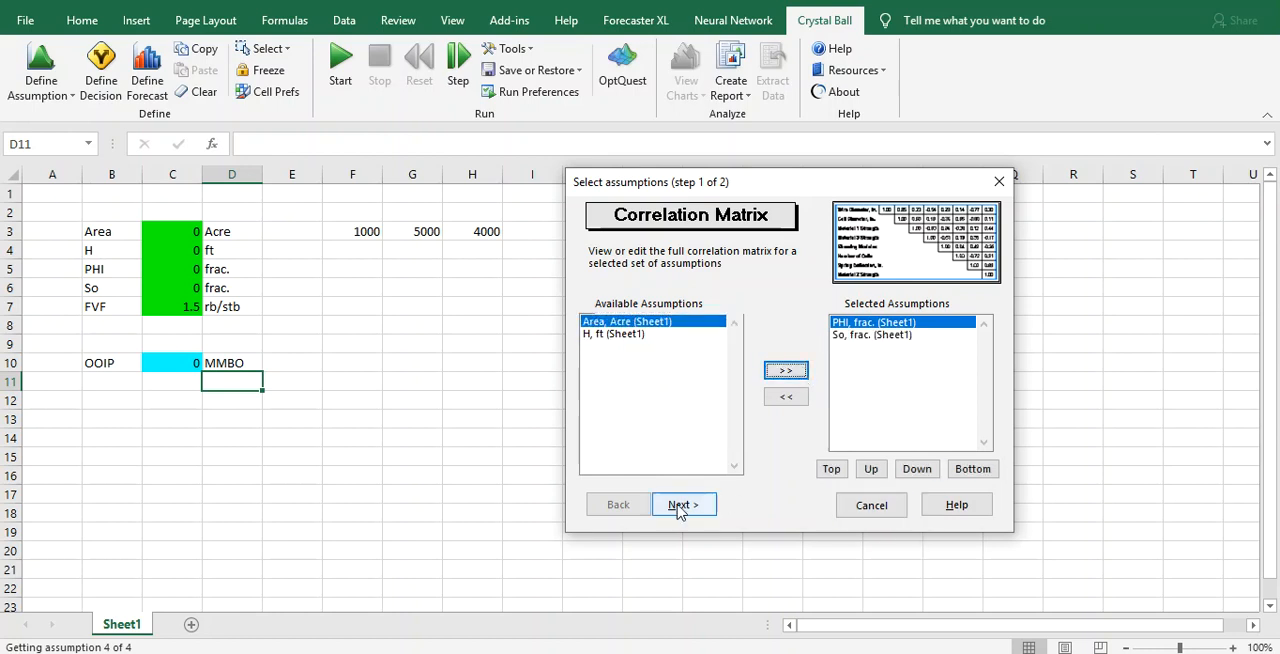
{"action": "left_click", "coordinate": [683, 504]}
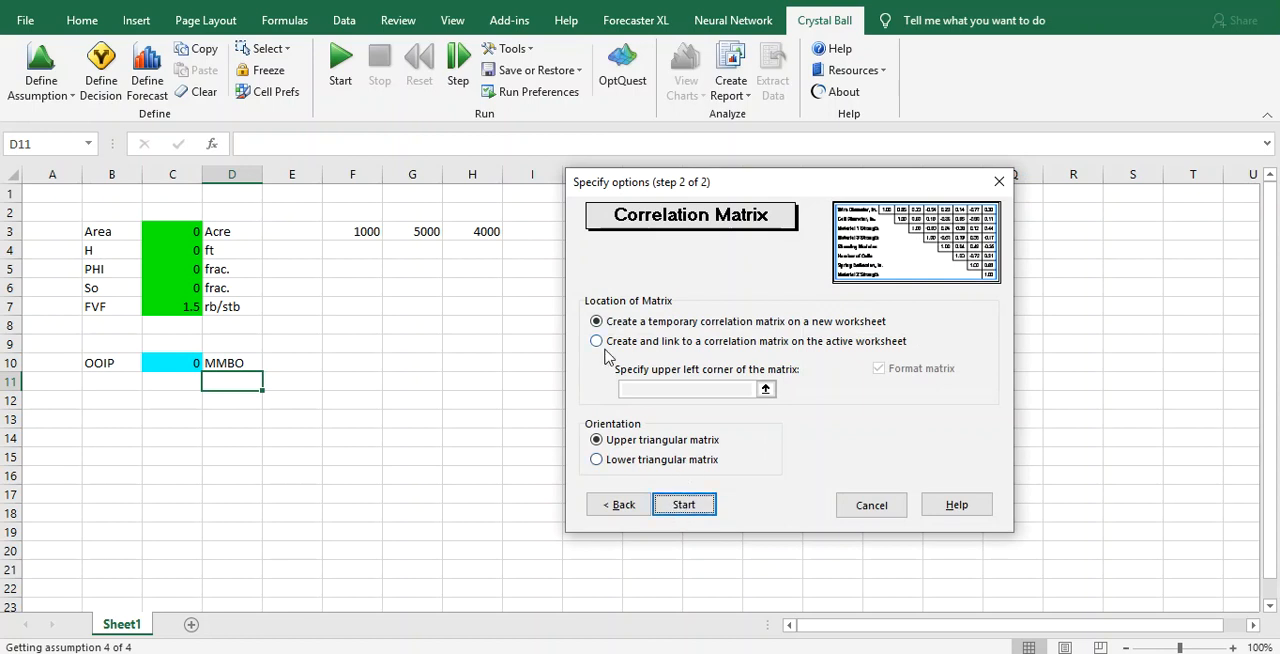
{"action": "mouse_move", "coordinate": [795, 337]}
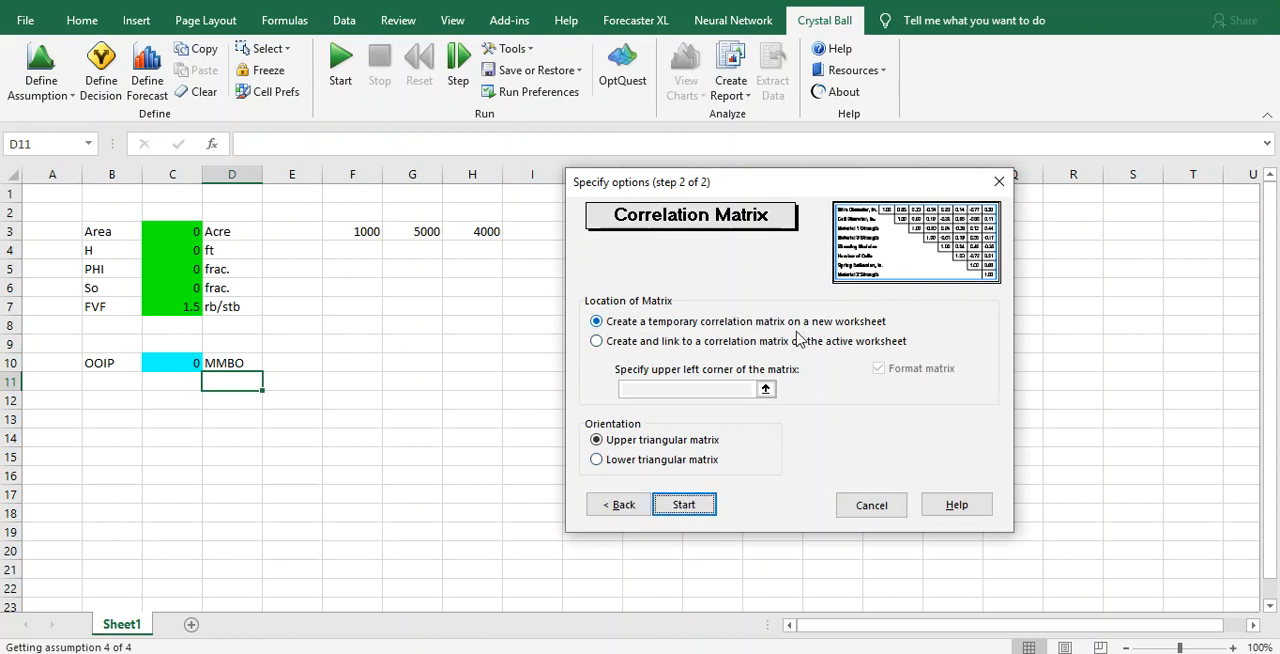
{"action": "mouse_move", "coordinate": [835, 342]}
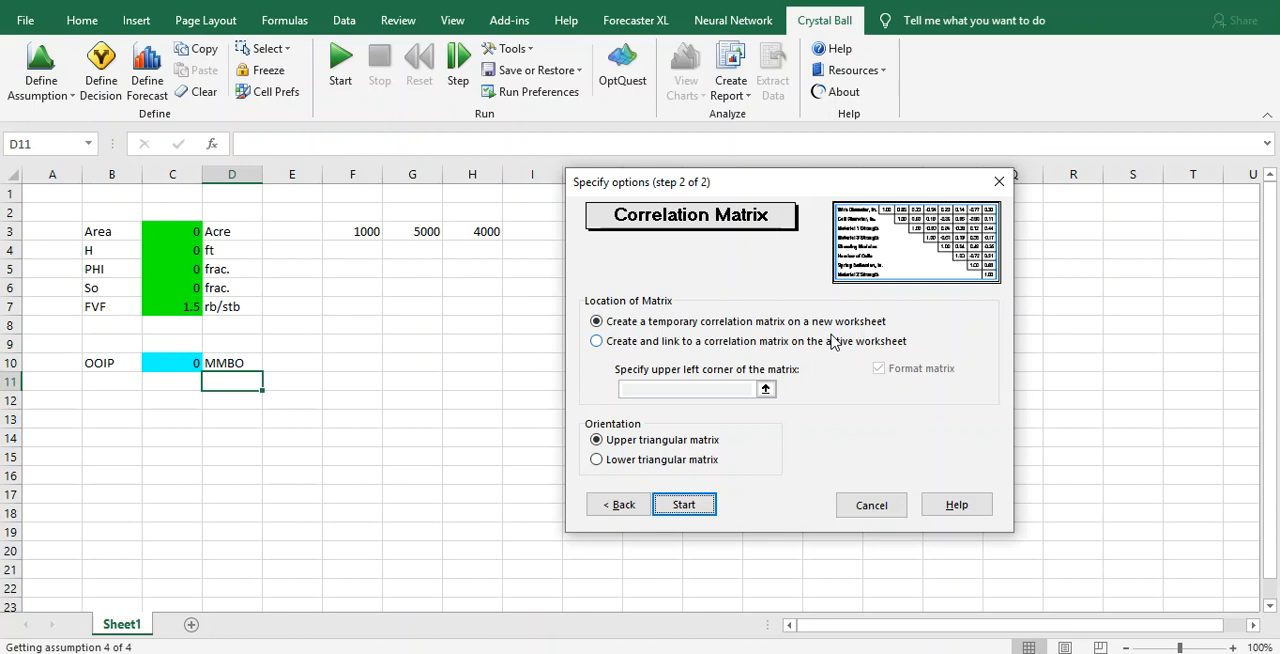
{"action": "mouse_move", "coordinate": [710, 364]}
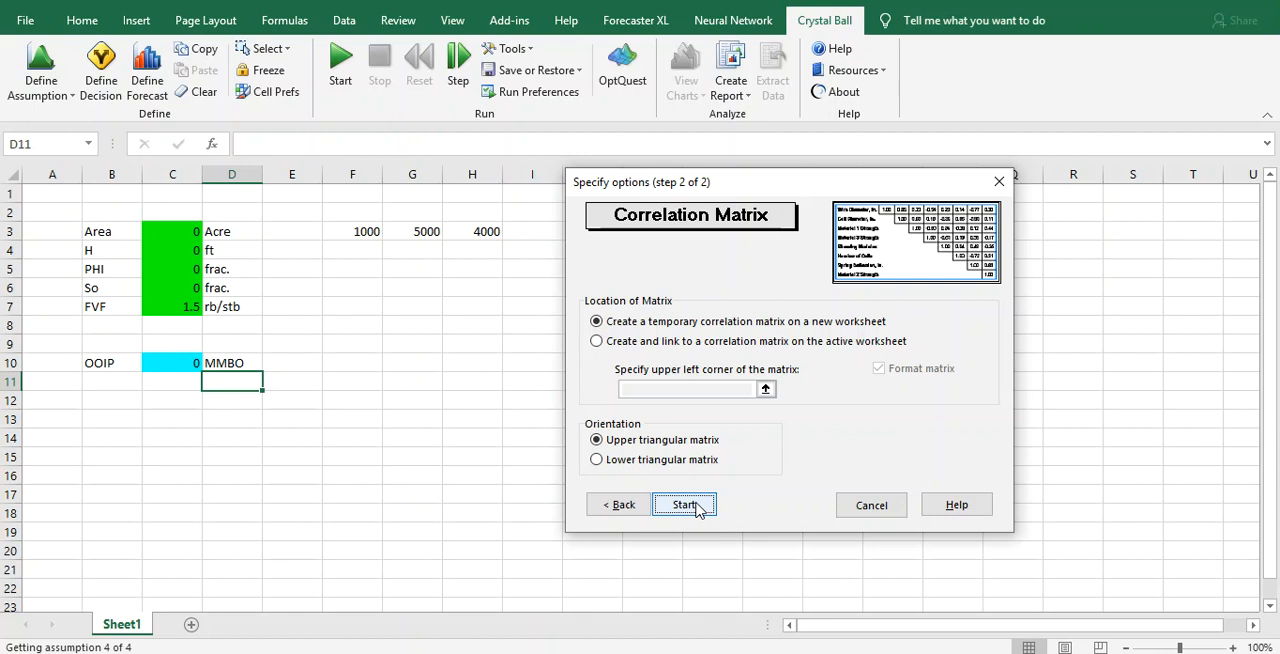
Generate a temporary upper-triangular PHI/So correlation matrix on a new worksheet
{"action": "left_click", "coordinate": [684, 504]}
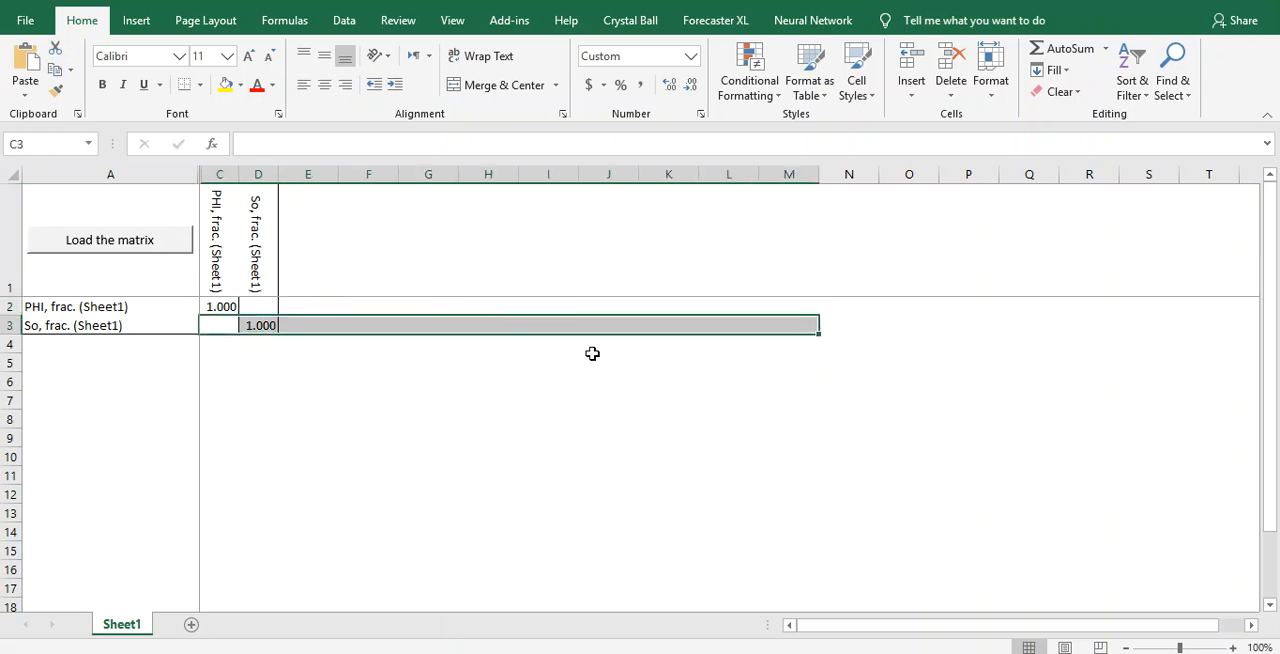
{"action": "mouse_move", "coordinate": [879, 341]}
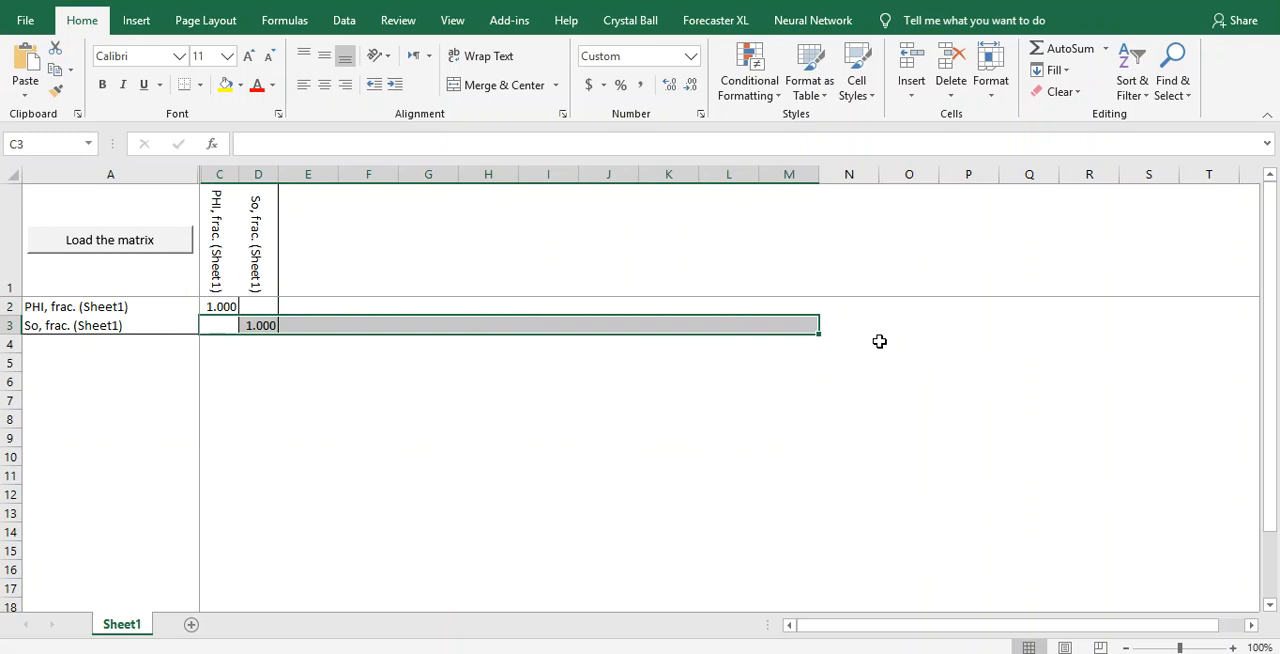
Load the PHI–So correlation matrix into the model and close the matrix workbook unsaved
{"action": "left_click", "coordinate": [109, 240]}
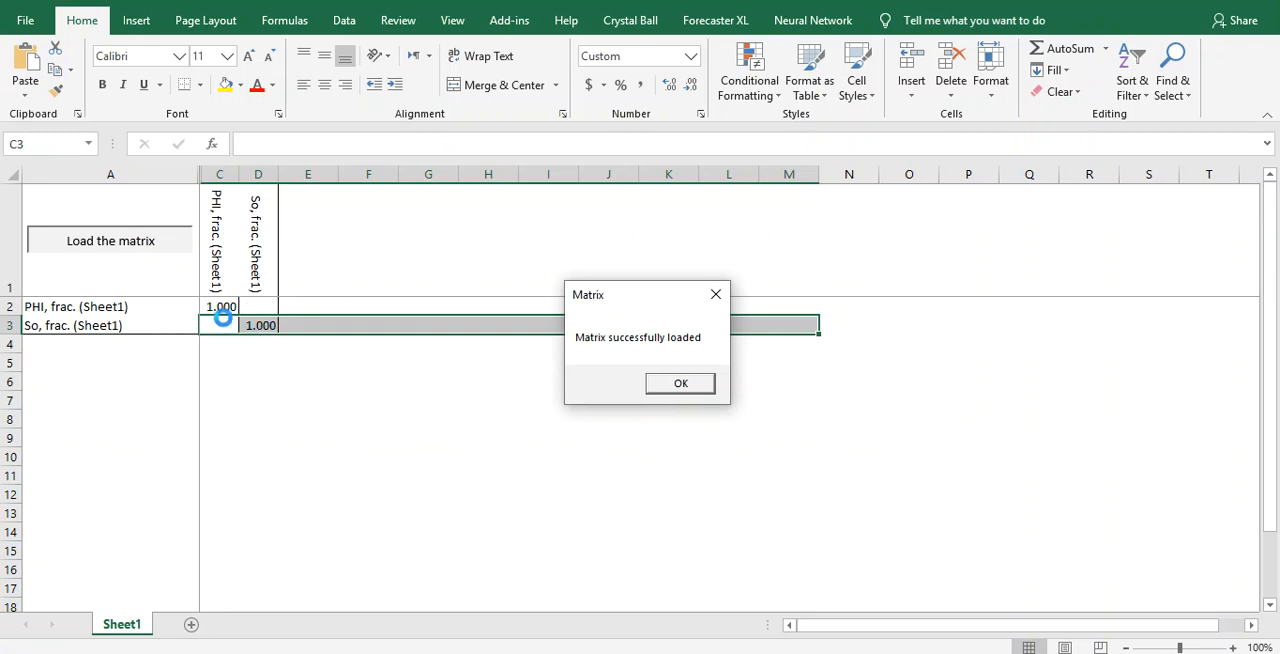
{"action": "mouse_move", "coordinate": [630, 402]}
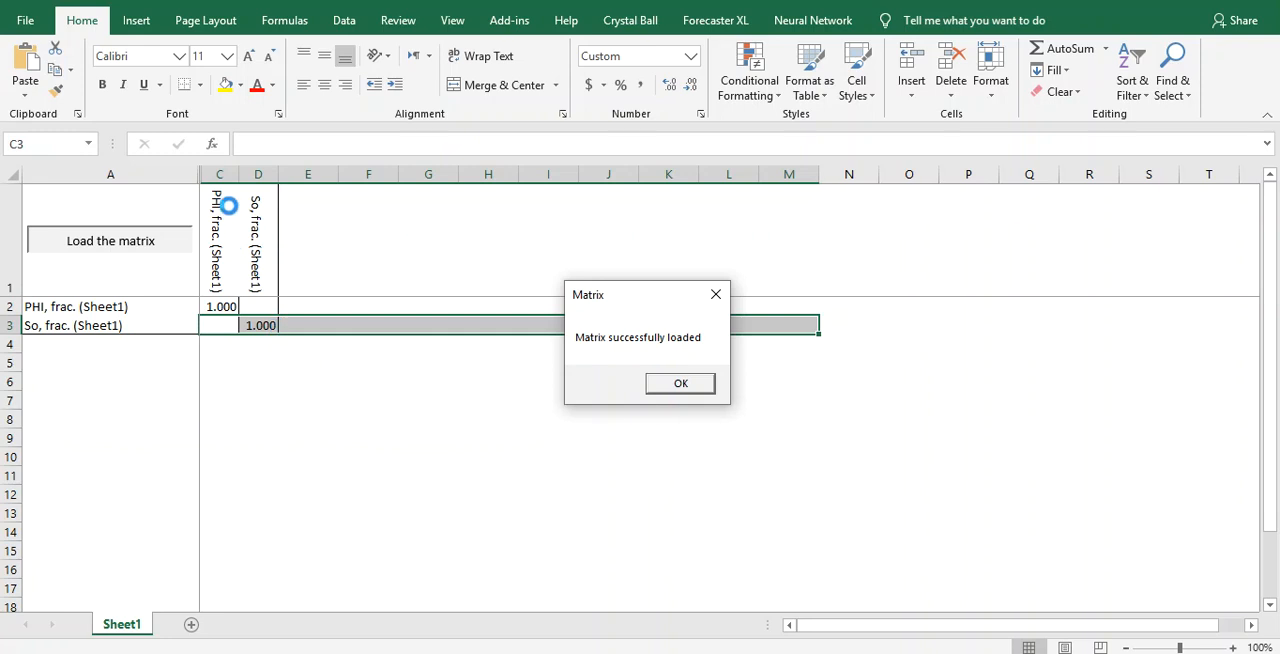
{"action": "left_click", "coordinate": [680, 383]}
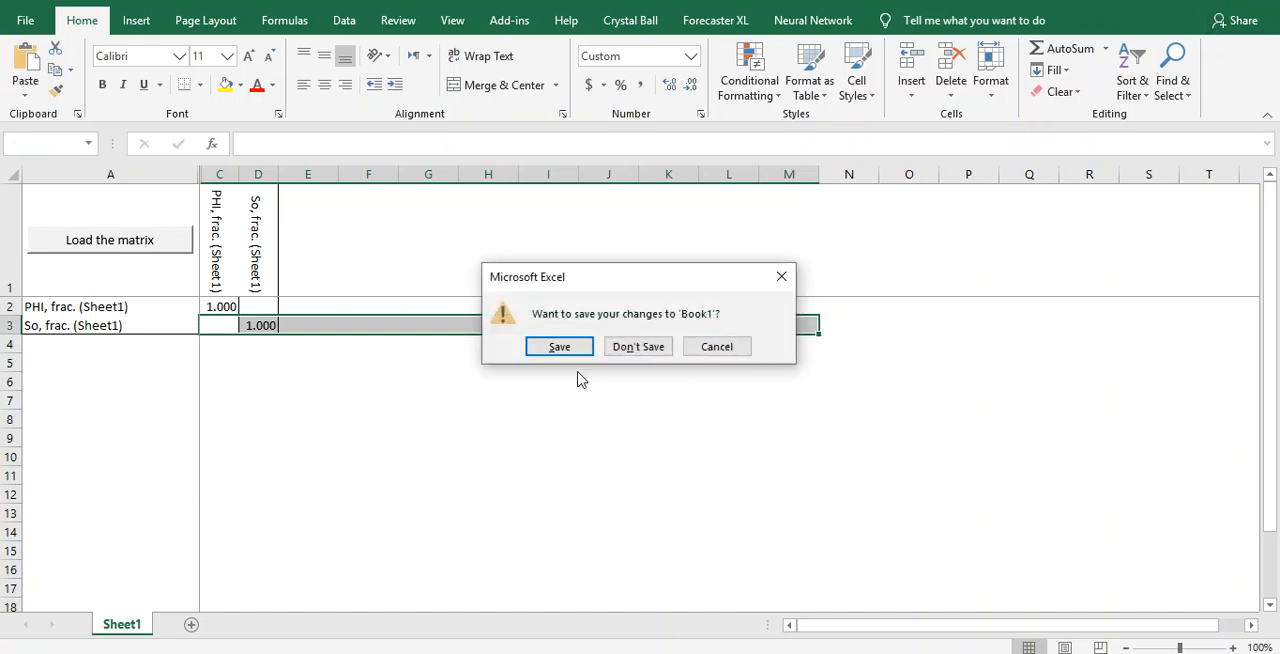
{"action": "left_click", "coordinate": [638, 346]}
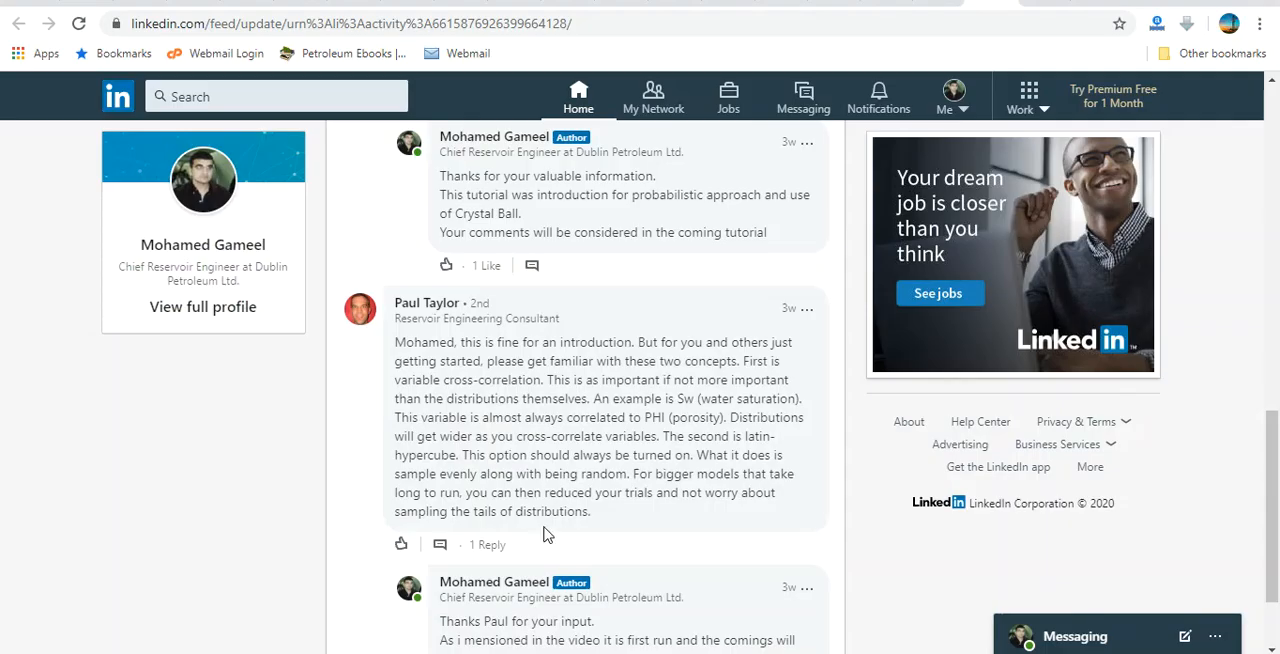
Scroll down to the author's reply beneath the cross-correlation and Latin hypercube comment
{"action": "scroll", "scroll_direction": "down", "scroll_amount": 3}
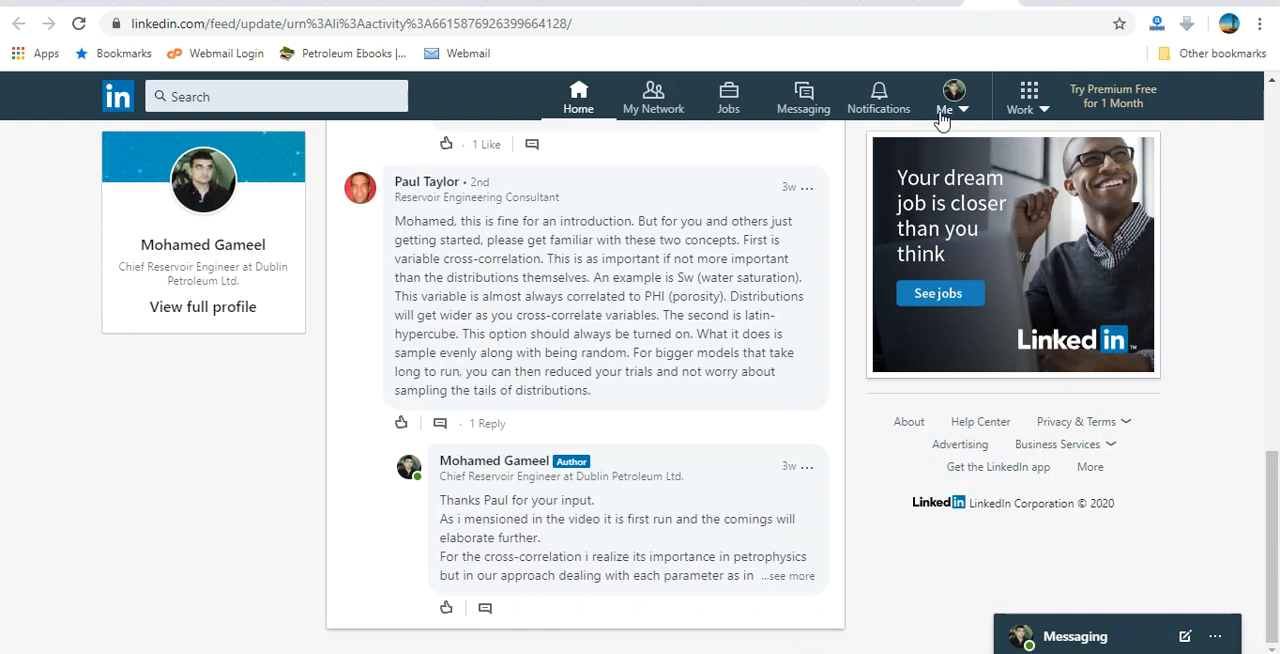
{"action": "mouse_move", "coordinate": [930, 630]}
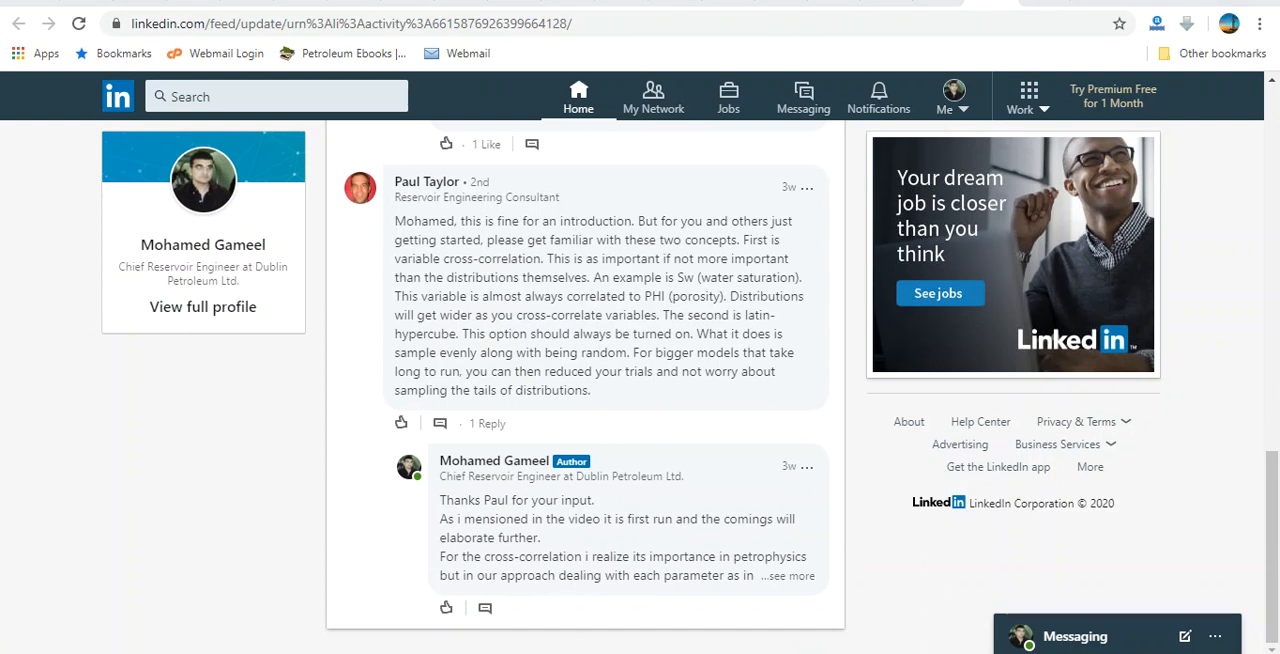
{"action": "mouse_move", "coordinate": [715, 353]}
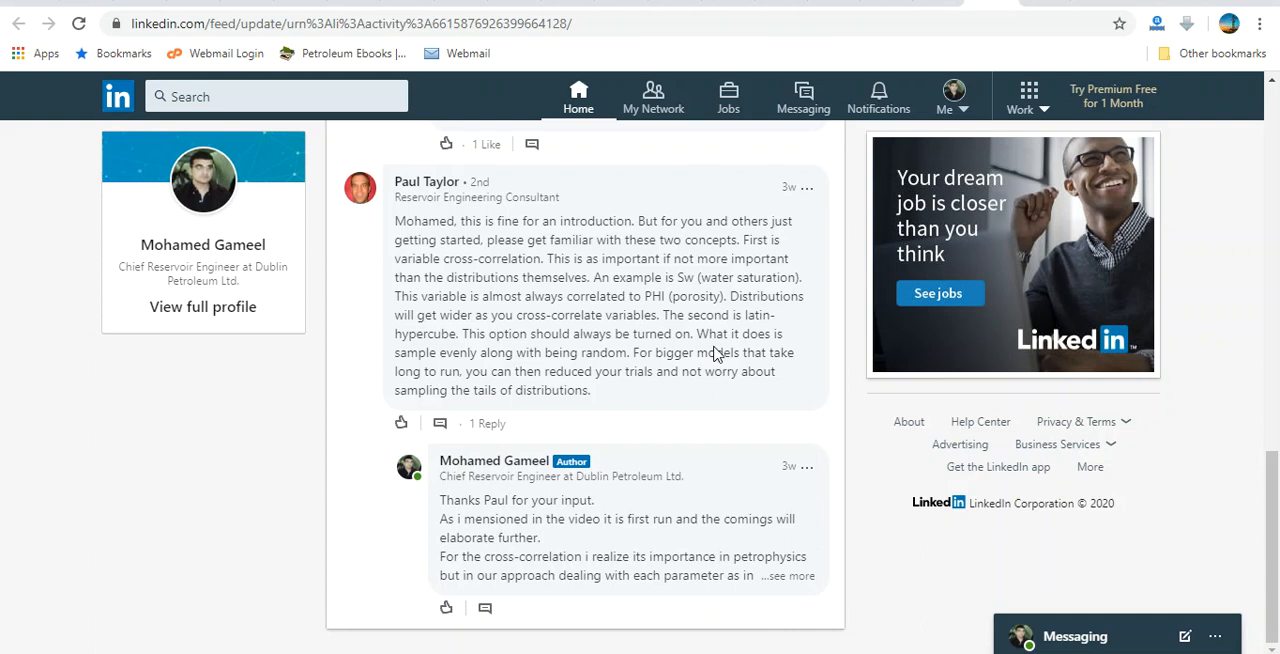
{"action": "mouse_move", "coordinate": [421, 390]}
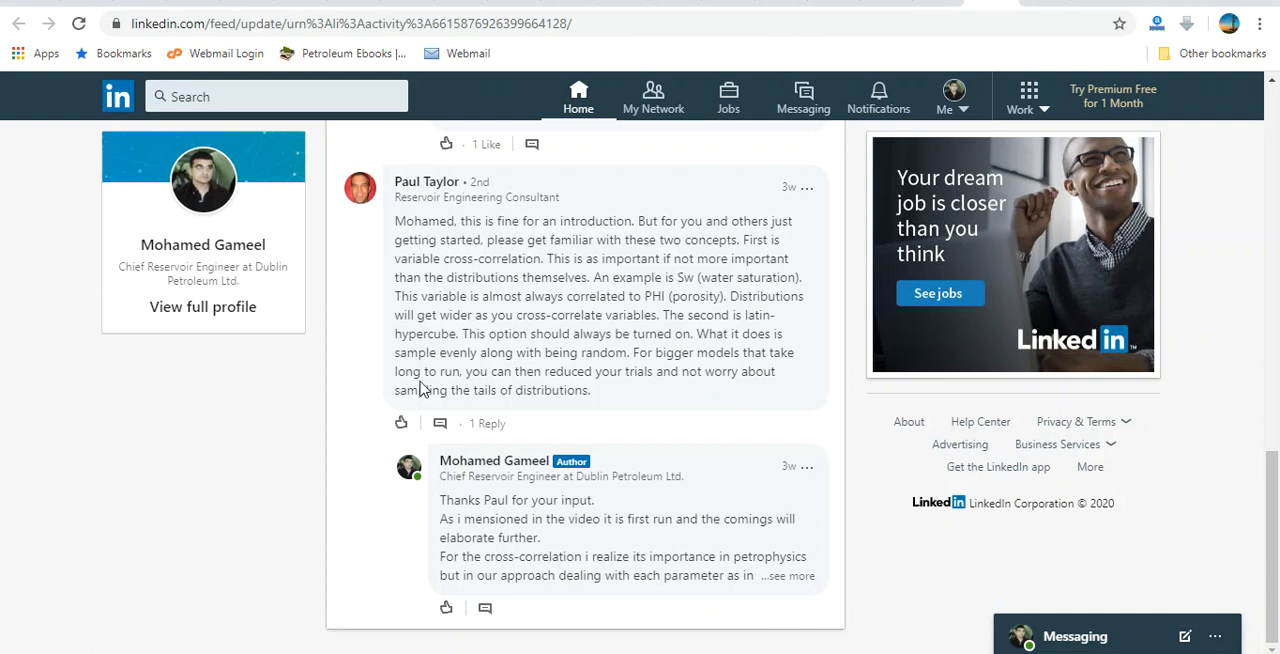
{"action": "mouse_move", "coordinate": [667, 333]}
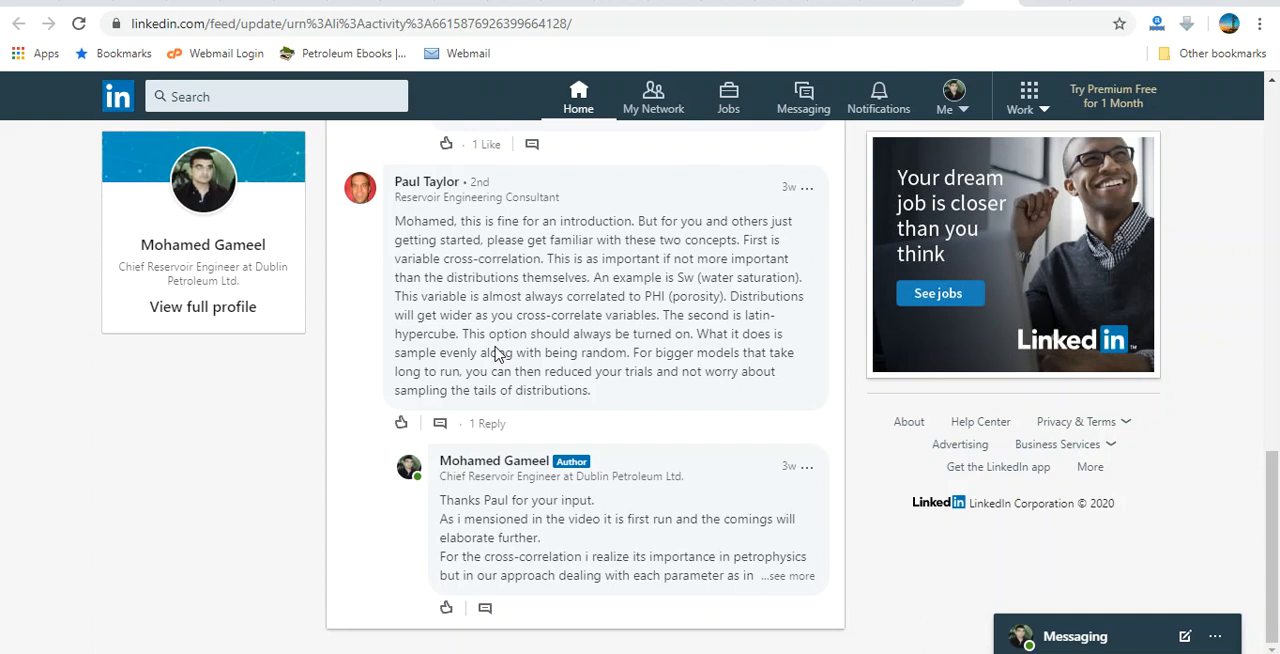
{"action": "mouse_move", "coordinate": [491, 431]}
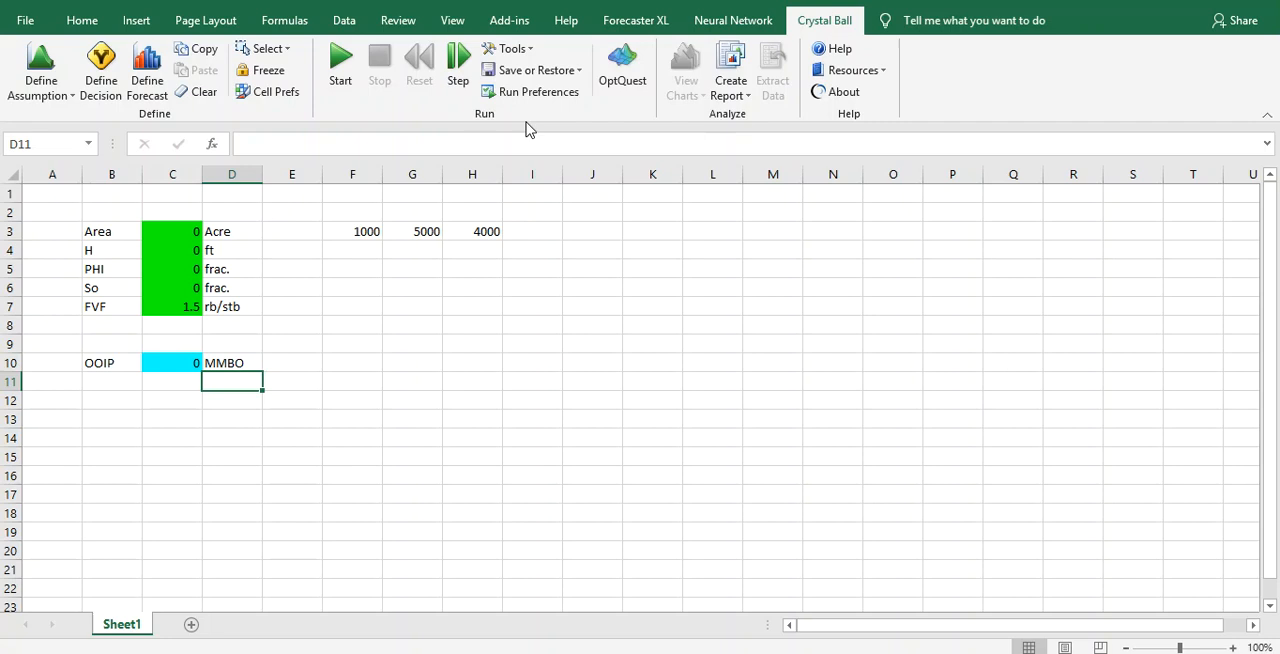
{"action": "mouse_move", "coordinate": [527, 135]}
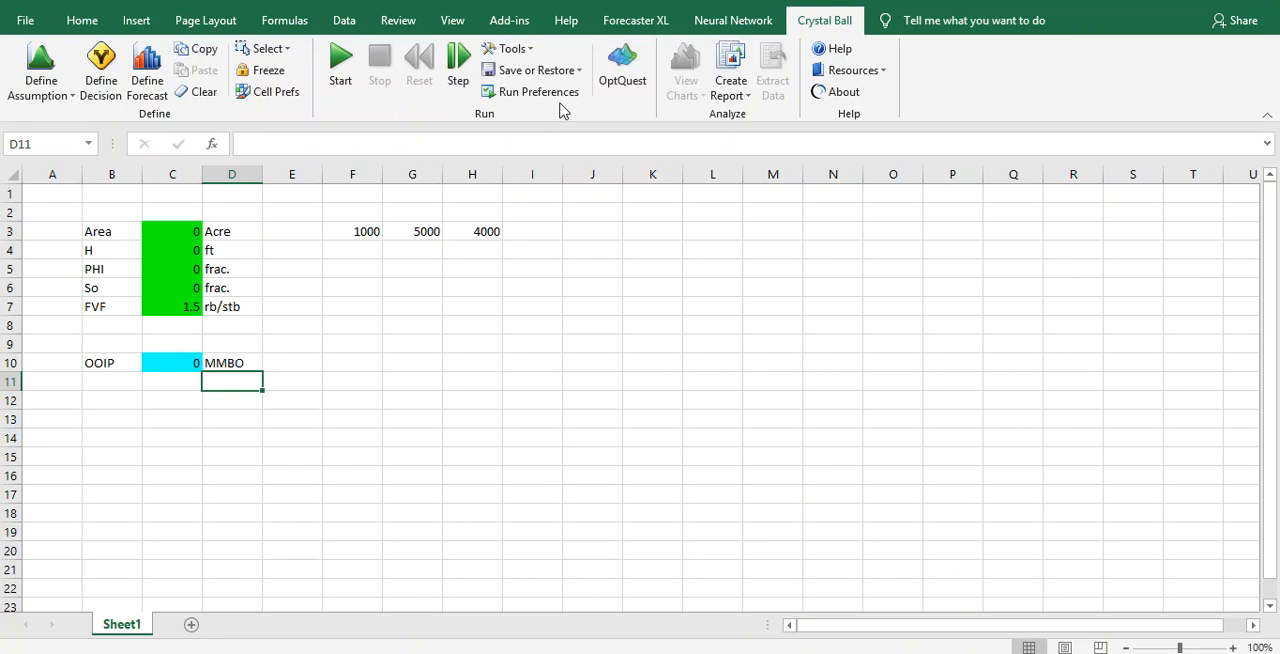
Set Crystal Ball run preferences to Latin Hypercube sampling with sample size 10000
{"action": "left_click", "coordinate": [538, 91]}
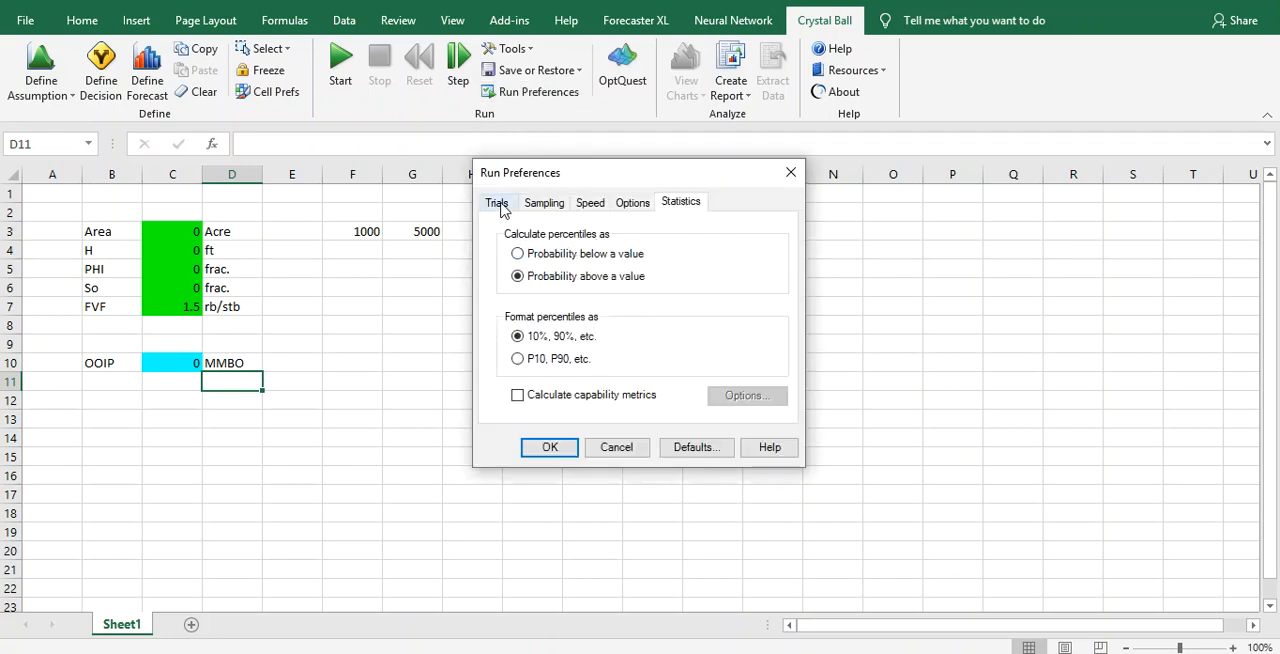
{"action": "left_click", "coordinate": [544, 202]}
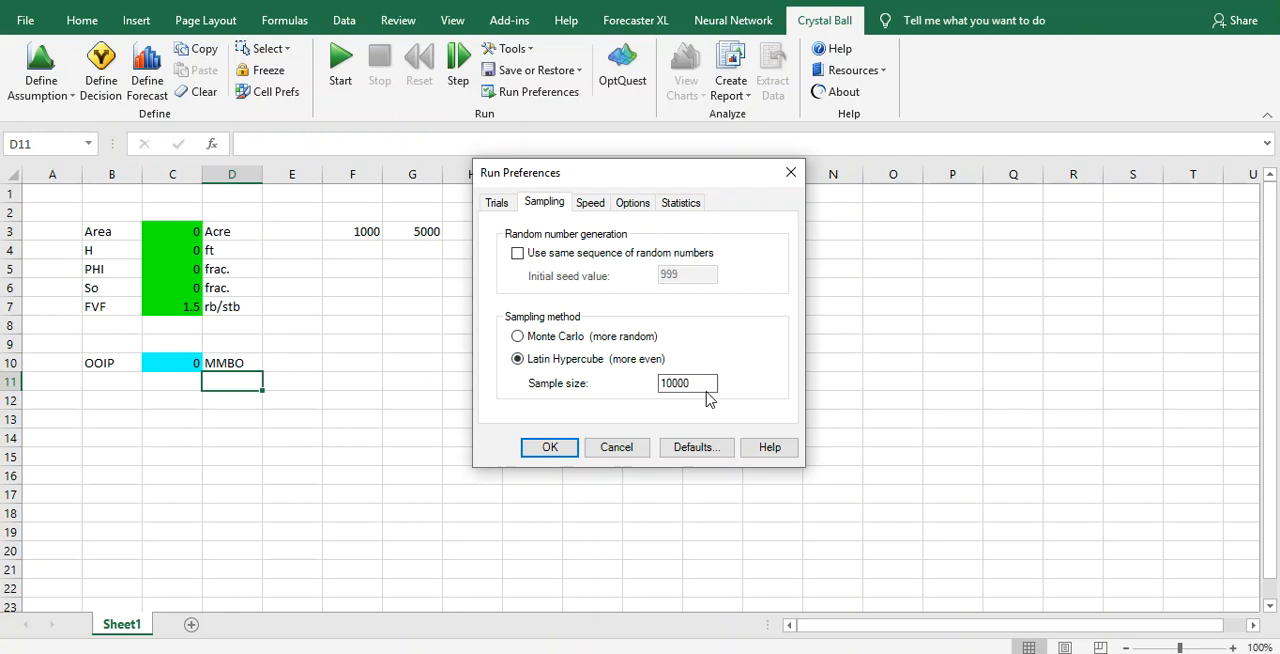
{"action": "left_click", "coordinate": [687, 383]}
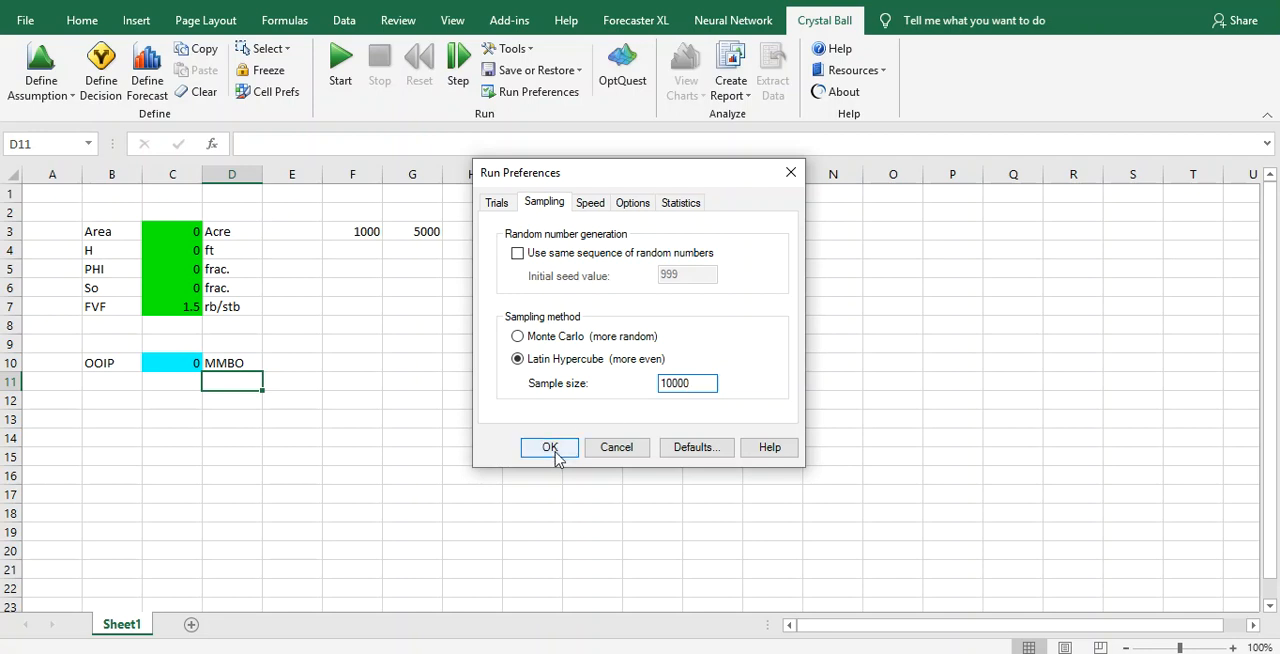
{"action": "left_click", "coordinate": [549, 447]}
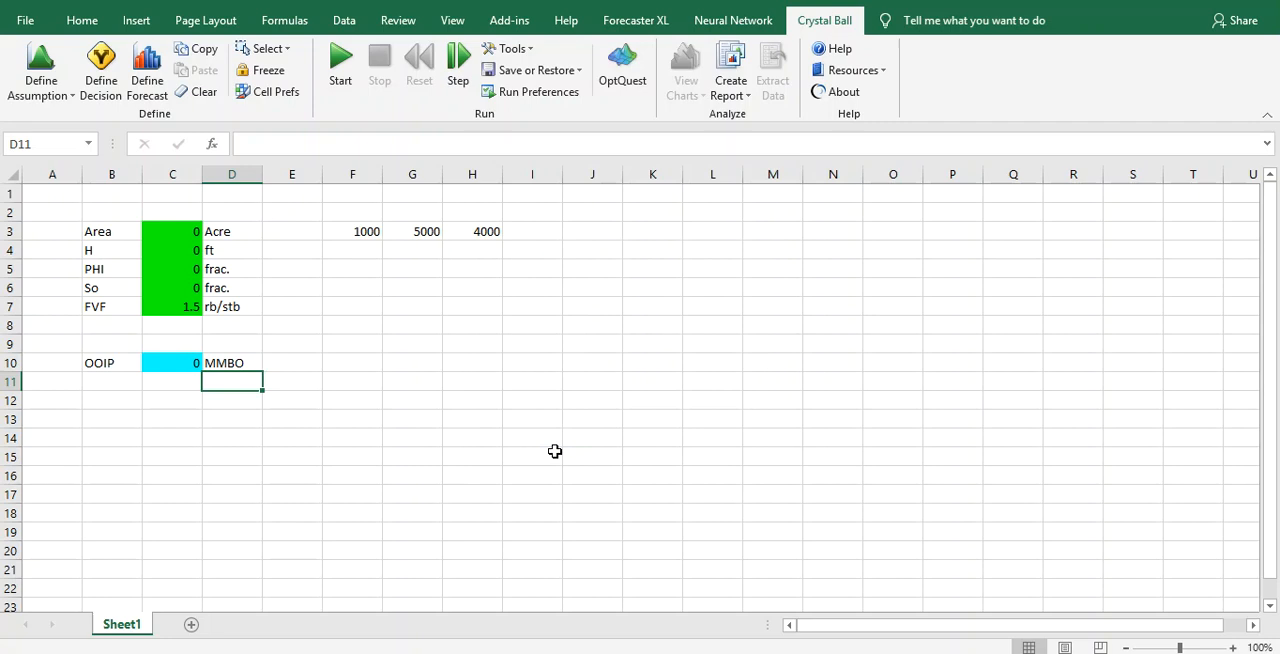
{"action": "mouse_move", "coordinate": [399, 651]}
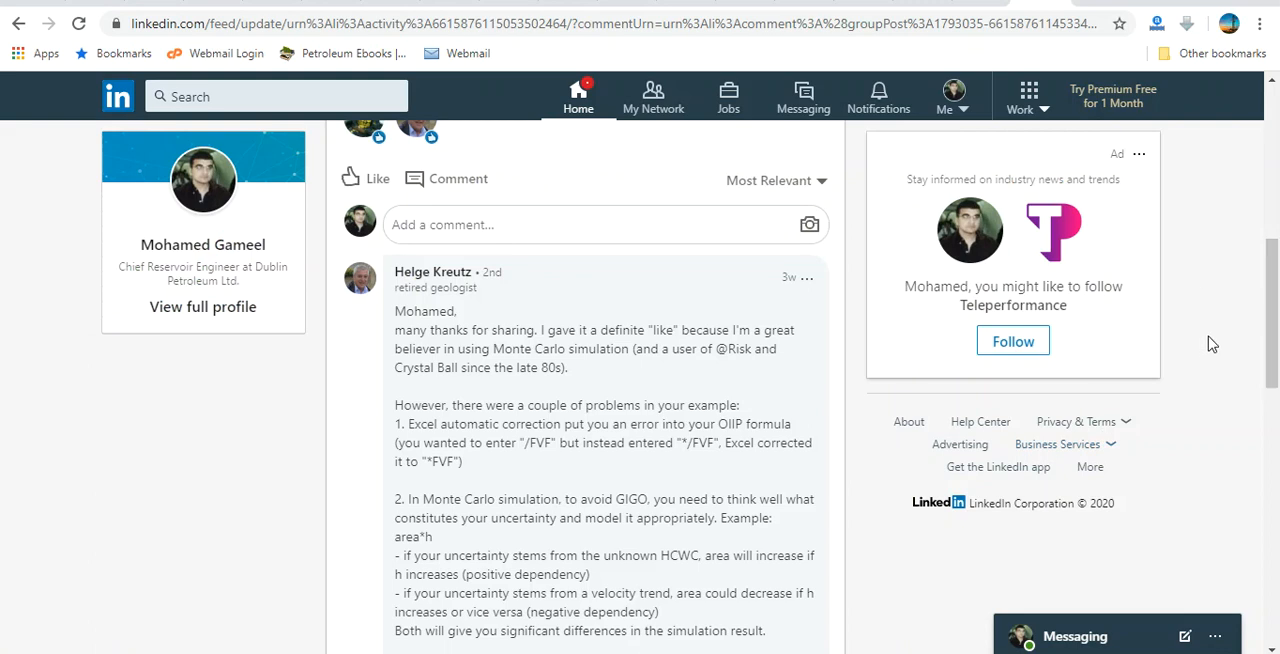
{"action": "mouse_move", "coordinate": [472, 432]}
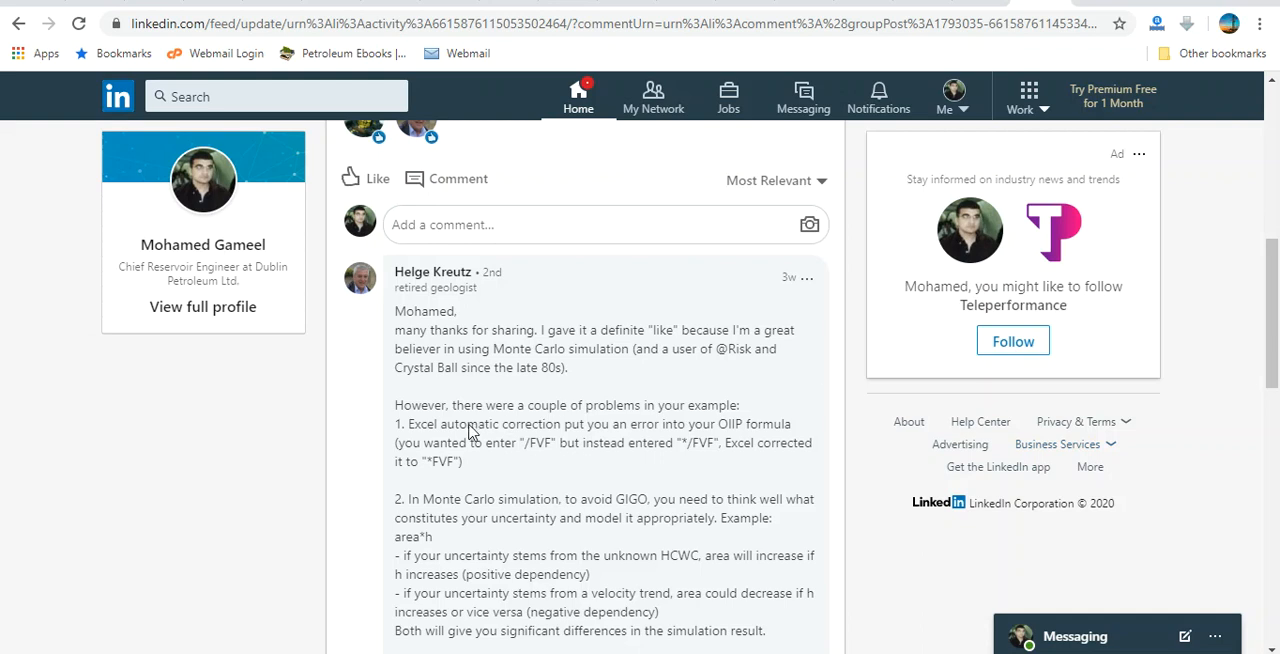
{"action": "scroll", "scroll_direction": "down", "scroll_amount": 3}
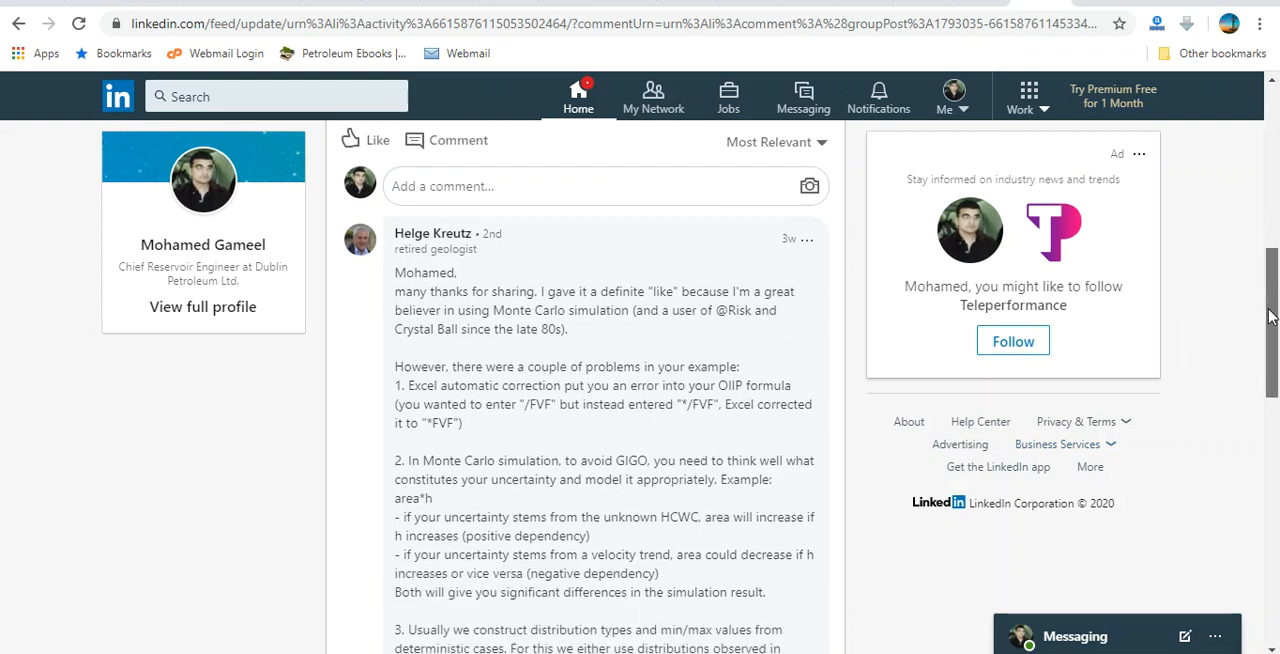
{"action": "scroll", "scroll_direction": "down", "scroll_amount": 3}
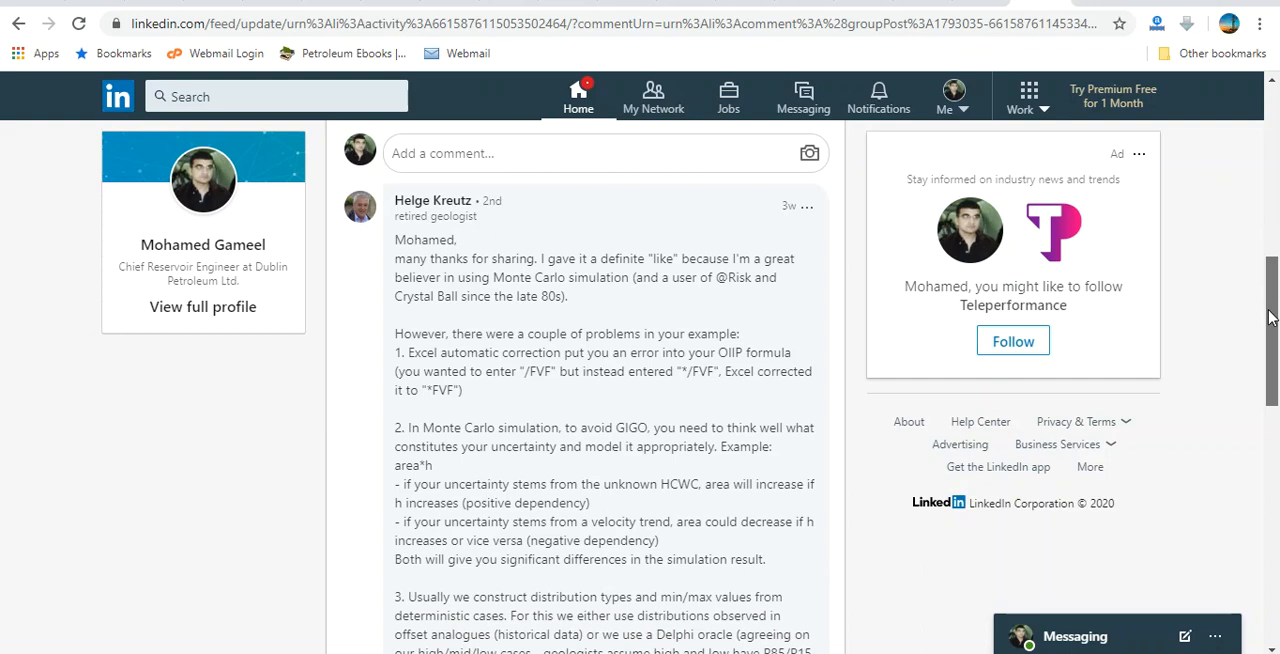
{"action": "mouse_move", "coordinate": [980, 273]}
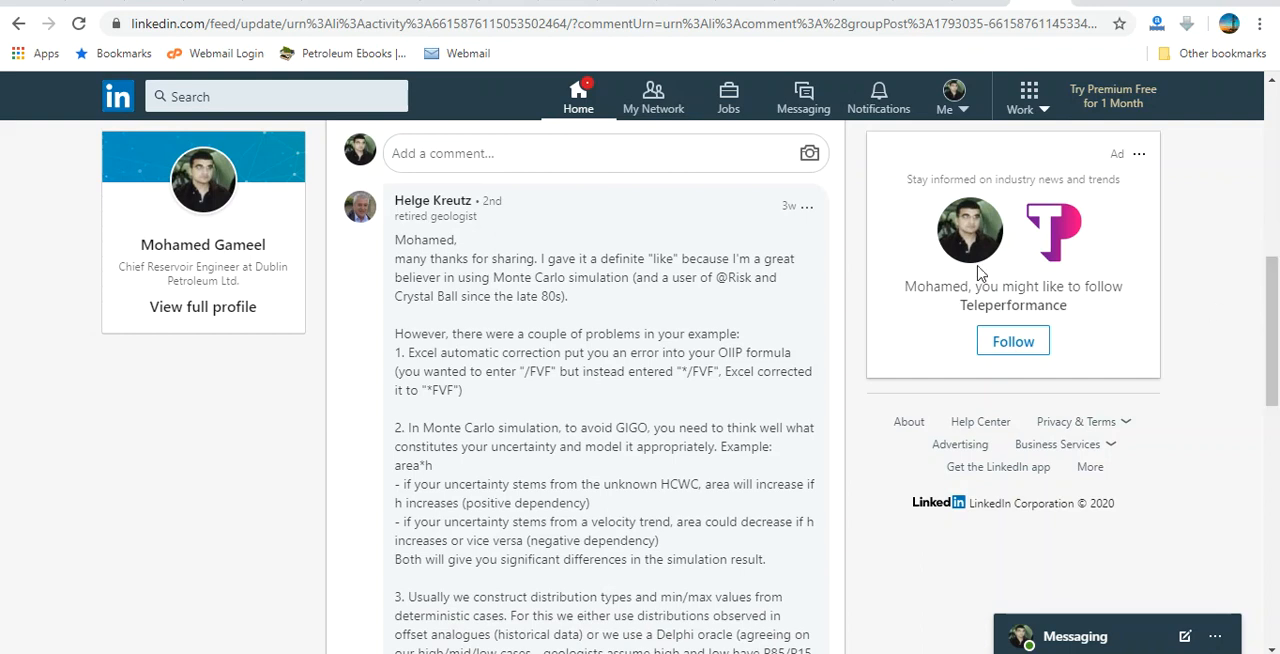
{"action": "mouse_move", "coordinate": [500, 458]}
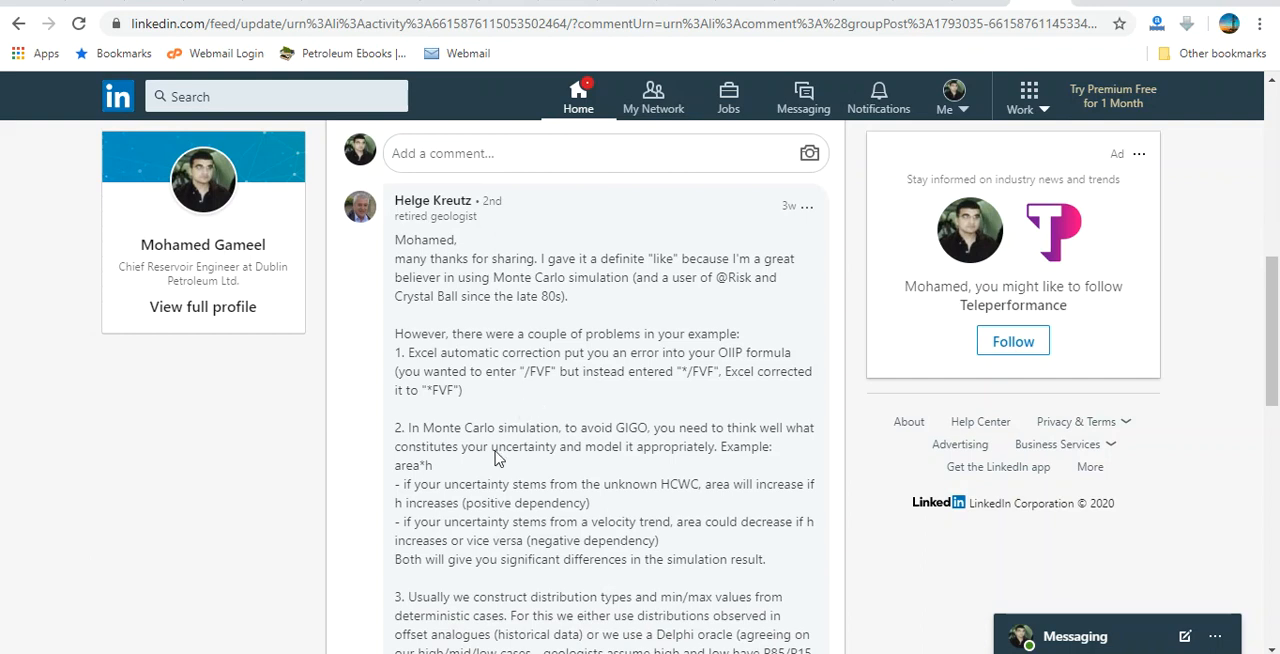
{"action": "mouse_move", "coordinate": [622, 428]}
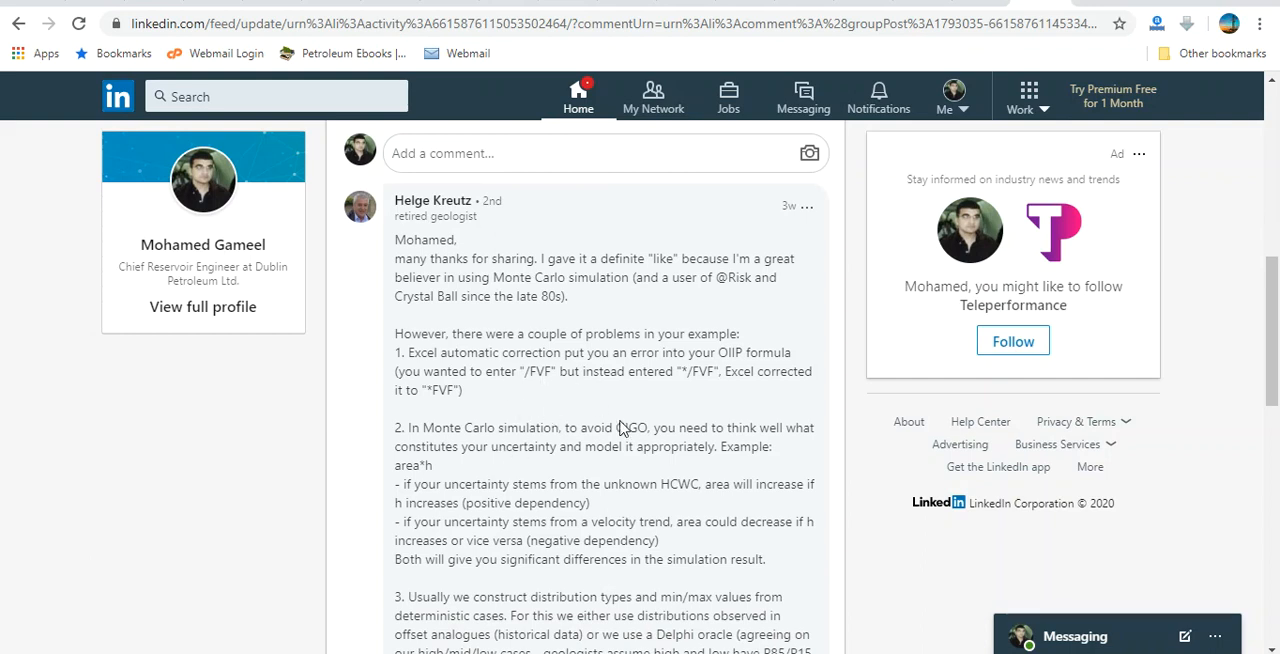
{"action": "mouse_move", "coordinate": [641, 443]}
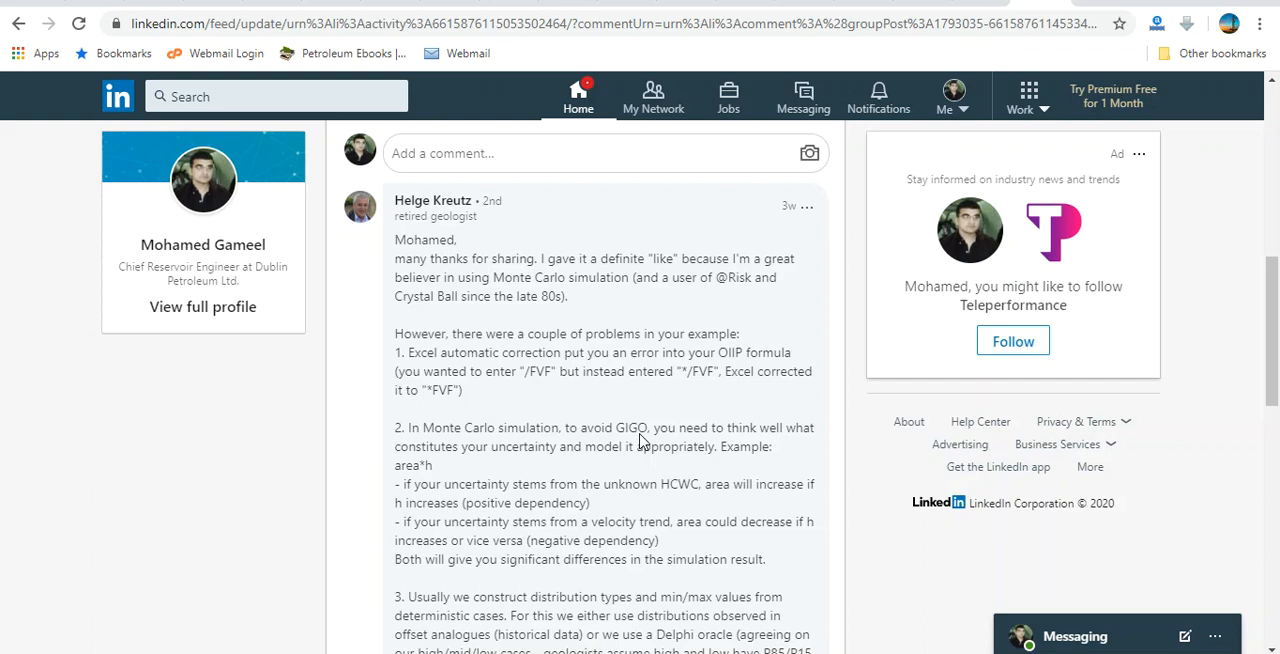
{"action": "scroll", "scroll_direction": "down", "scroll_amount": 3}
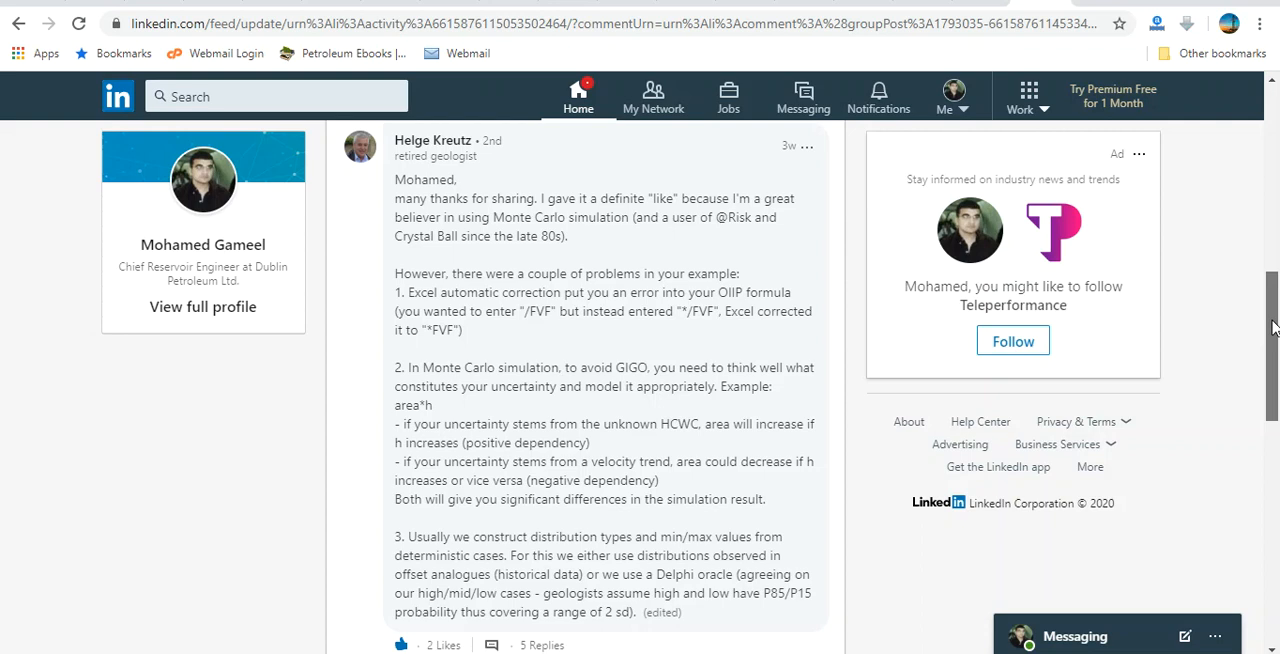
{"action": "scroll", "scroll_direction": "down", "scroll_amount": 3}
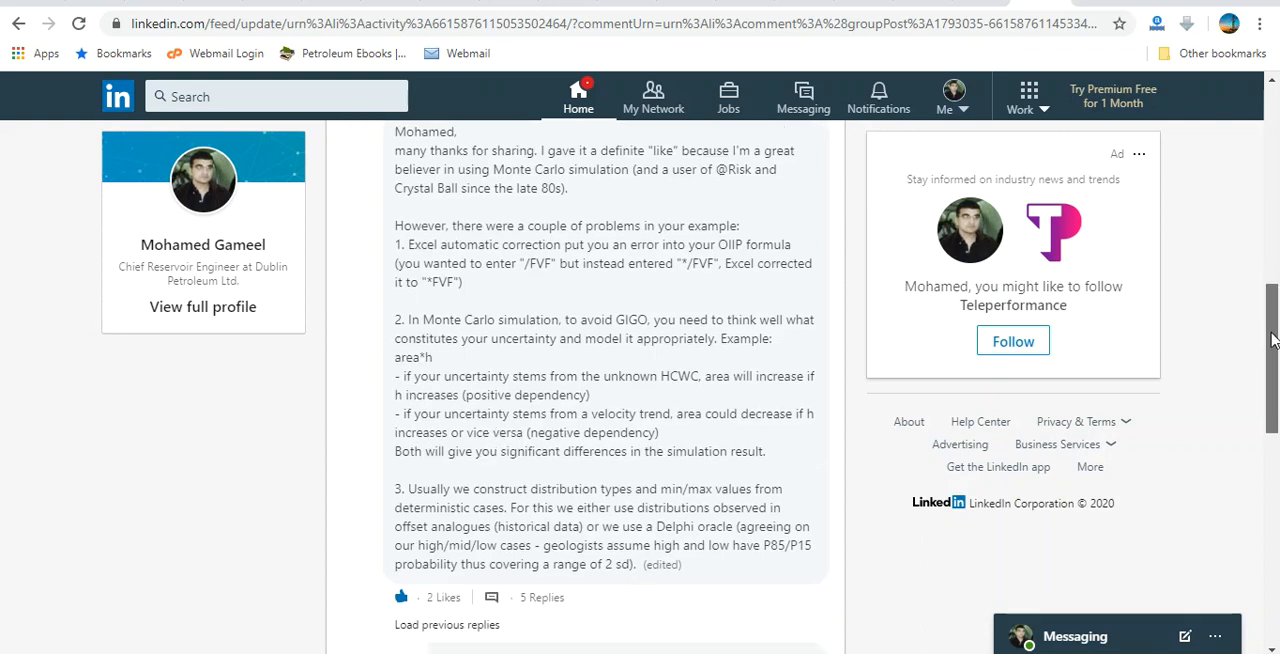
{"action": "mouse_move", "coordinate": [495, 268]}
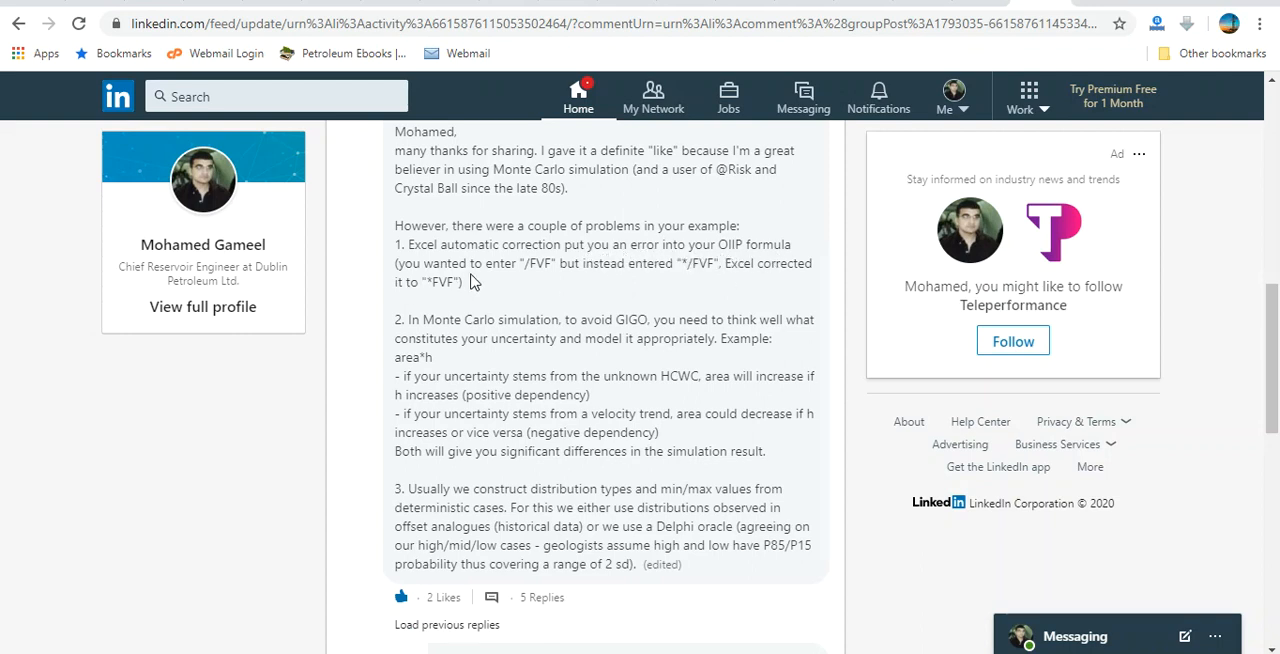
{"action": "mouse_move", "coordinate": [528, 289]}
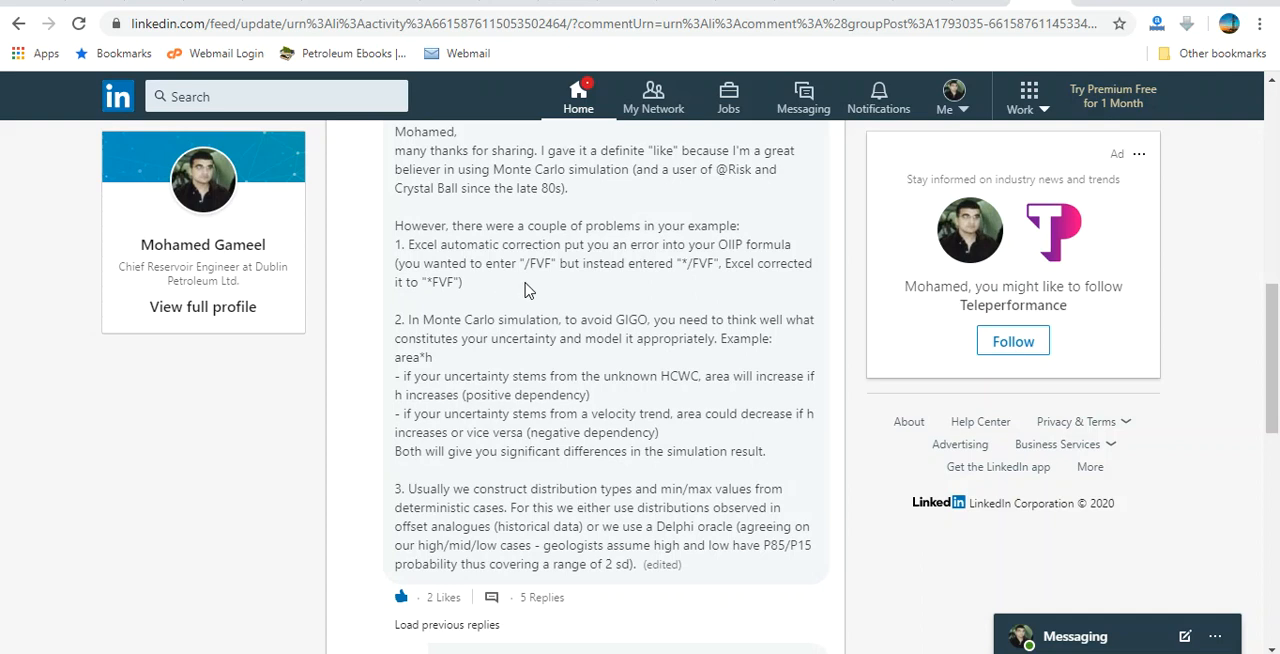
{"action": "mouse_move", "coordinate": [597, 285]}
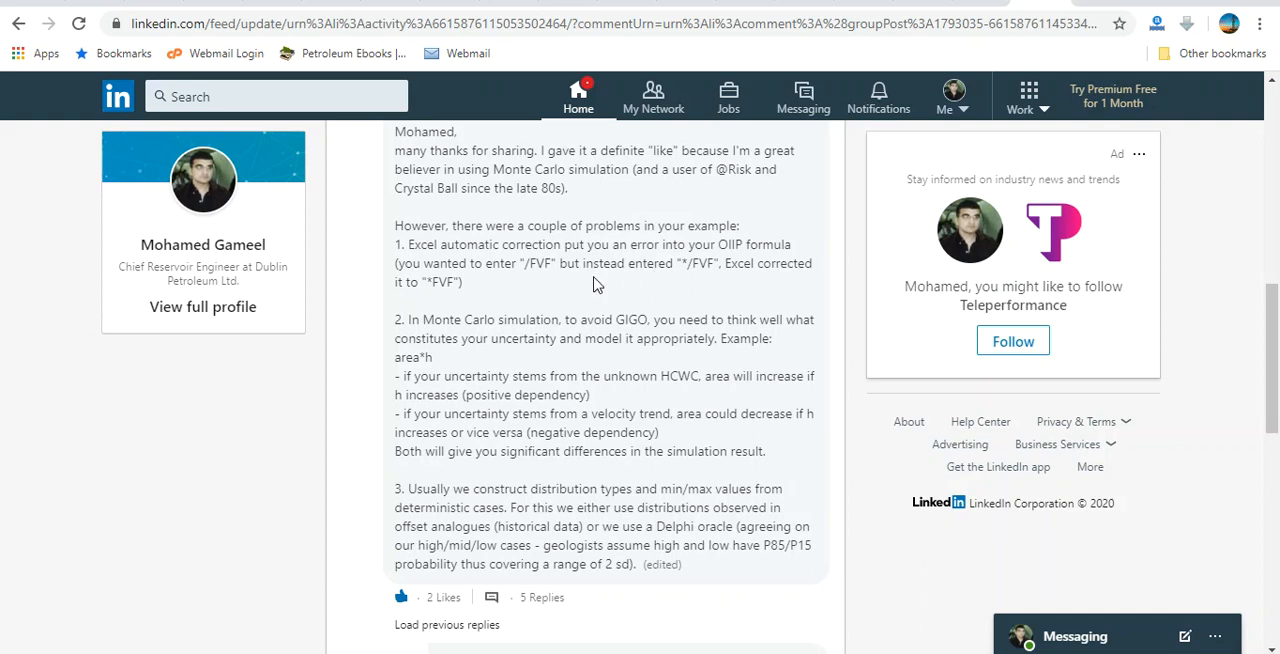
{"action": "mouse_move", "coordinate": [722, 282]}
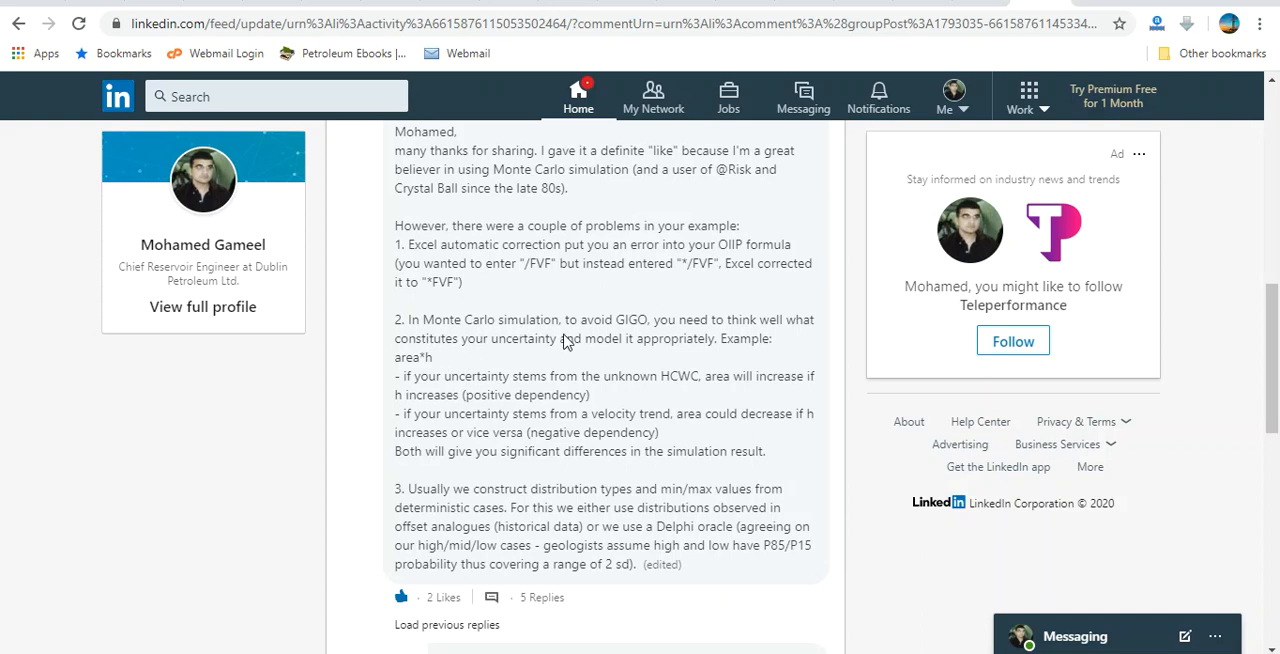
{"action": "mouse_move", "coordinate": [645, 335]}
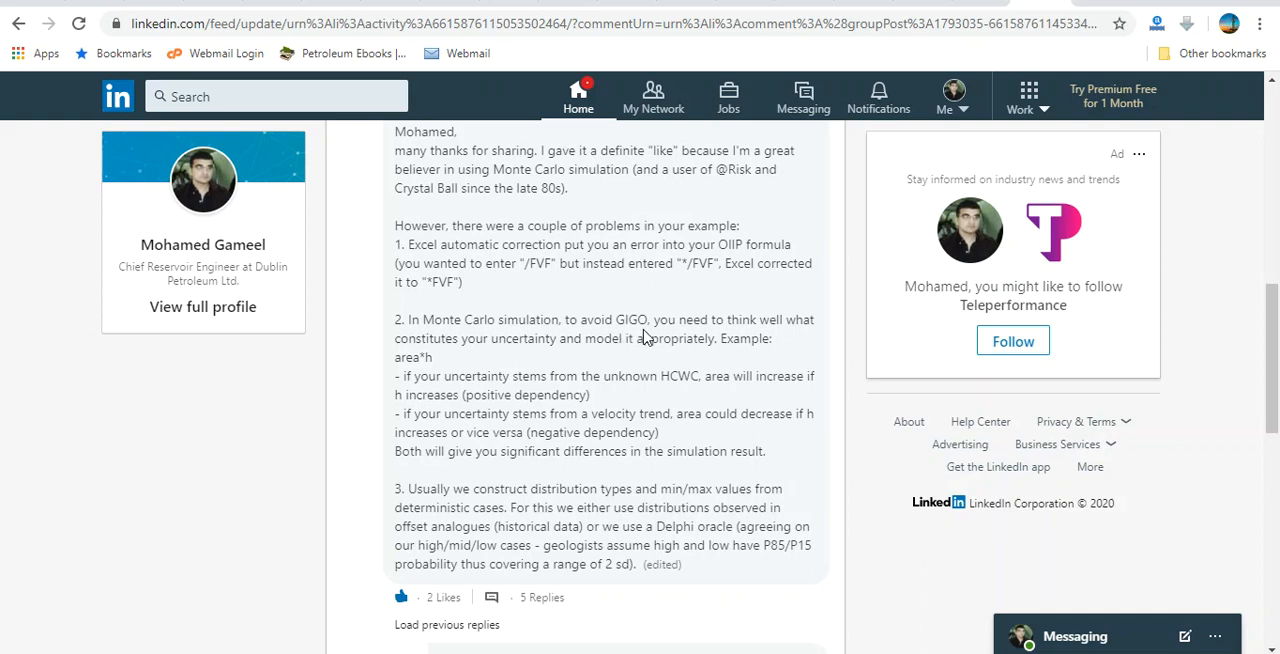
{"action": "mouse_move", "coordinate": [770, 338]}
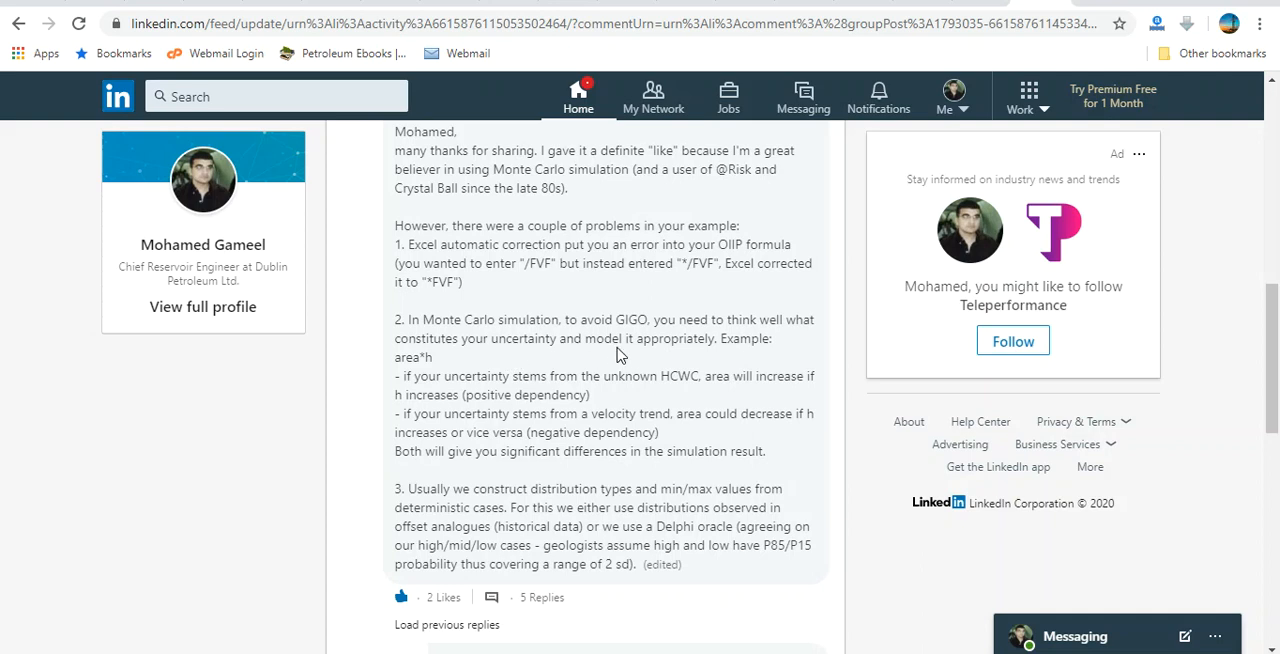
{"action": "mouse_move", "coordinate": [679, 357]}
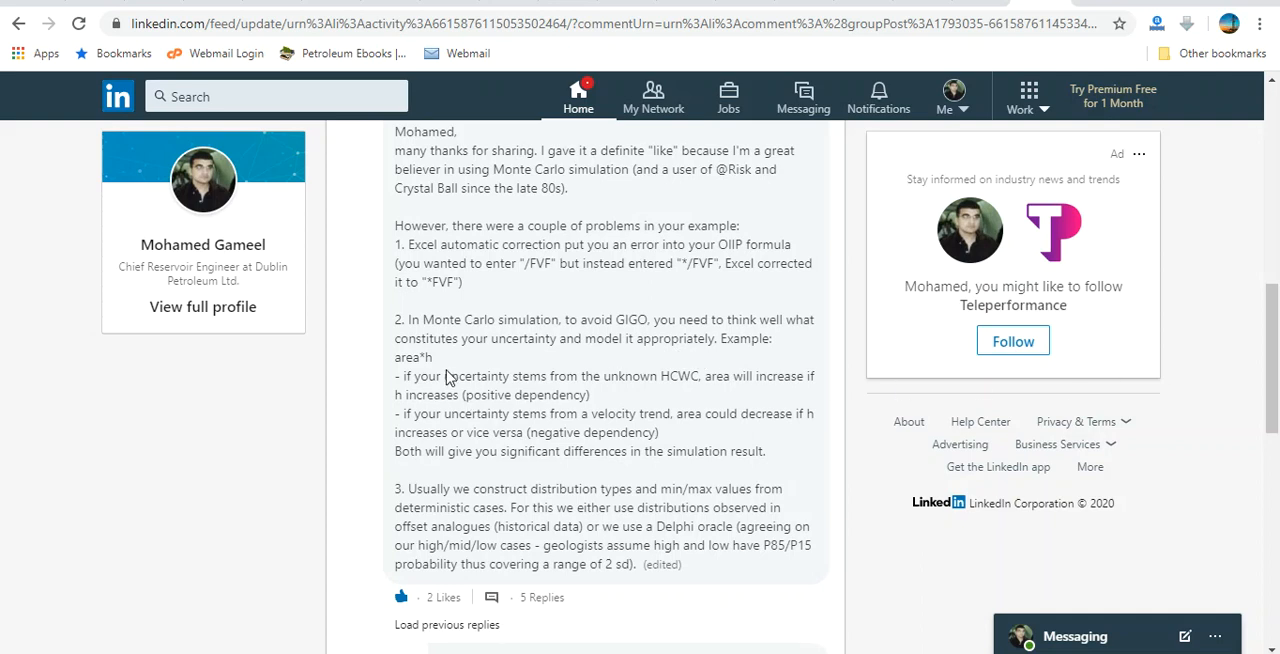
{"action": "mouse_move", "coordinate": [438, 372]}
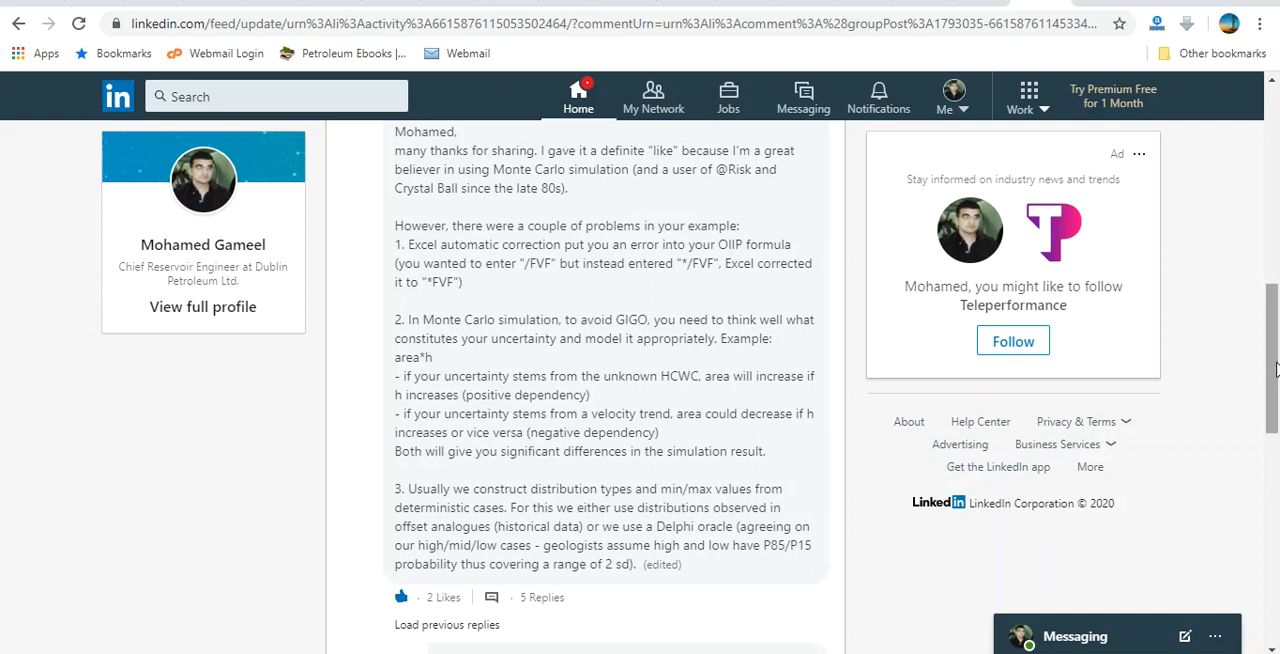
{"action": "scroll", "scroll_direction": "down", "scroll_amount": 3}
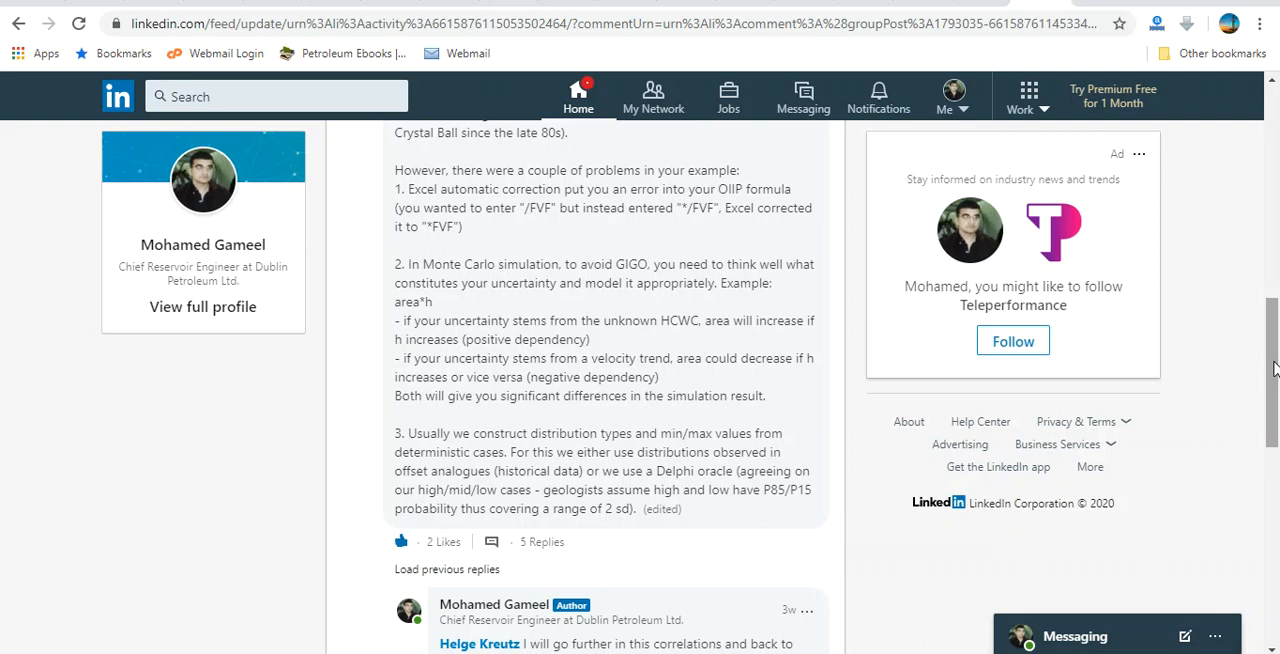
{"action": "scroll", "scroll_direction": "down", "scroll_amount": 3}
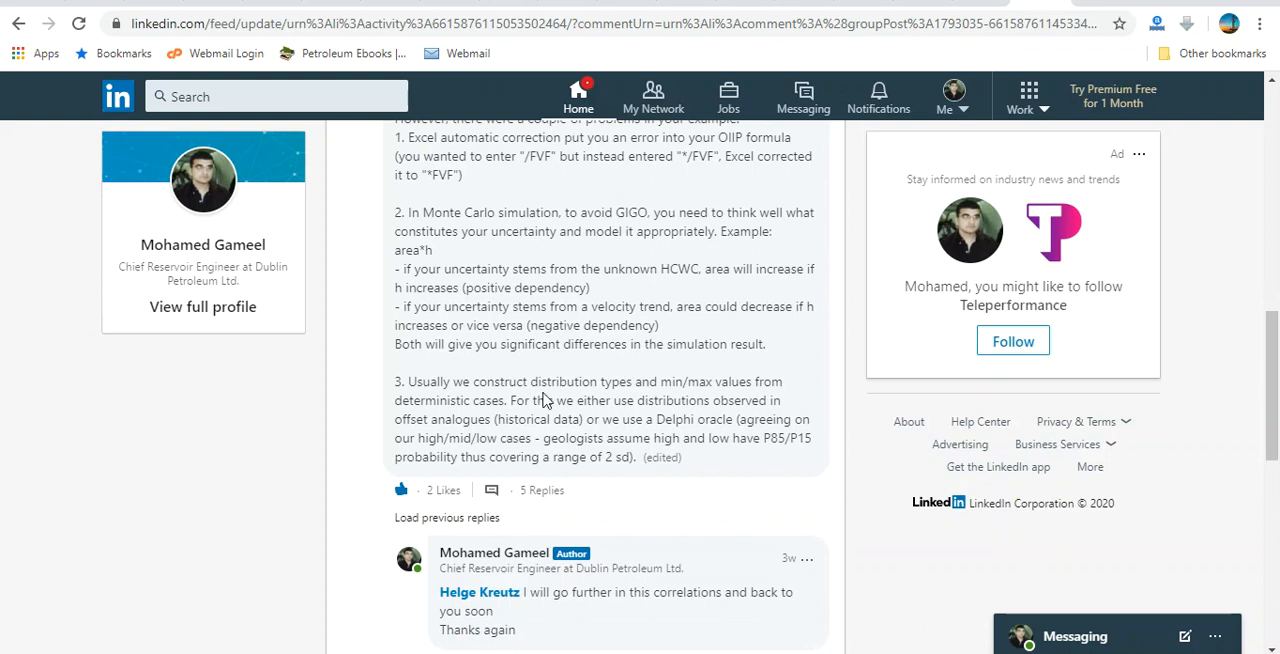
{"action": "mouse_move", "coordinate": [658, 396]}
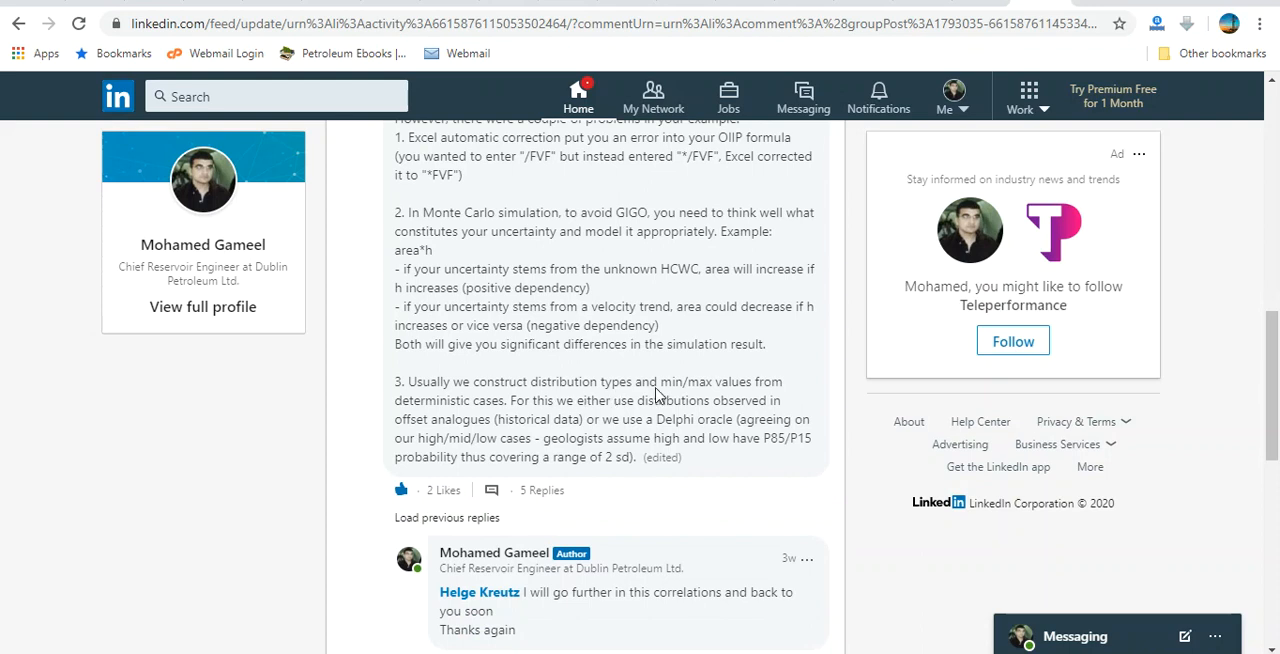
{"action": "mouse_move", "coordinate": [417, 442]}
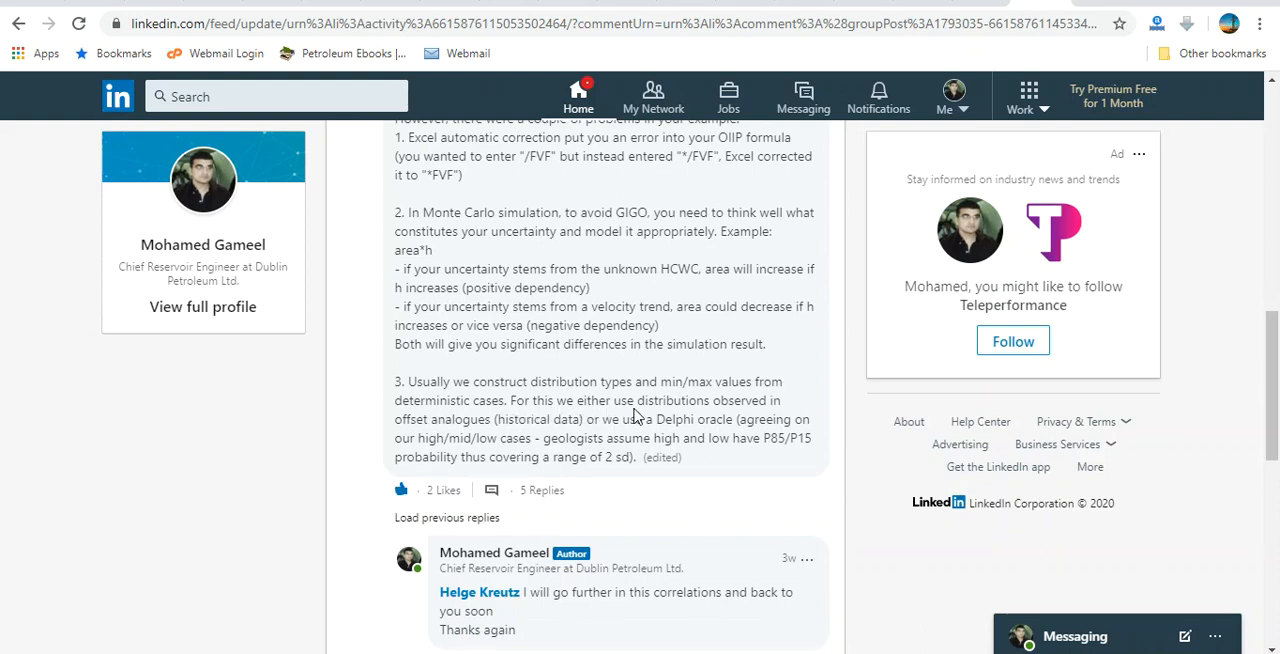
{"action": "mouse_move", "coordinate": [745, 420]}
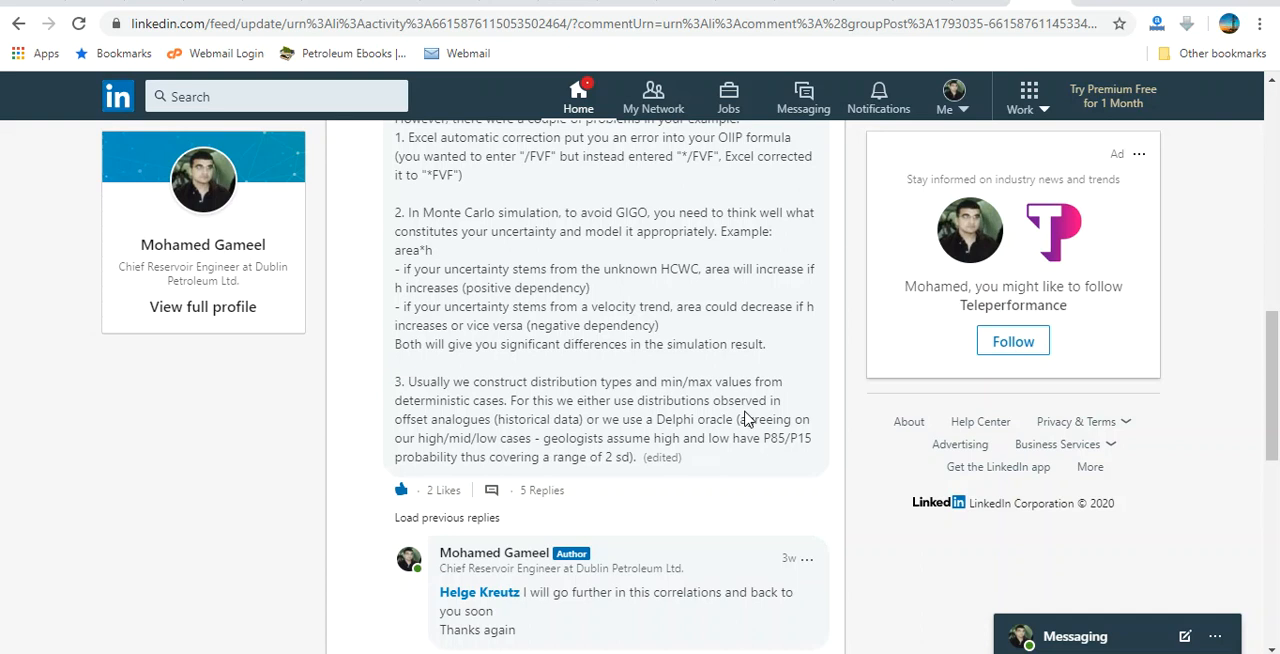
{"action": "mouse_move", "coordinate": [446, 430]}
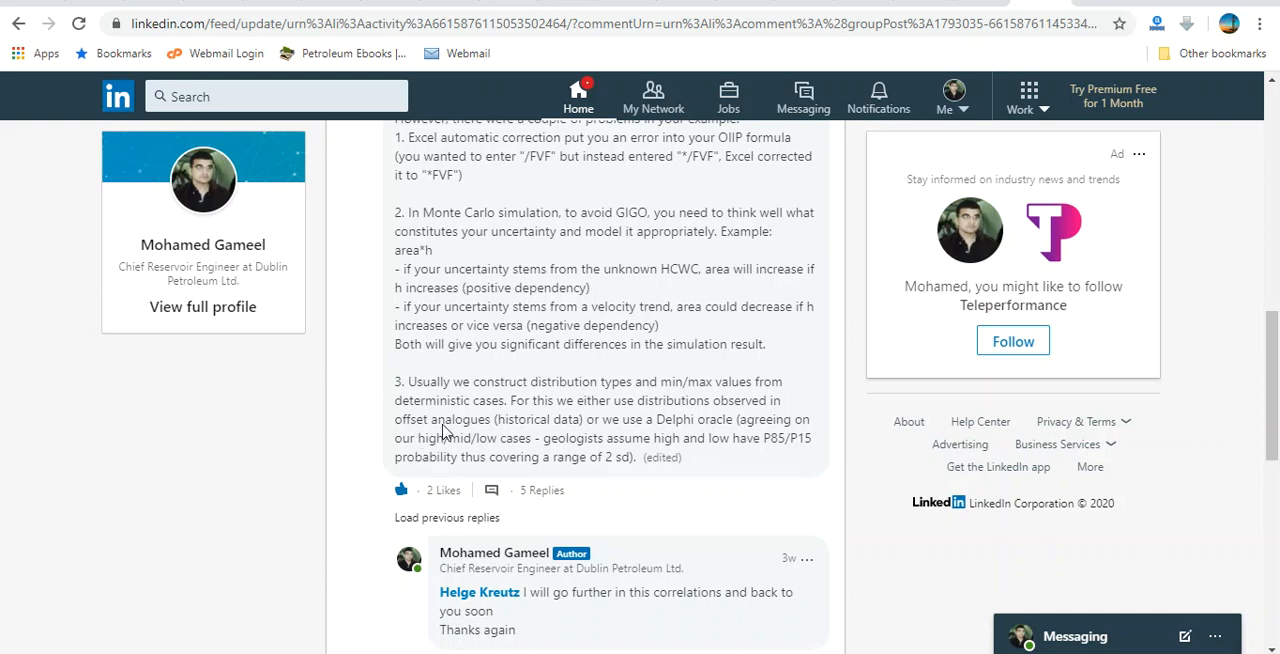
{"action": "mouse_move", "coordinate": [530, 438]}
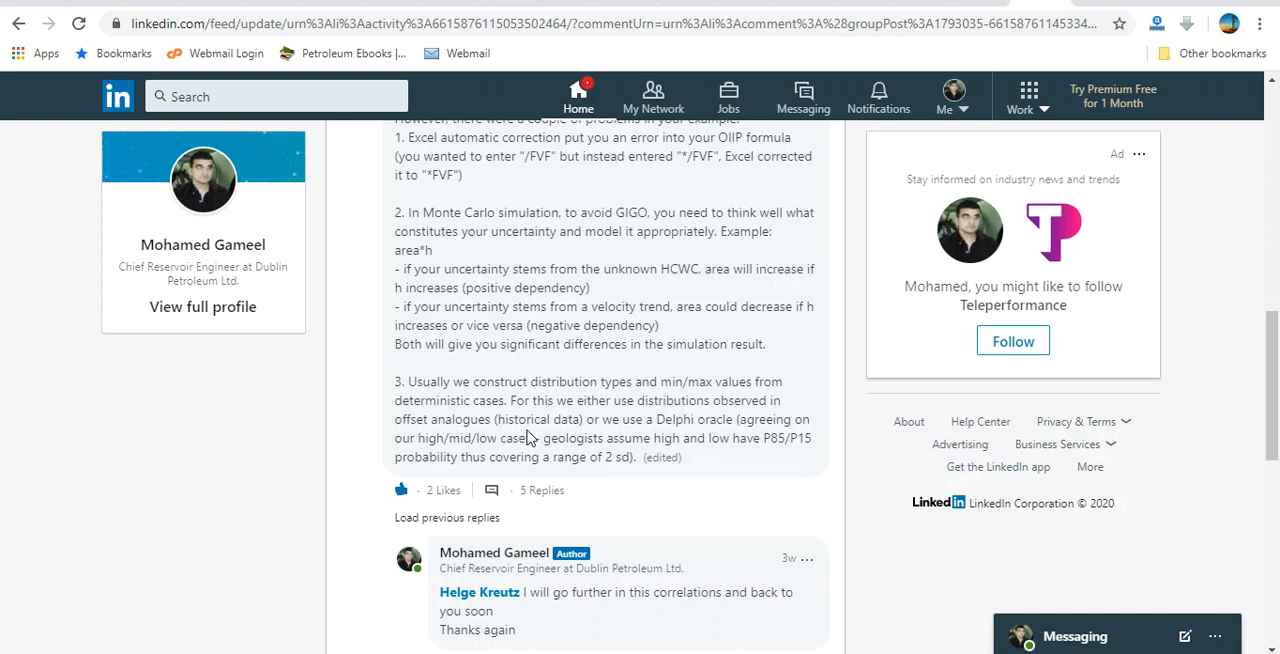
{"action": "mouse_move", "coordinate": [575, 433]}
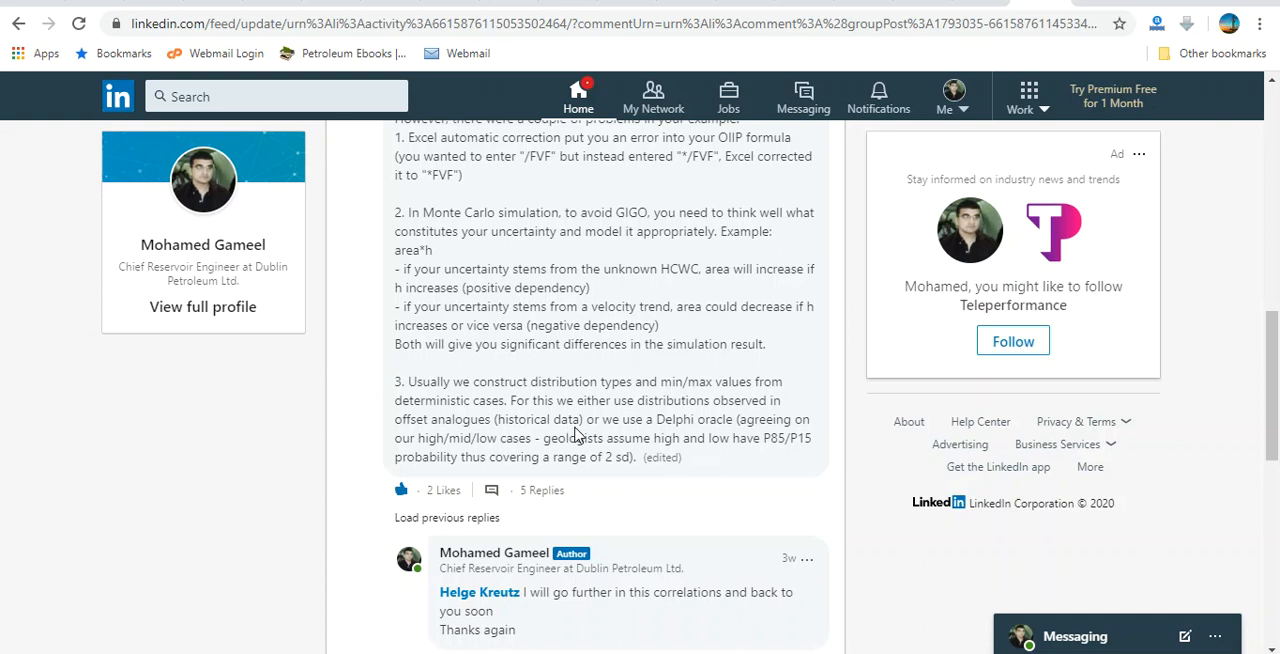
{"action": "mouse_move", "coordinate": [593, 435]}
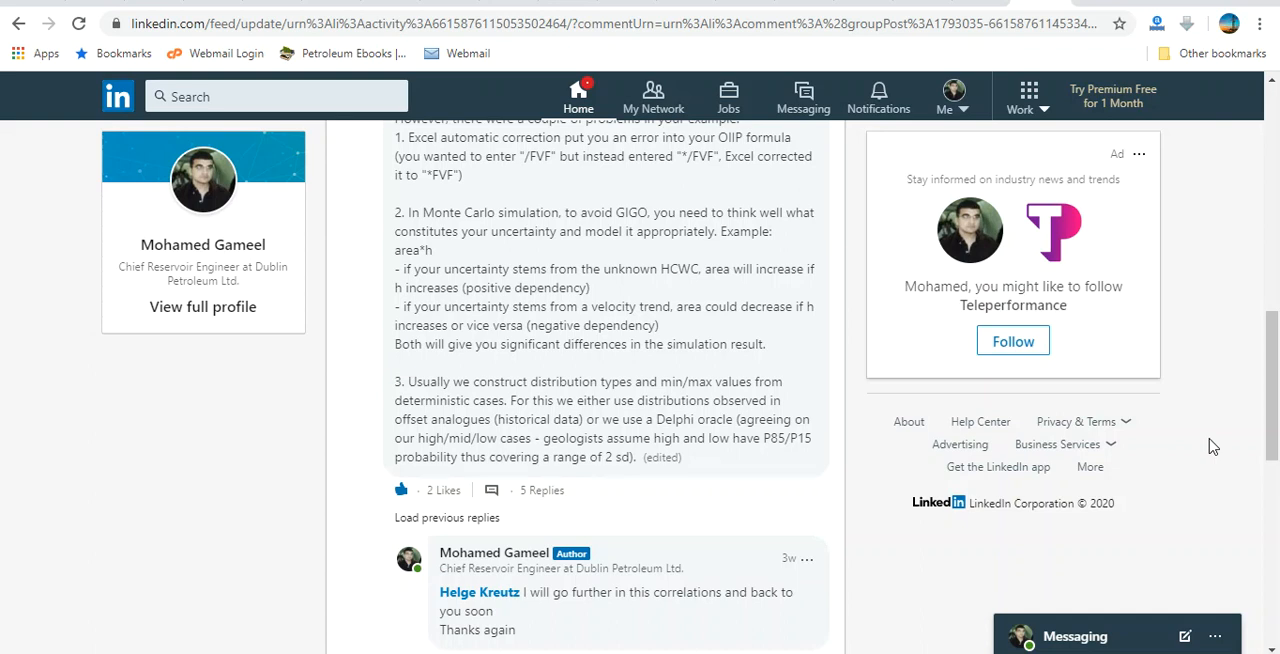
{"action": "mouse_move", "coordinate": [507, 455]}
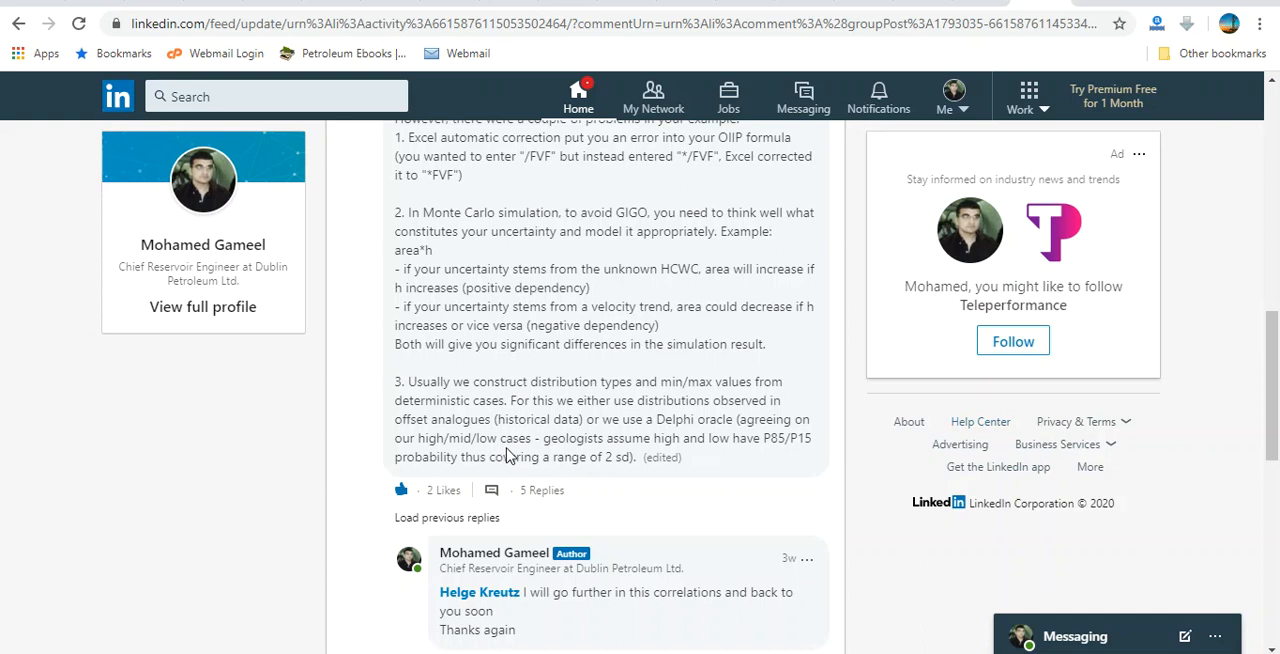
{"action": "mouse_move", "coordinate": [665, 457]}
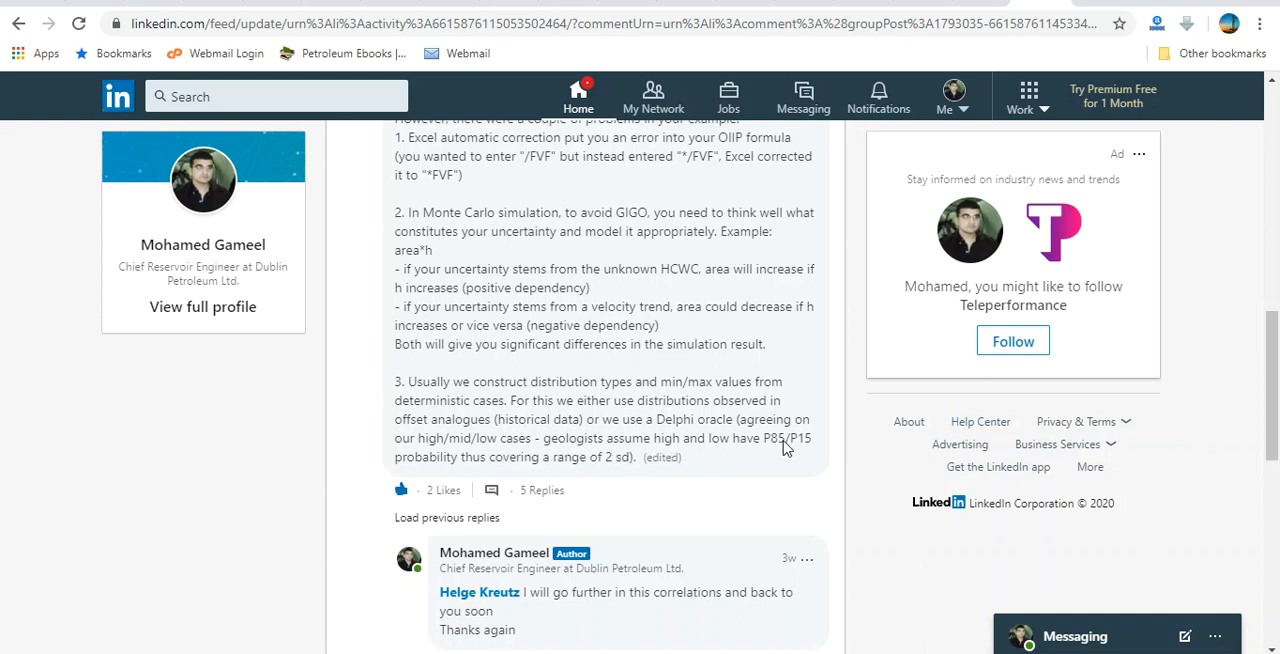
{"action": "mouse_move", "coordinate": [805, 449]}
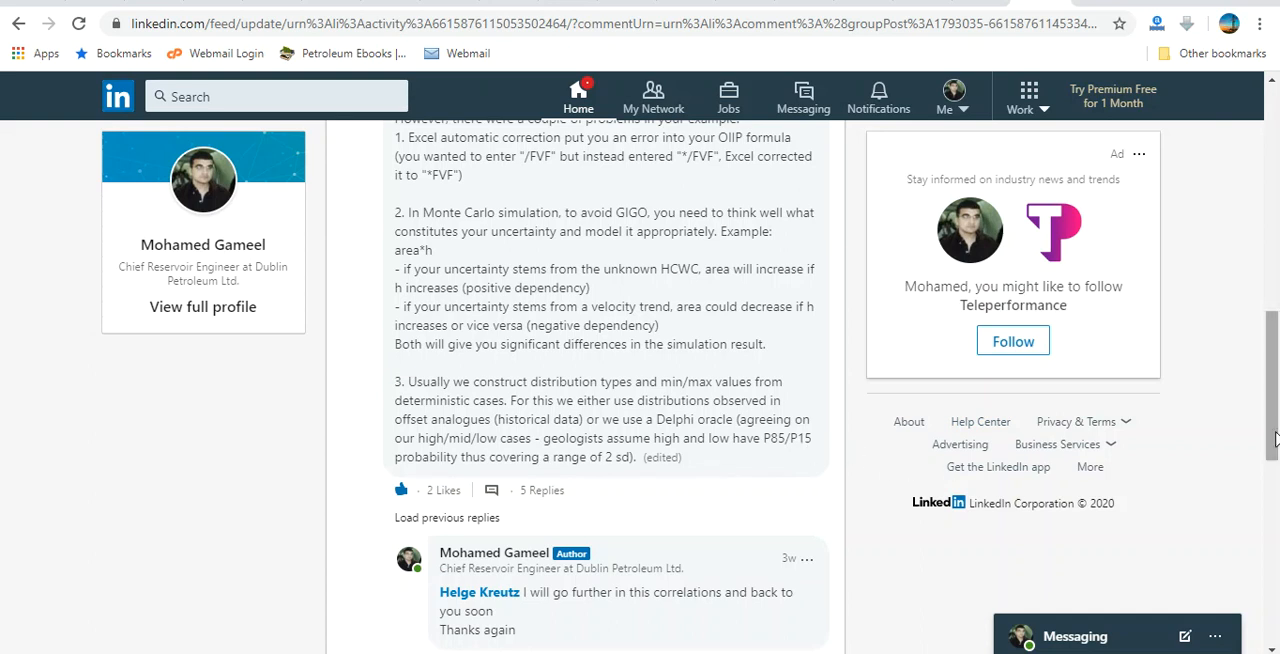
Scroll the LinkedIn thread down to the 'garbage in, garbage out' comment and its replies
{"action": "scroll", "scroll_direction": "down", "scroll_amount": 3}
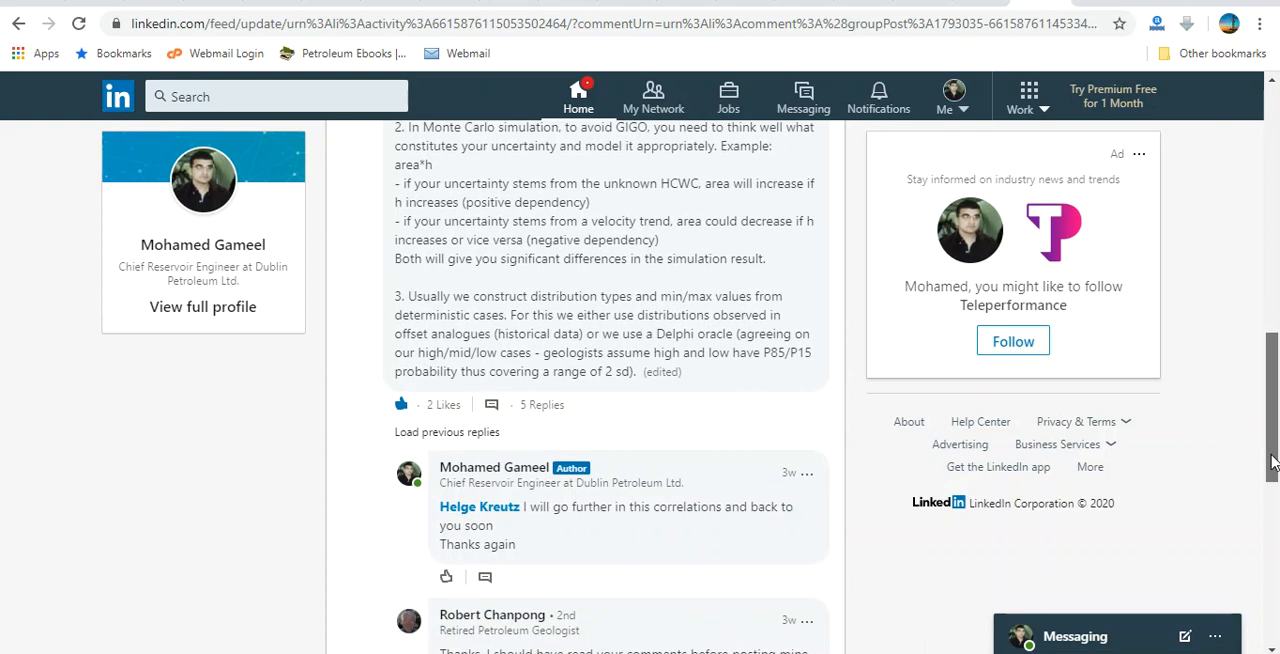
{"action": "scroll", "scroll_direction": "down", "scroll_amount": 3}
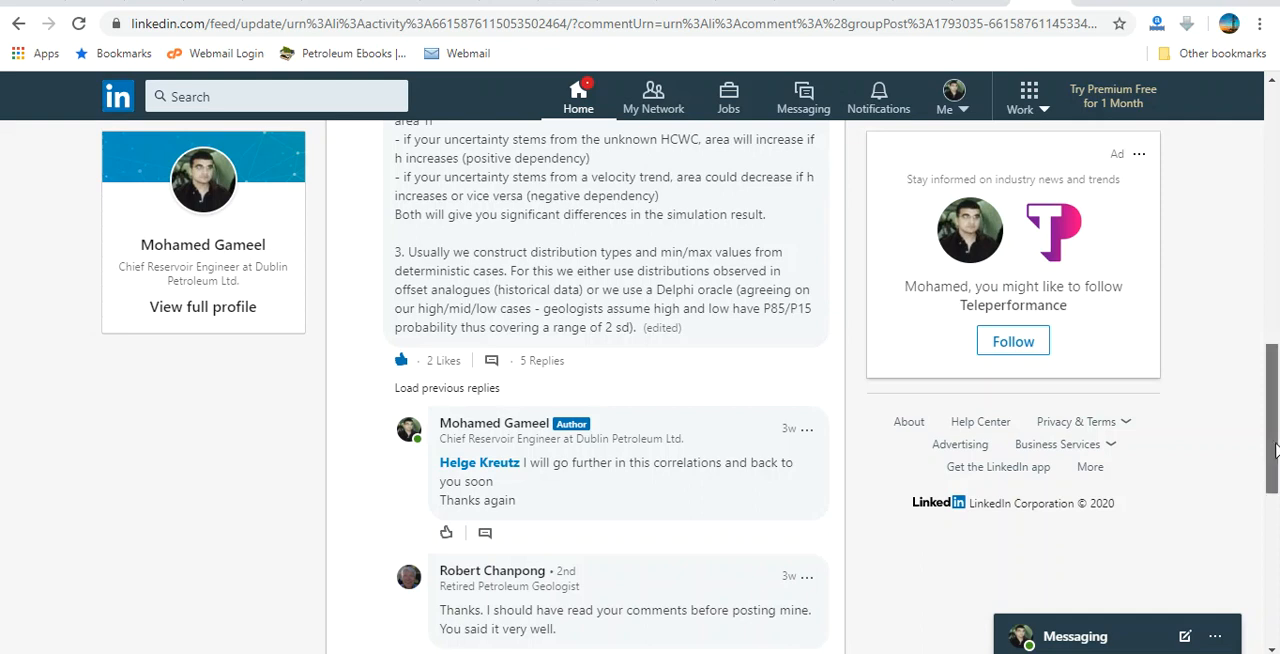
{"action": "scroll", "scroll_direction": "down", "scroll_amount": 3}
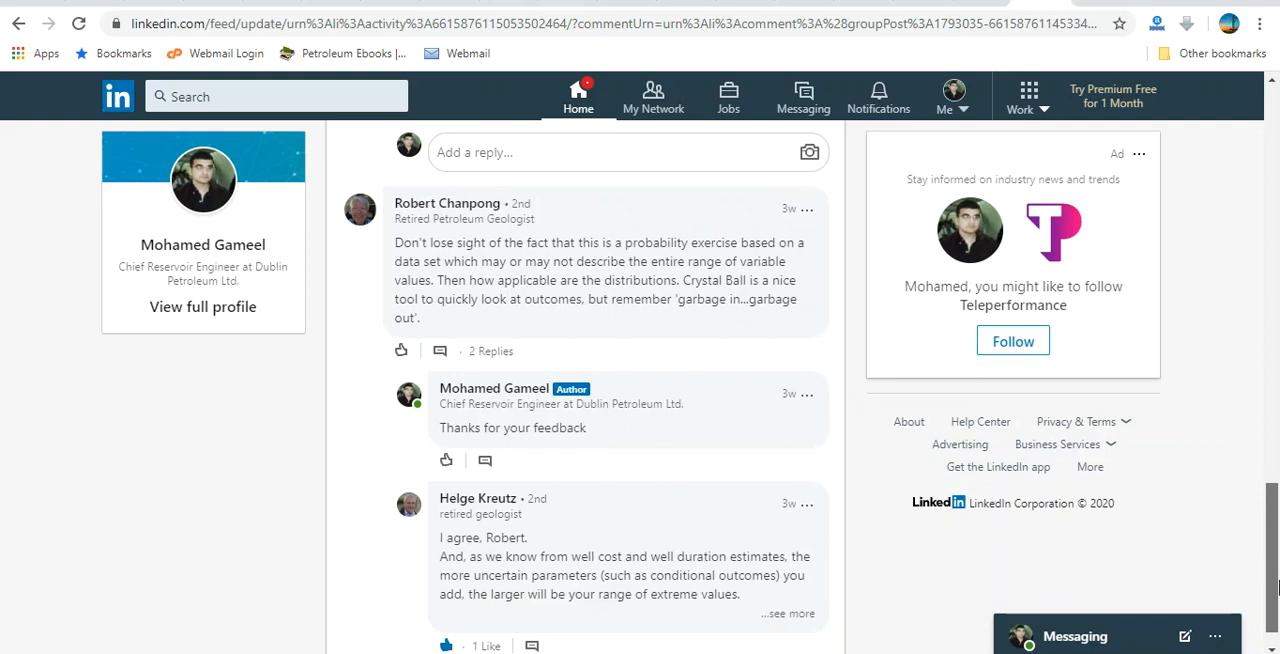
{"action": "scroll", "scroll_direction": "down", "scroll_amount": 3}
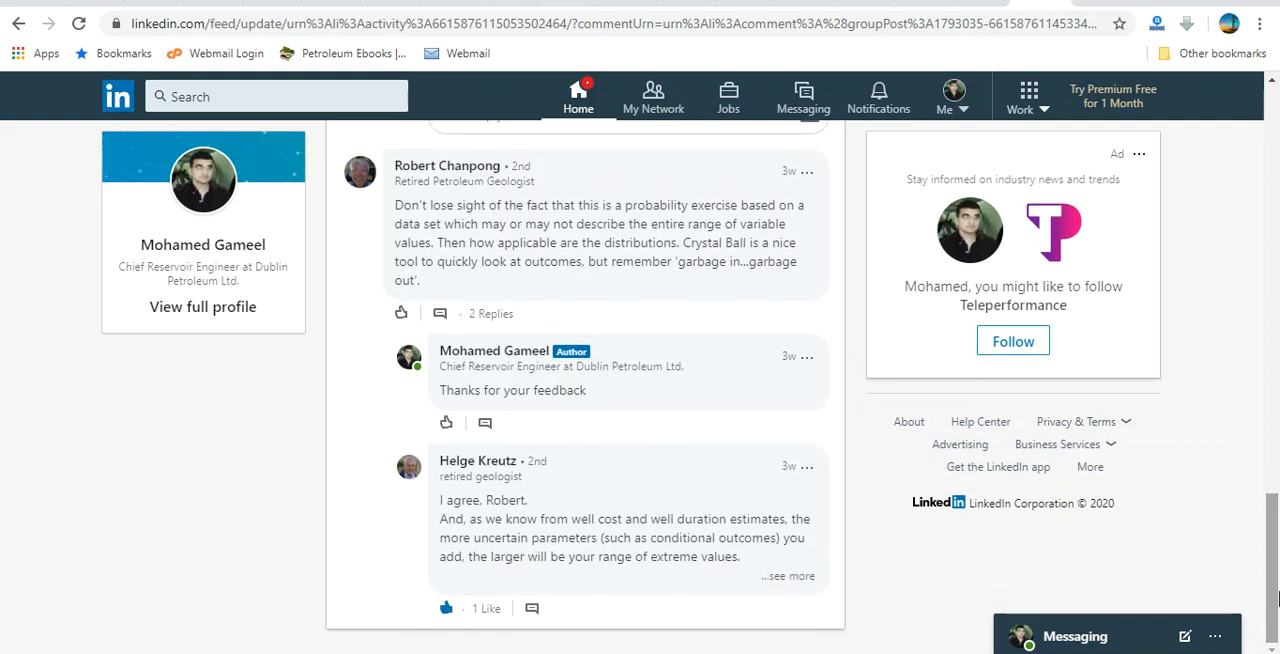
{"action": "mouse_move", "coordinate": [1057, 35]}
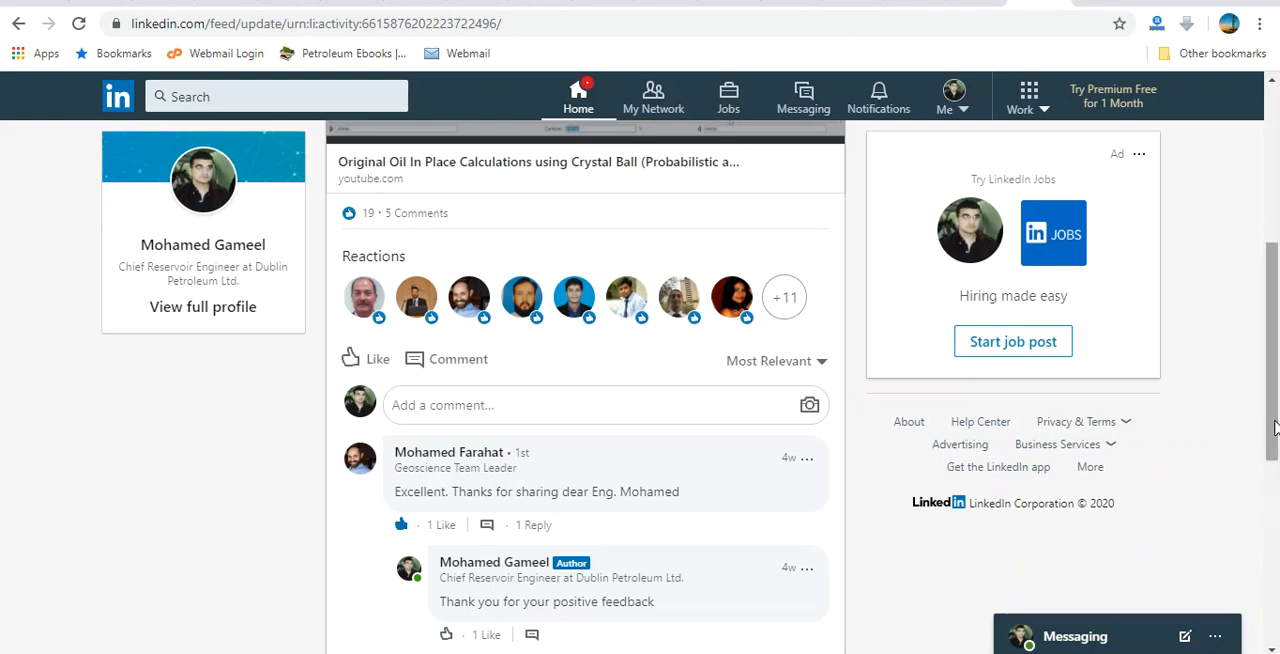
{"action": "scroll", "scroll_direction": "down", "scroll_amount": 3}
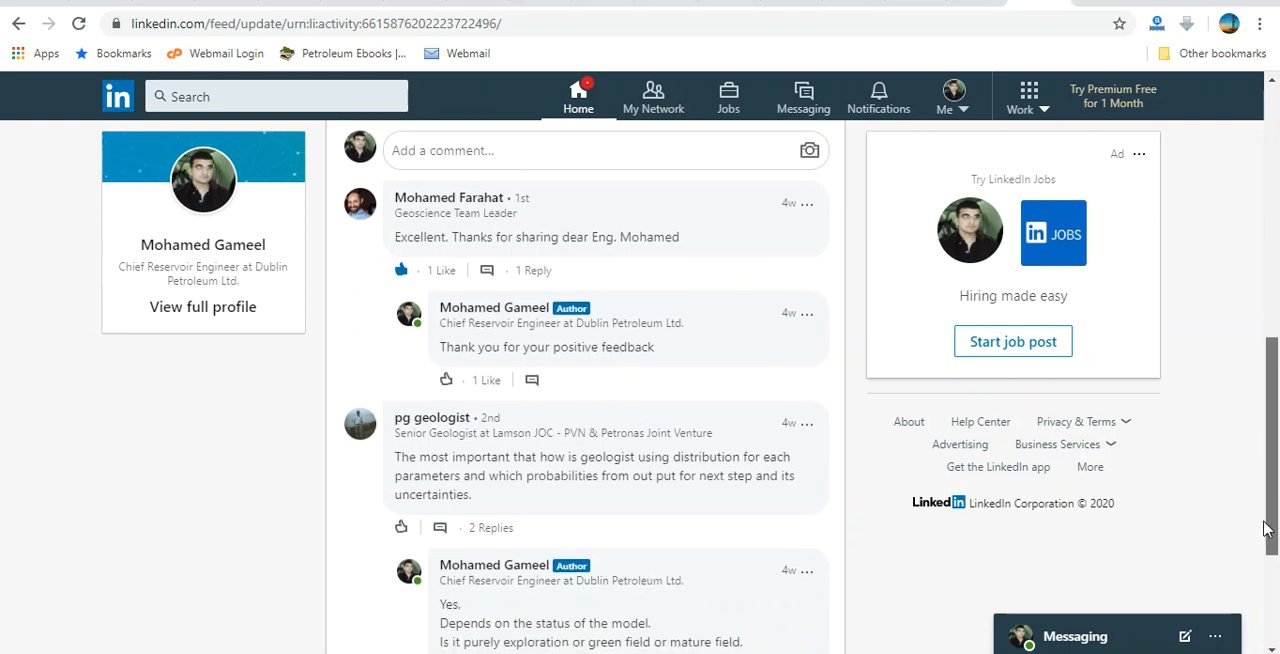
{"action": "scroll", "scroll_direction": "down", "scroll_amount": 3}
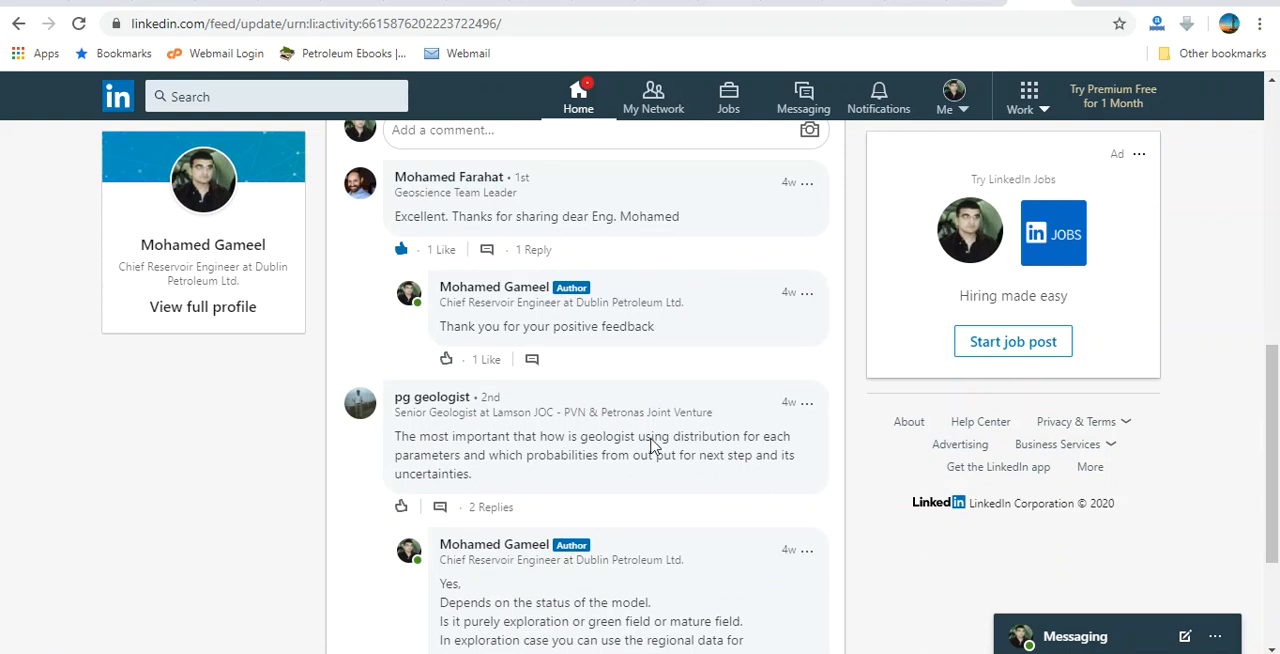
{"action": "mouse_move", "coordinate": [1220, 418]}
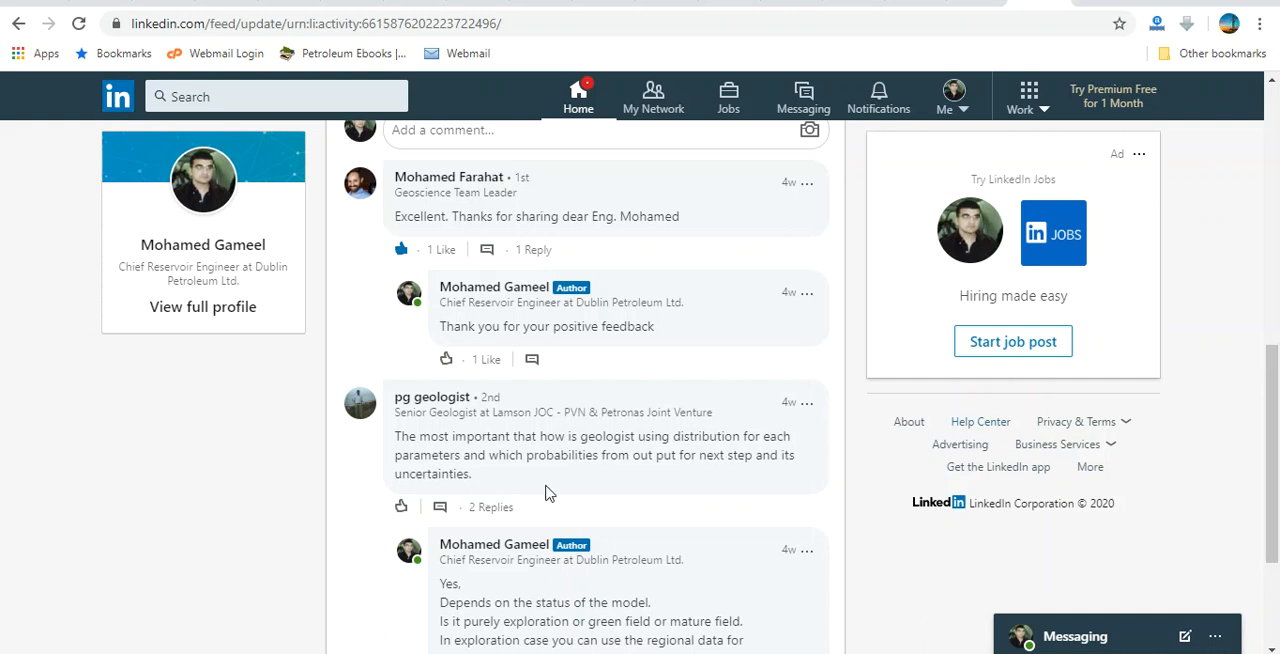
{"action": "mouse_move", "coordinate": [695, 457]}
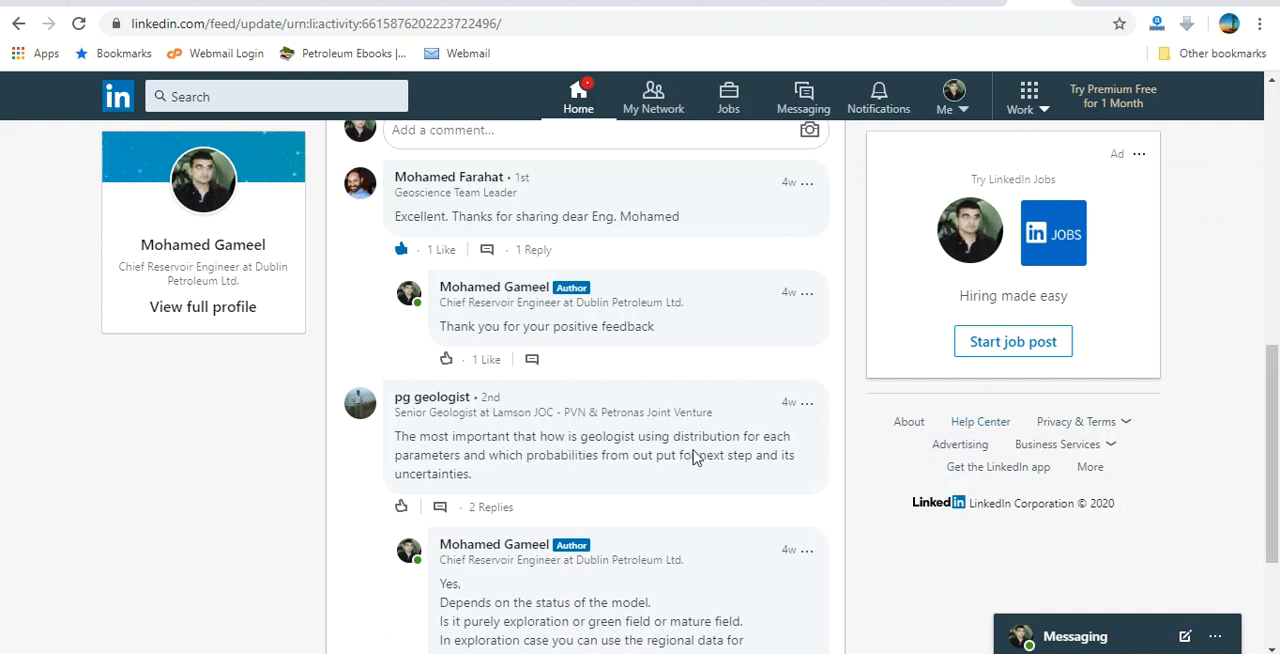
{"action": "mouse_move", "coordinate": [505, 470]}
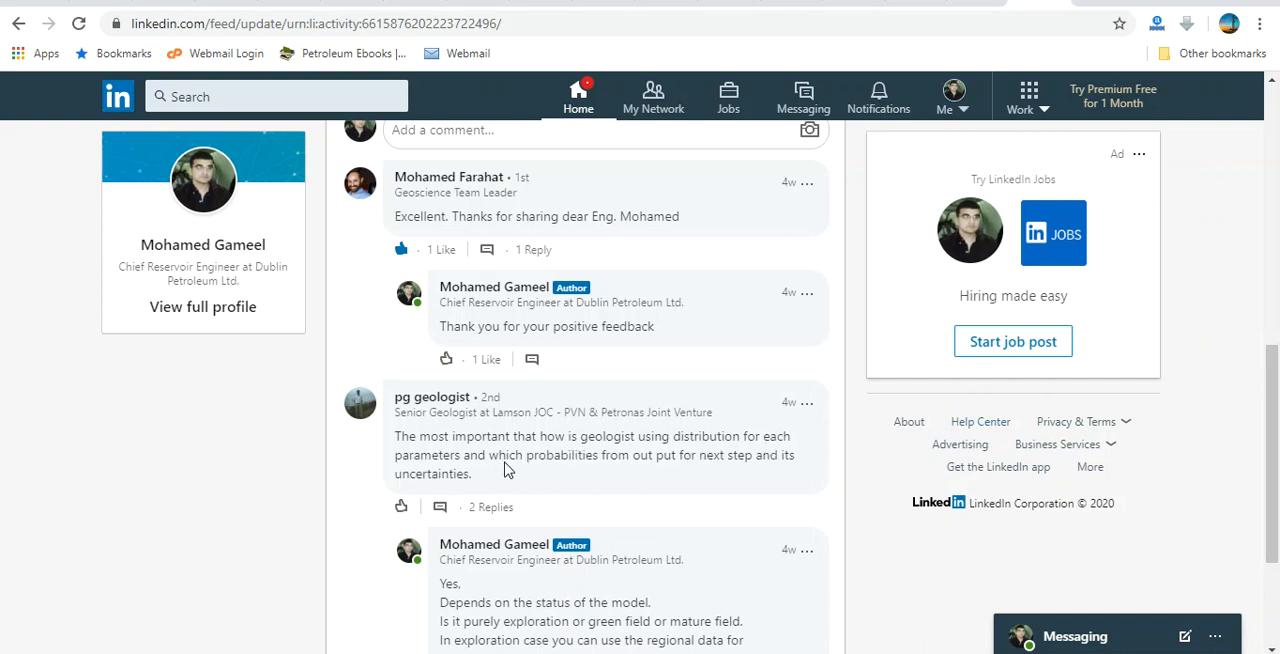
{"action": "mouse_move", "coordinate": [618, 467]}
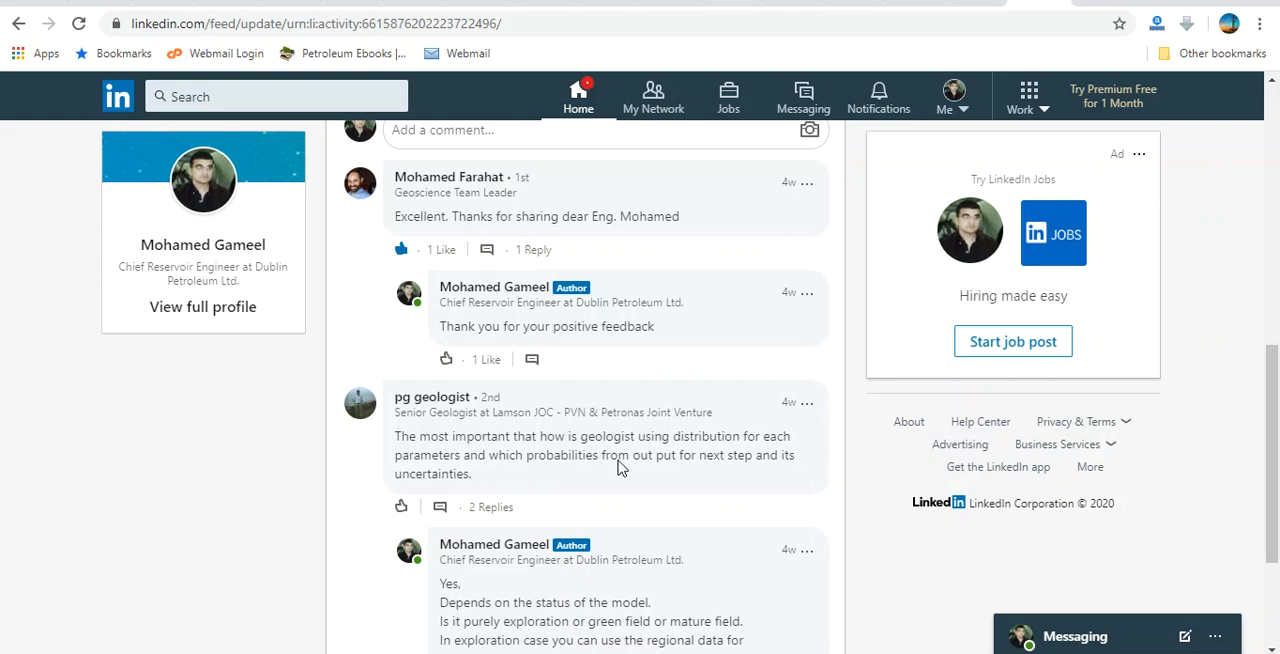
{"action": "mouse_move", "coordinate": [752, 477]}
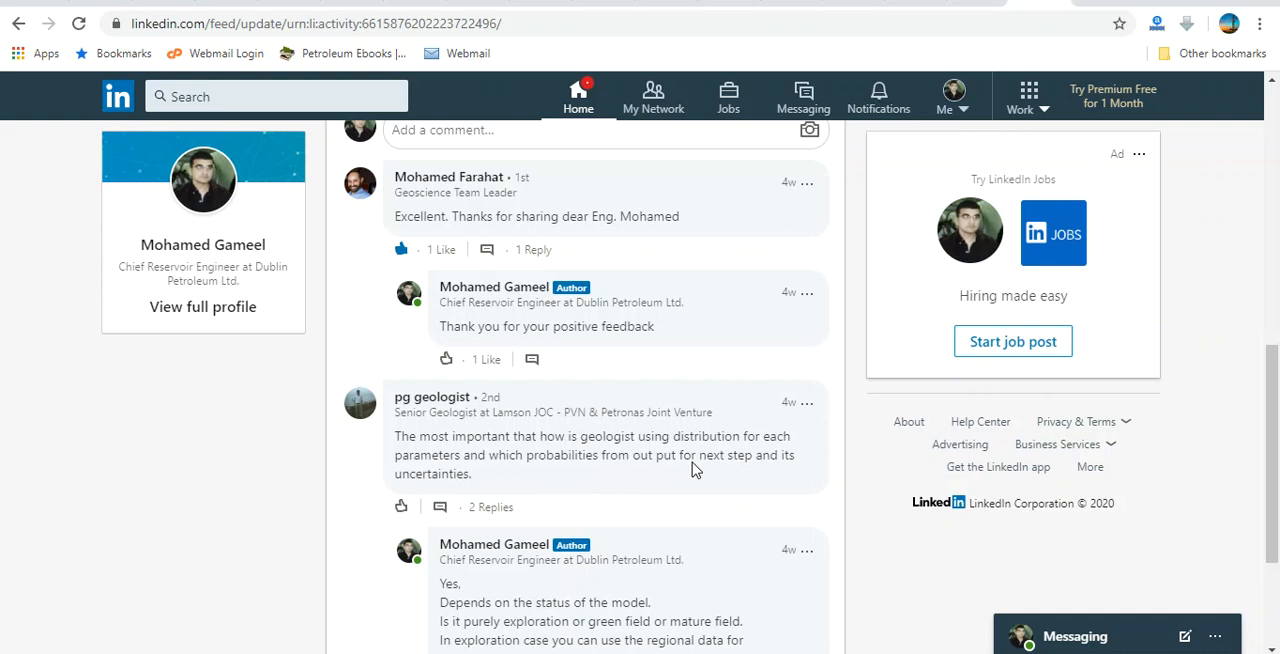
{"action": "mouse_move", "coordinate": [751, 521]}
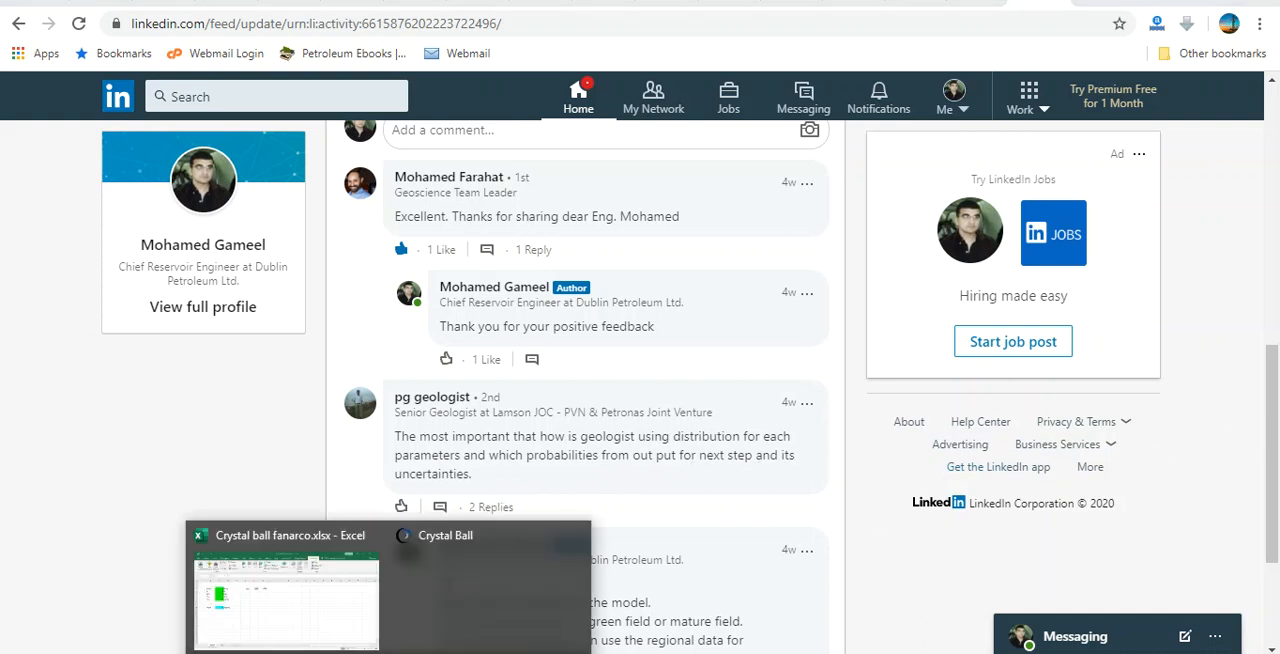
Define a beta-distribution assumption on FVF cell C7 (min 1.35, max 1.65, alpha 2, beta 3)
{"action": "left_click", "coordinate": [285, 590]}
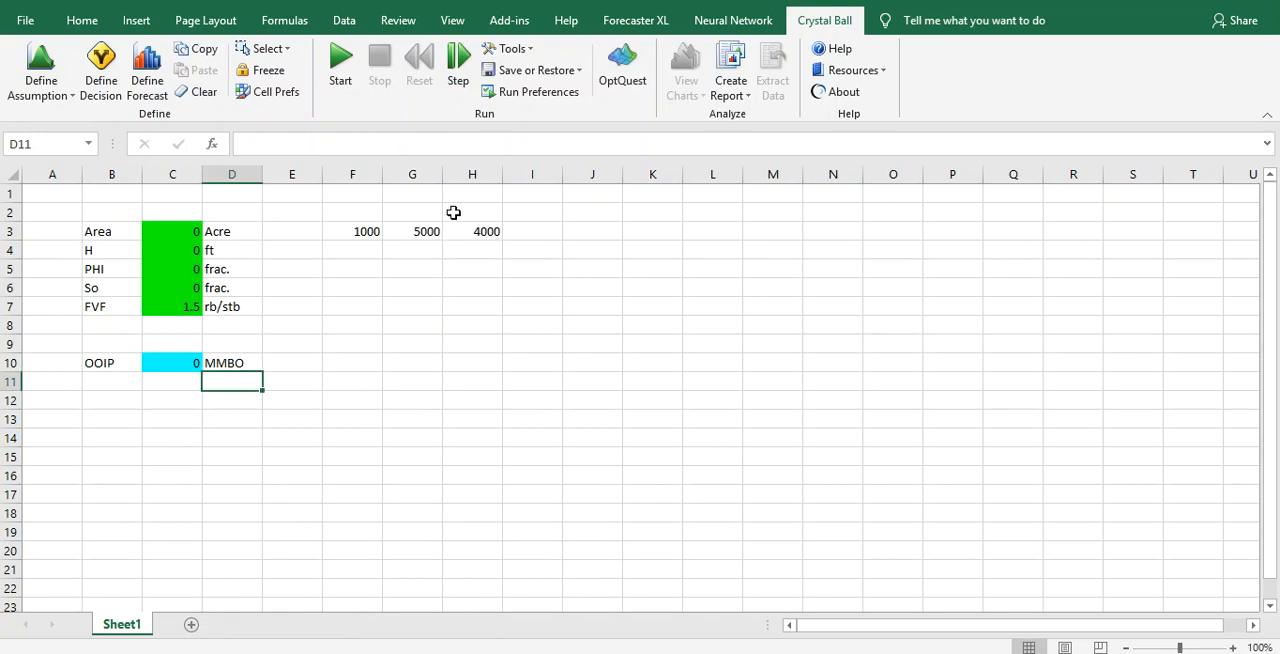
{"action": "left_click", "coordinate": [172, 306]}
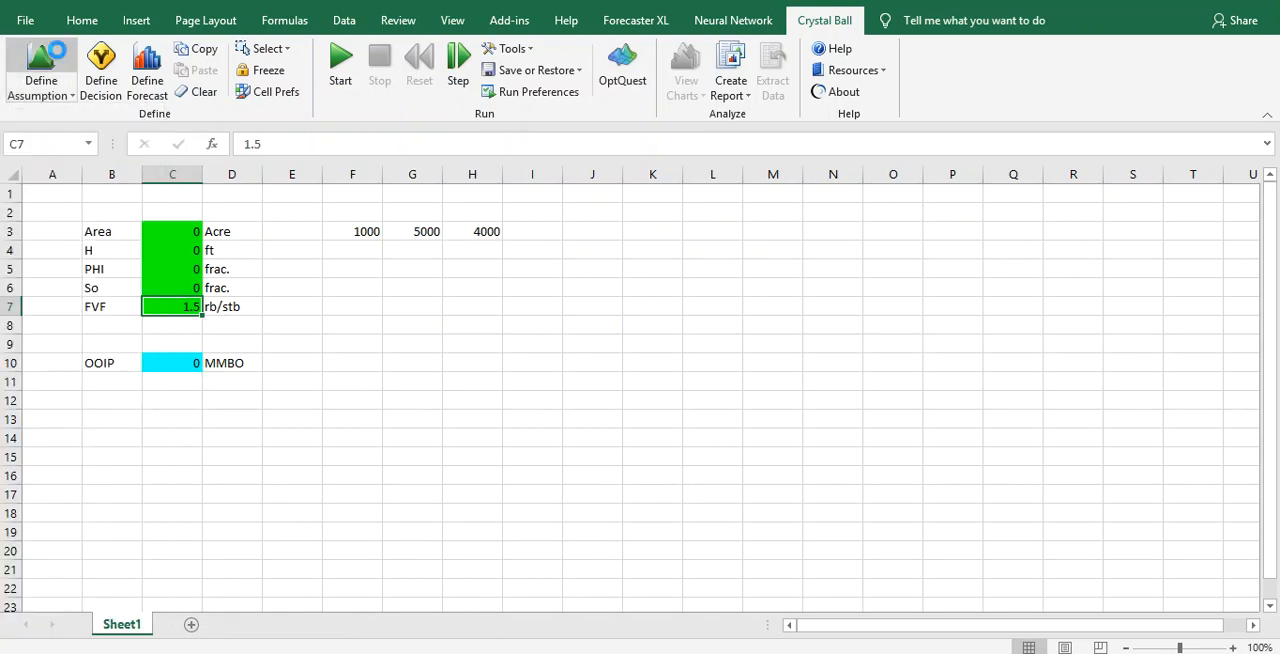
{"action": "left_click", "coordinate": [40, 70]}
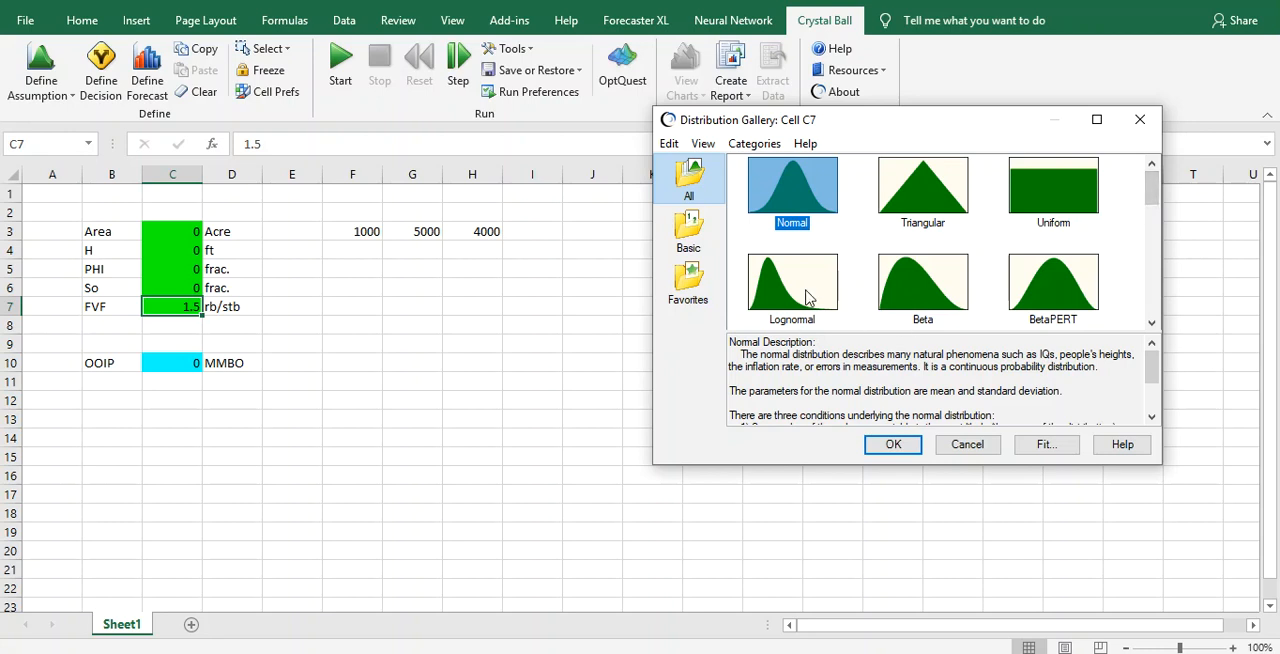
{"action": "left_click", "coordinate": [922, 283]}
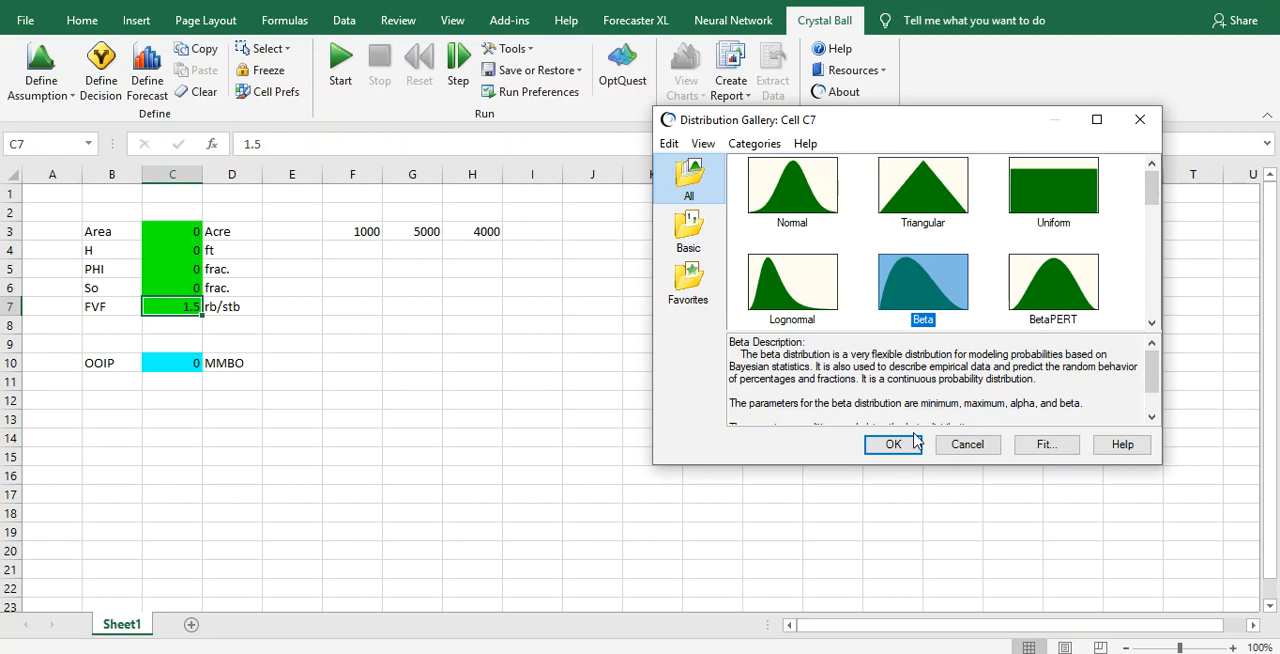
{"action": "left_click", "coordinate": [893, 444]}
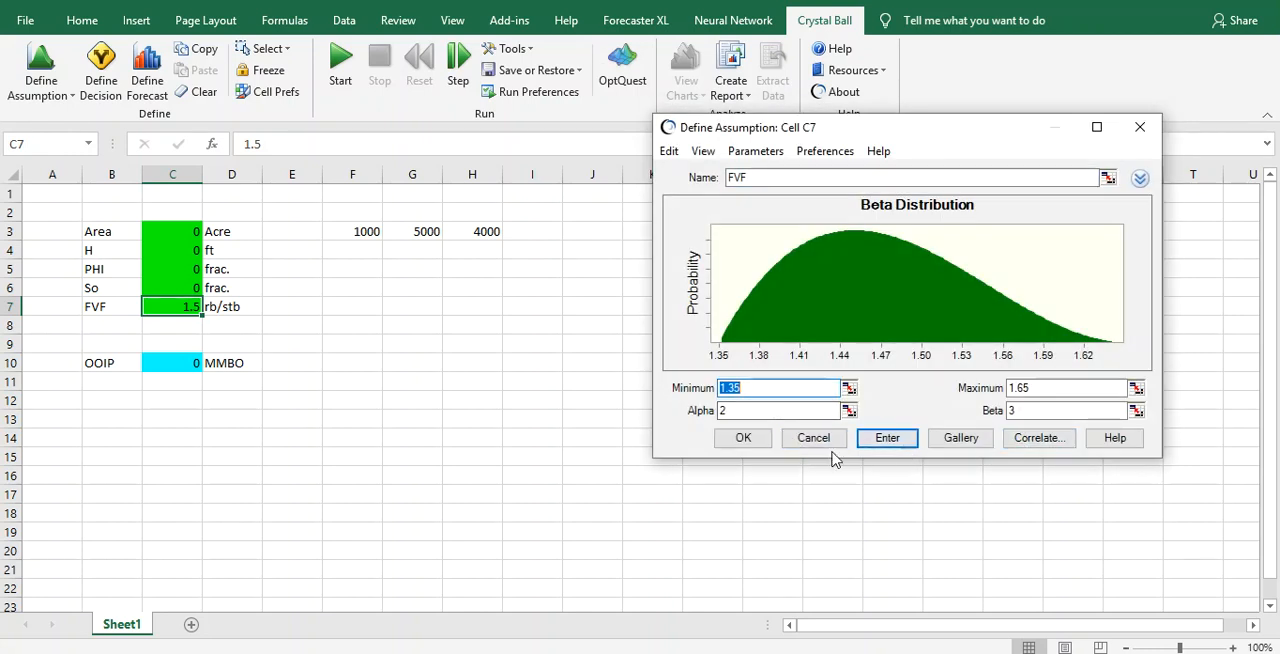
{"action": "left_click", "coordinate": [813, 437]}
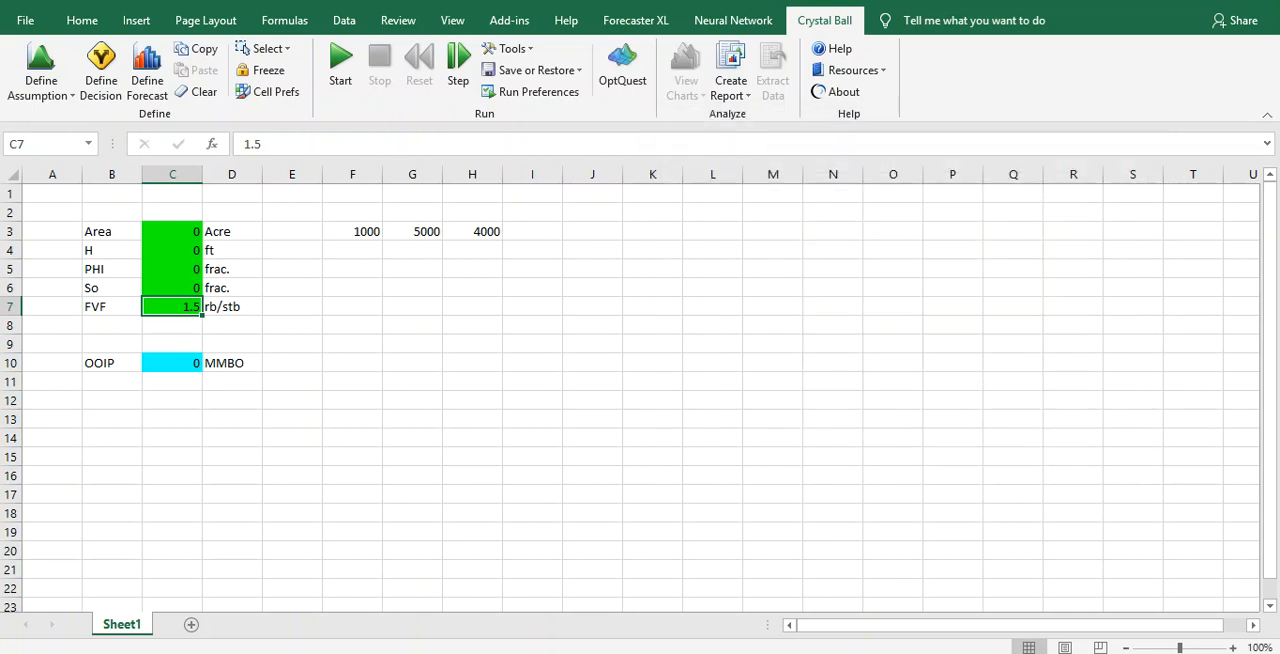
{"action": "mouse_move", "coordinate": [611, 391]}
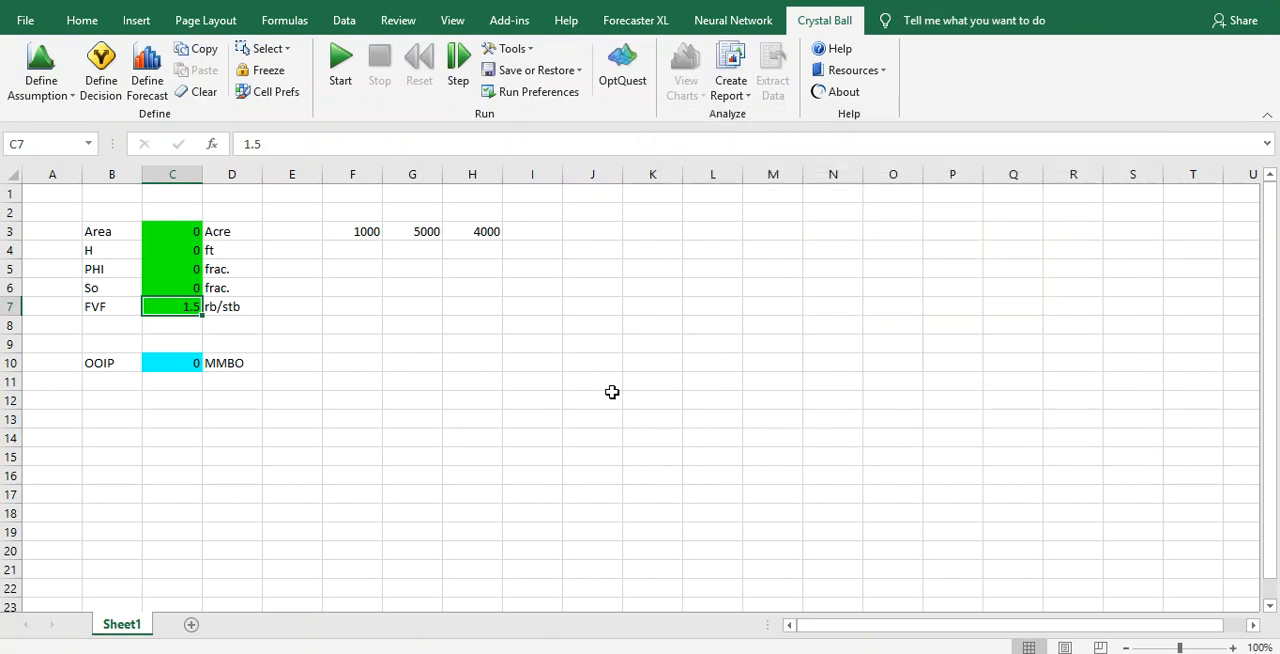